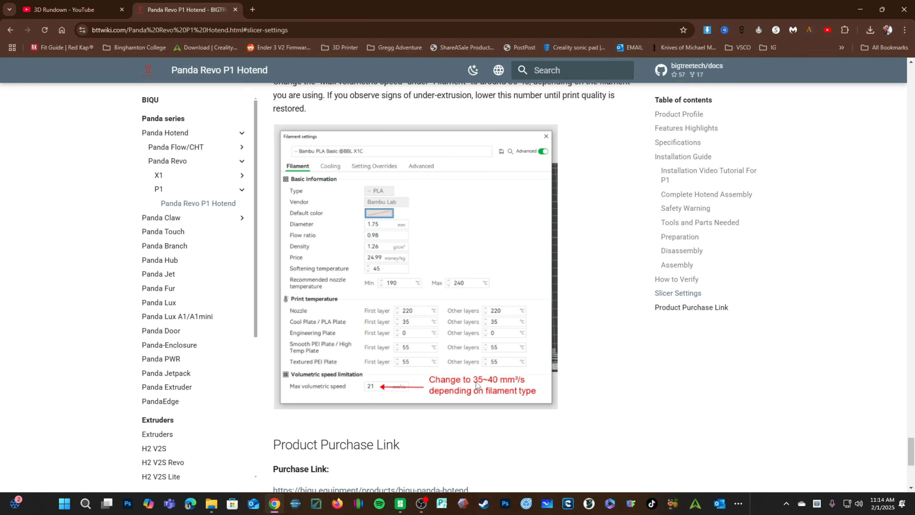
Return from the Panda Revo wiki in Chrome to Bambu Studio with the Doggo model
click(400, 506)
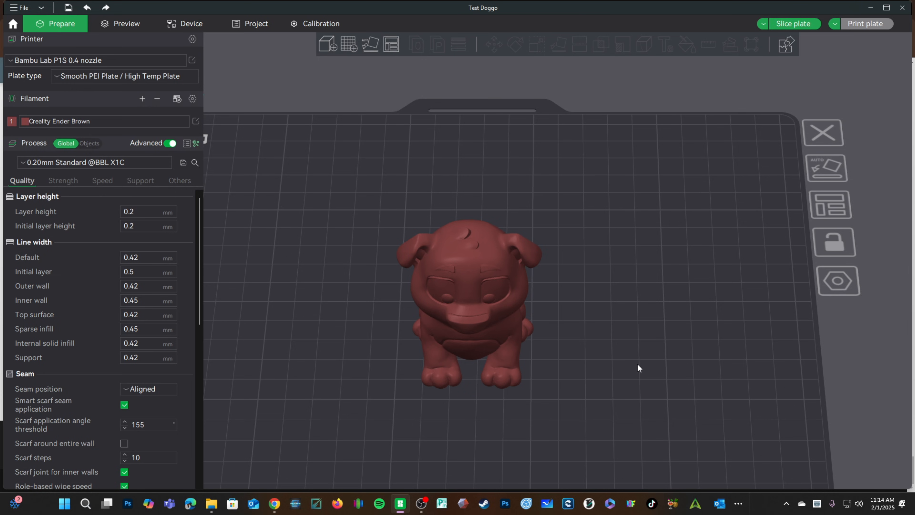
mouse_move(201, 121)
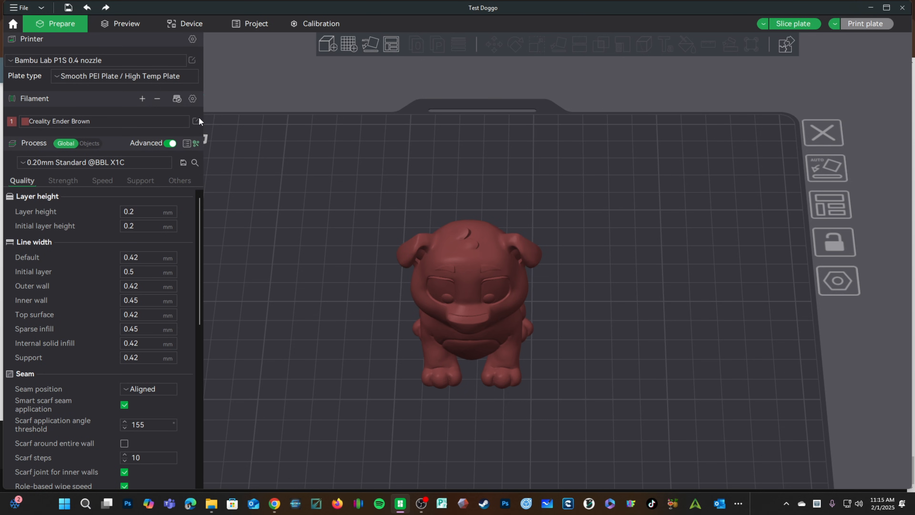
mouse_move(195, 121)
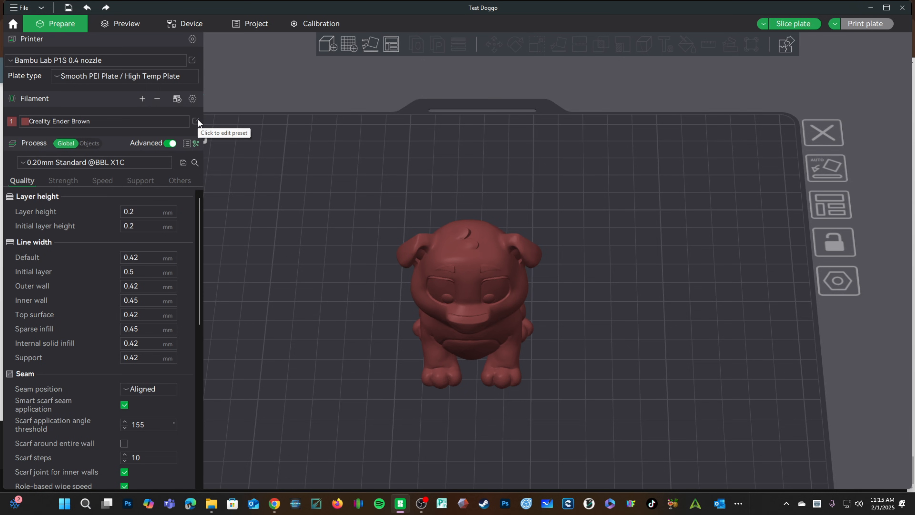
mouse_move(54, 133)
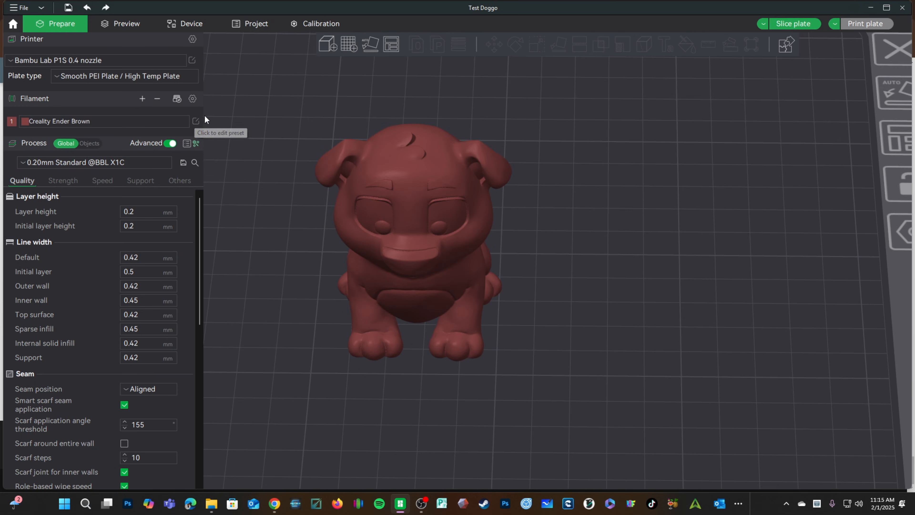
Inspect the Creality Ender Brown filament's 21 mm³/s volumetric speed limit and close its settings
click(196, 121)
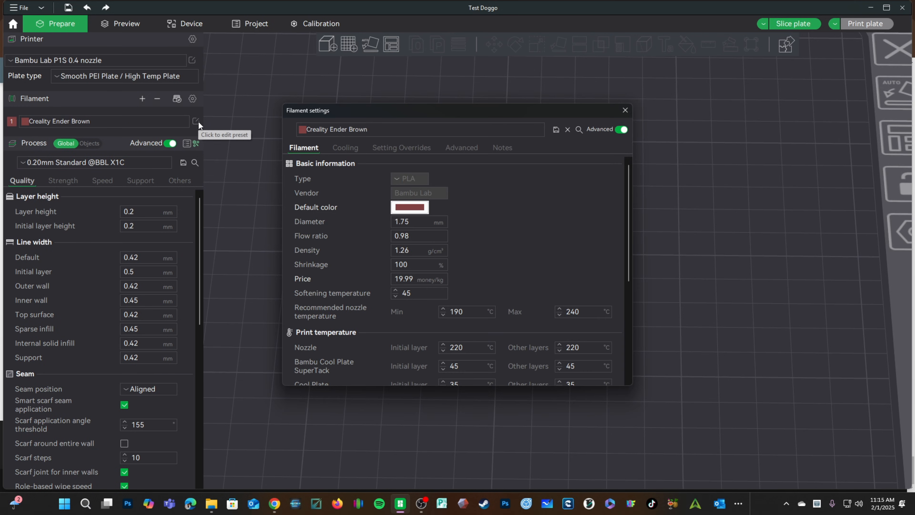
scroll(down, 3)
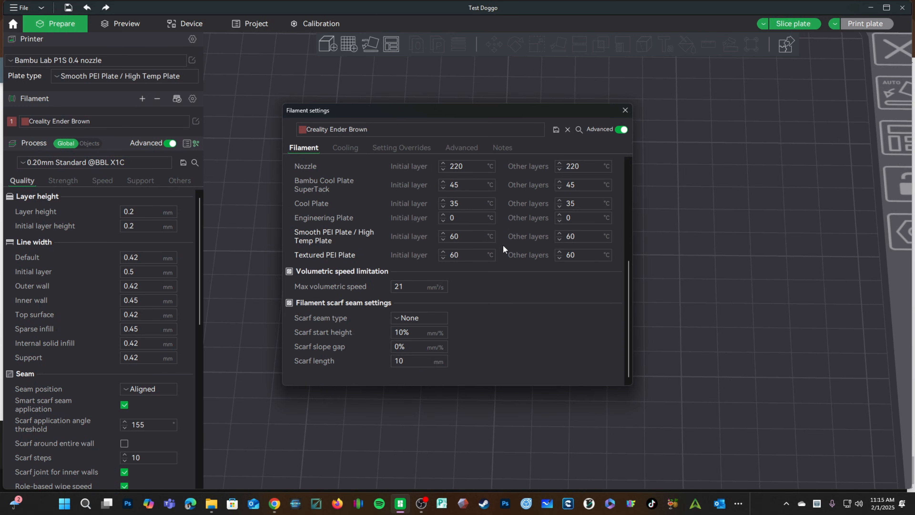
click(419, 286)
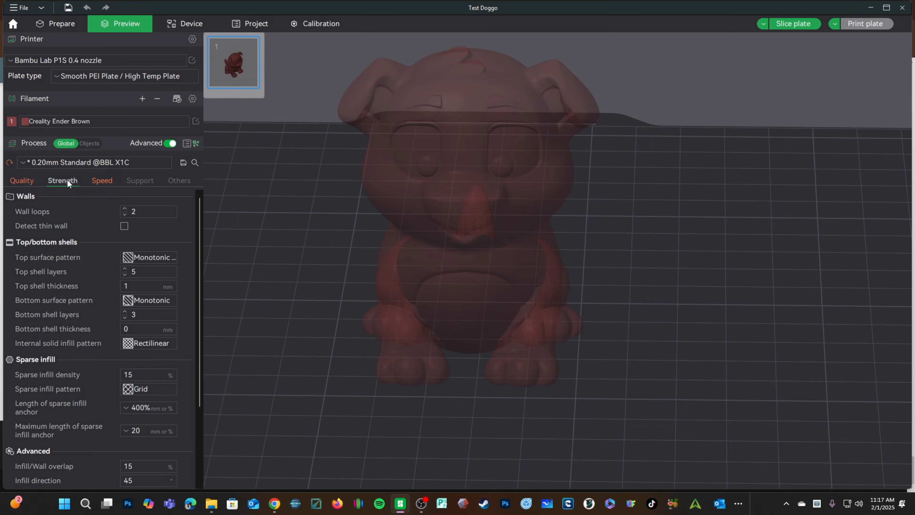
Try 200 mm/s wall/infill speeds, then revert them to the saved values
click(102, 181)
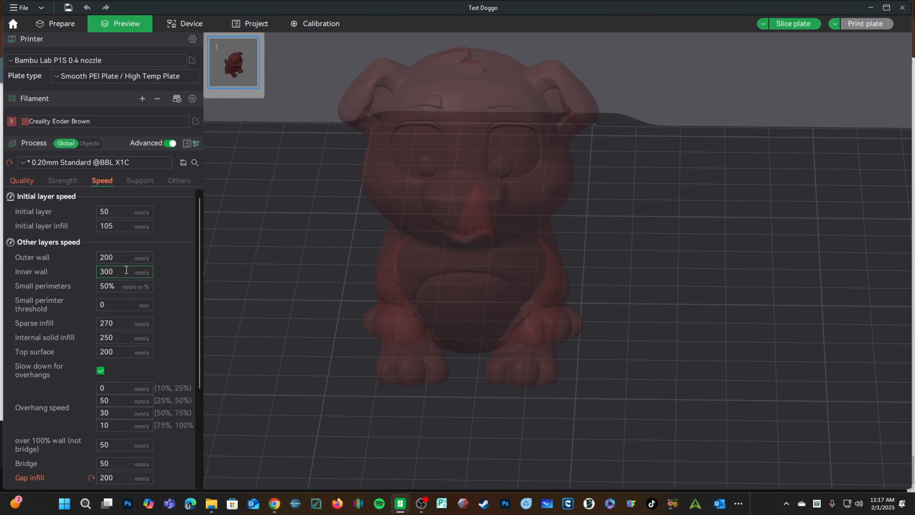
text(200)
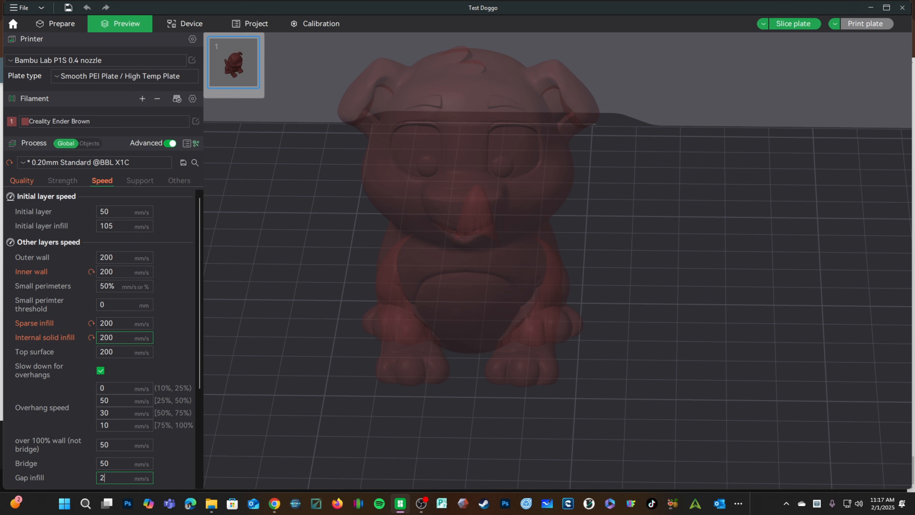
text(00)
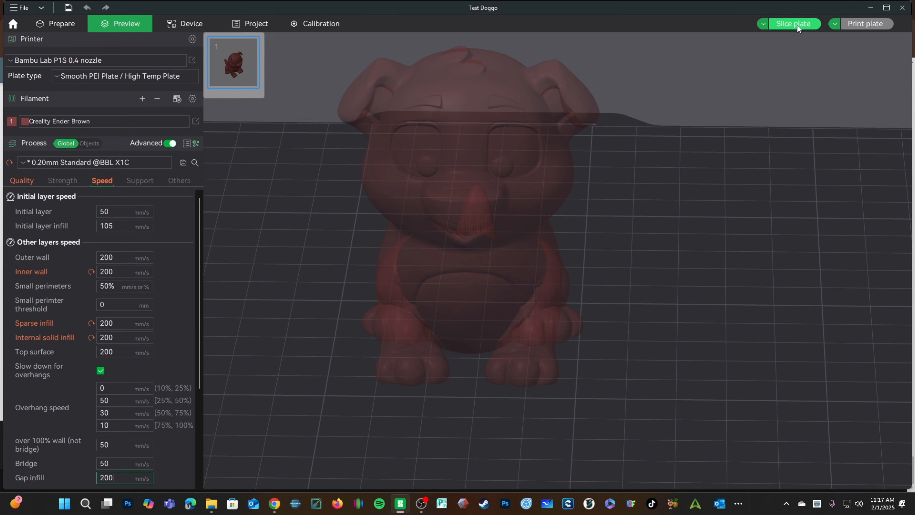
click(793, 24)
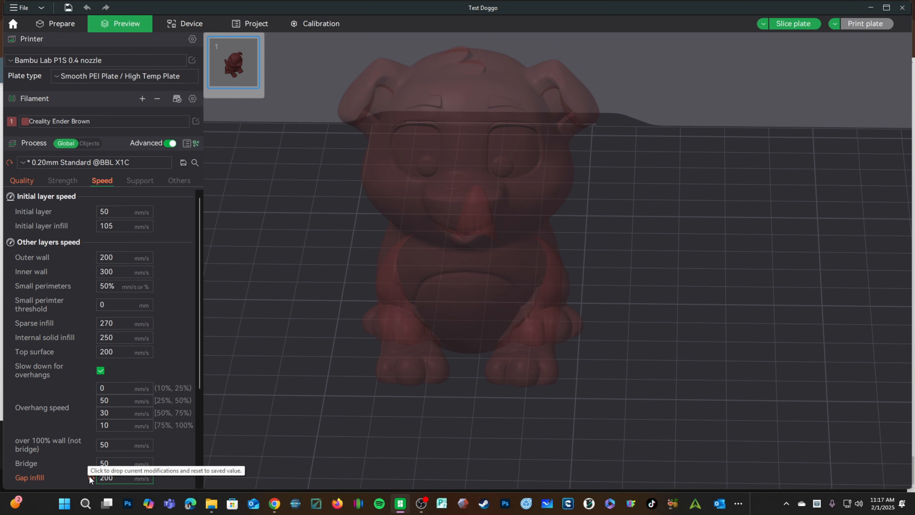
click(793, 24)
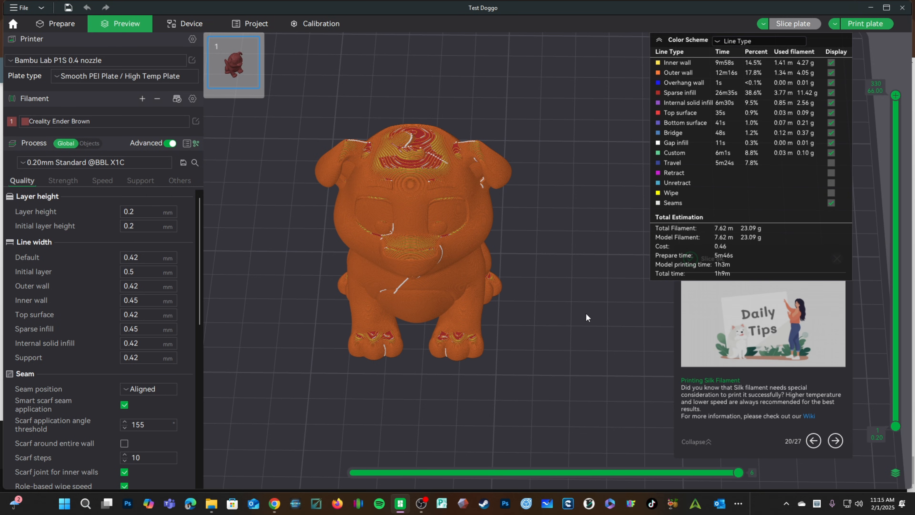
Slice the Doggo plate and review the preview's line-type breakdown, about 1h9m total
drag(587, 317, 367, 335)
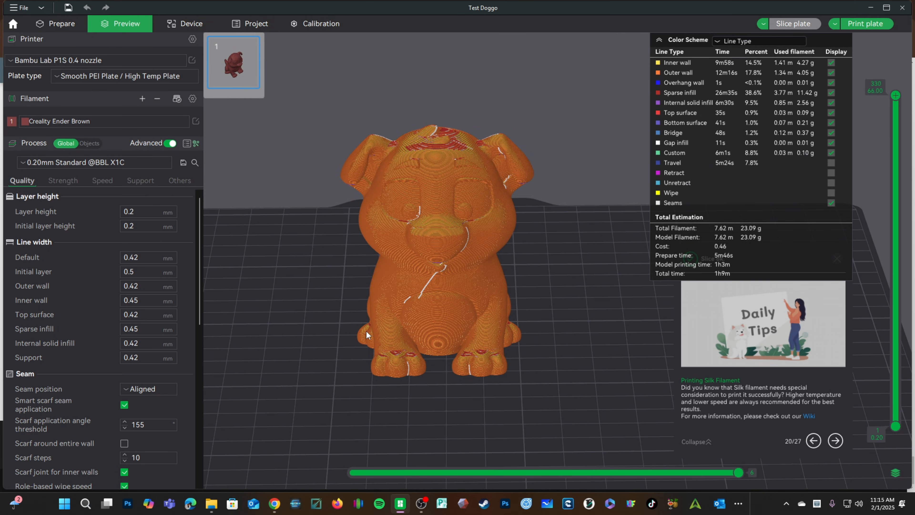
click(148, 389)
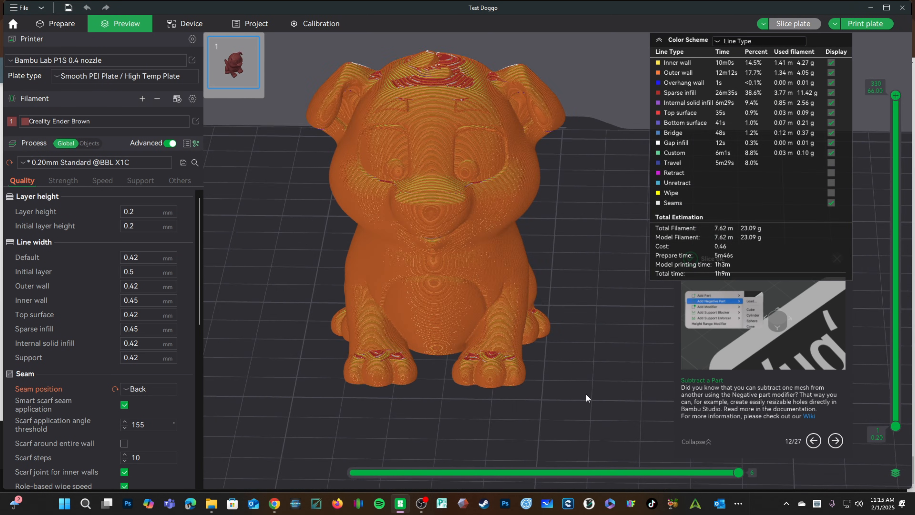
mouse_move(183, 140)
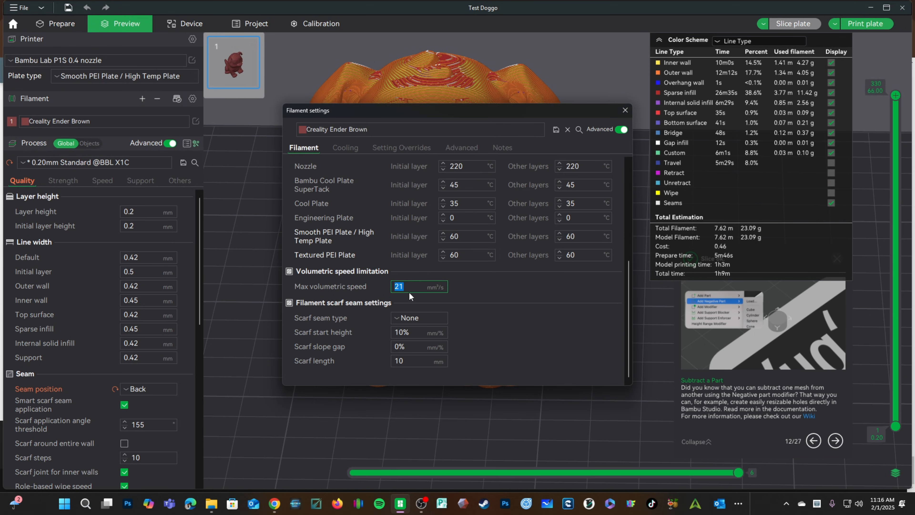
Save the brown filament with 35 mm³/s max volumetric speed as preset 'Creality Ender Brown - REVO'
text(35)
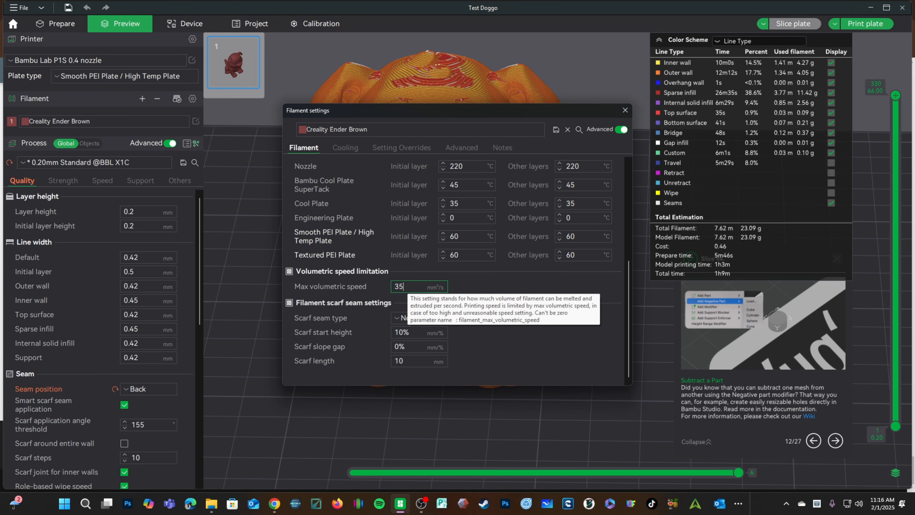
click(557, 130)
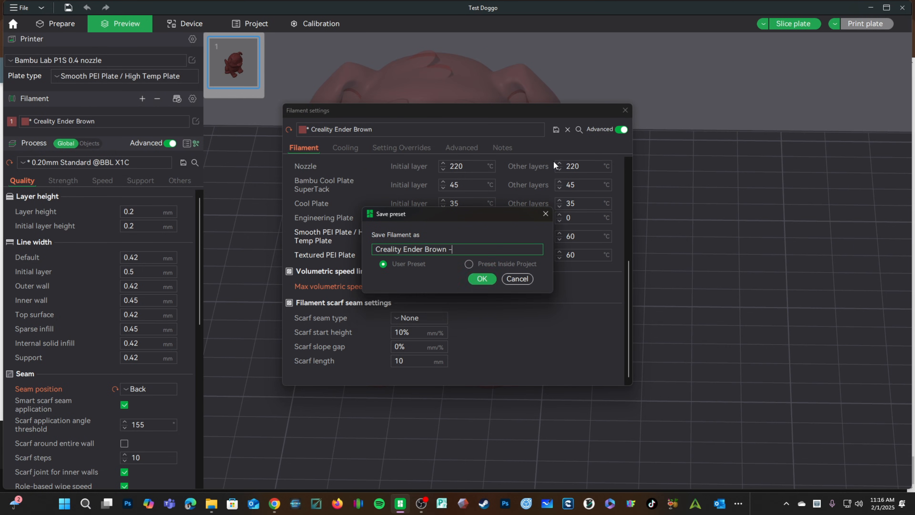
text(REVO)
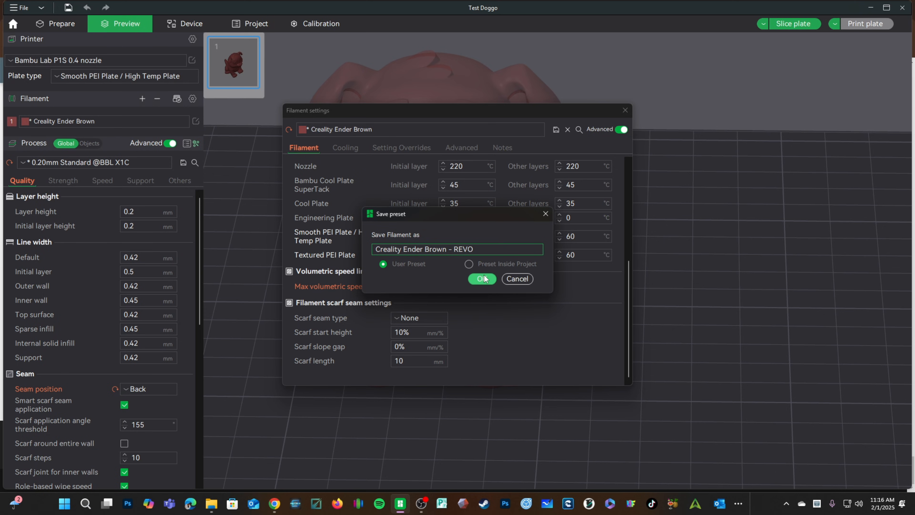
mouse_move(486, 286)
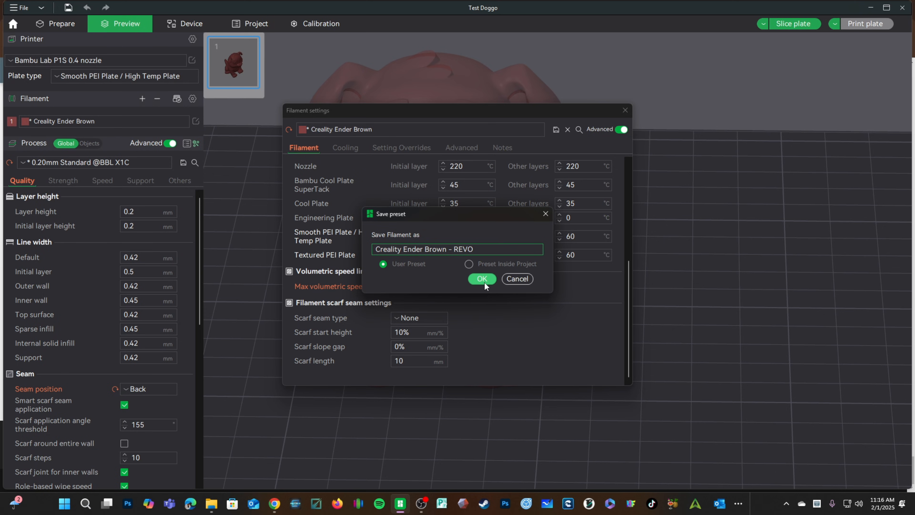
click(482, 279)
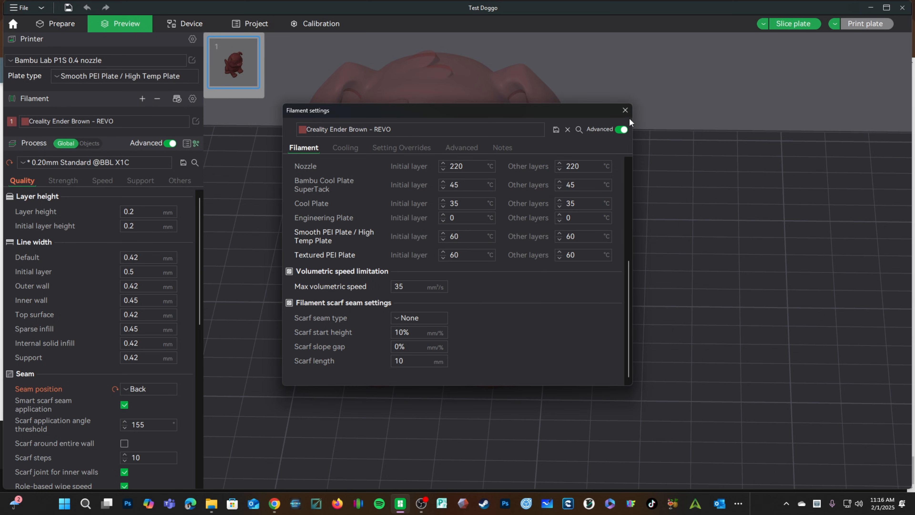
click(625, 109)
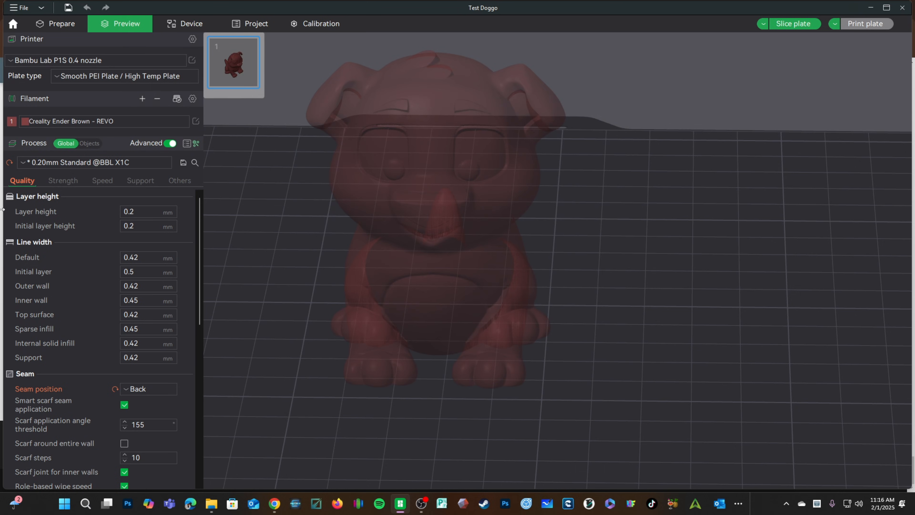
mouse_move(119, 132)
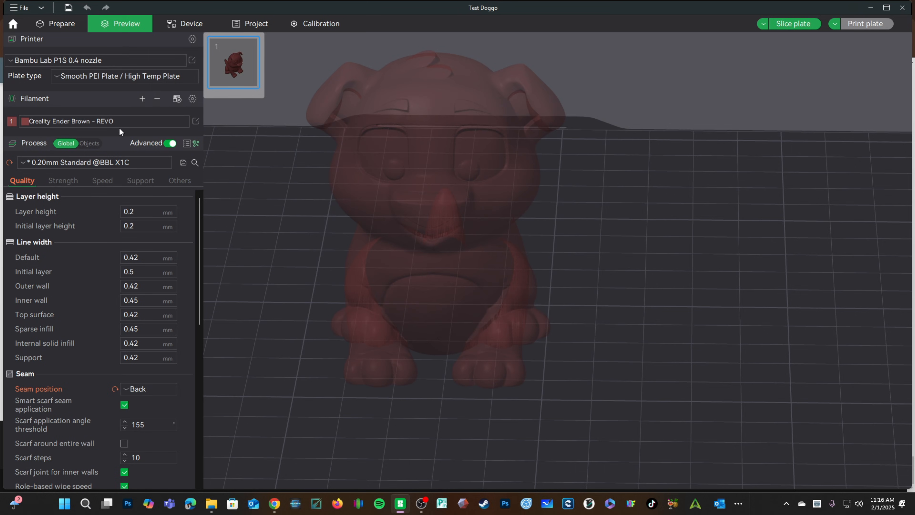
Select the Creality Ender Brown - REVO filament and re-slice the plate
click(105, 120)
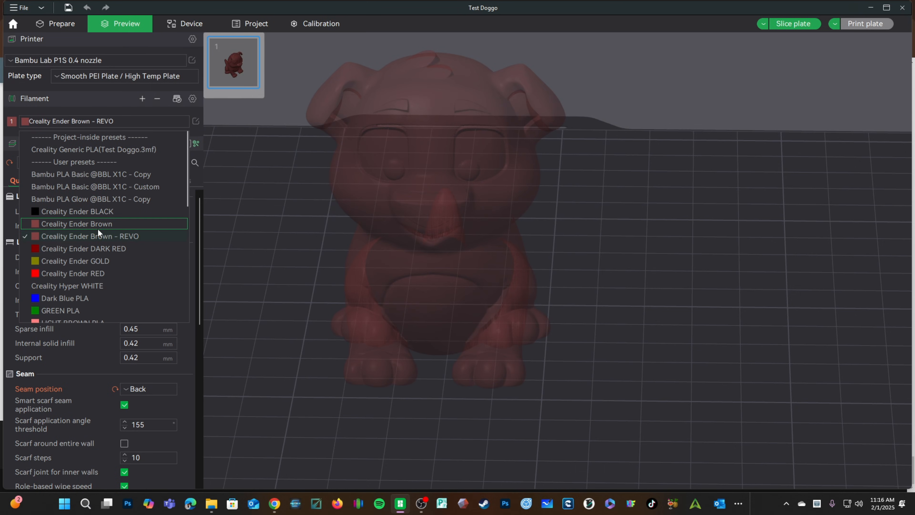
click(76, 224)
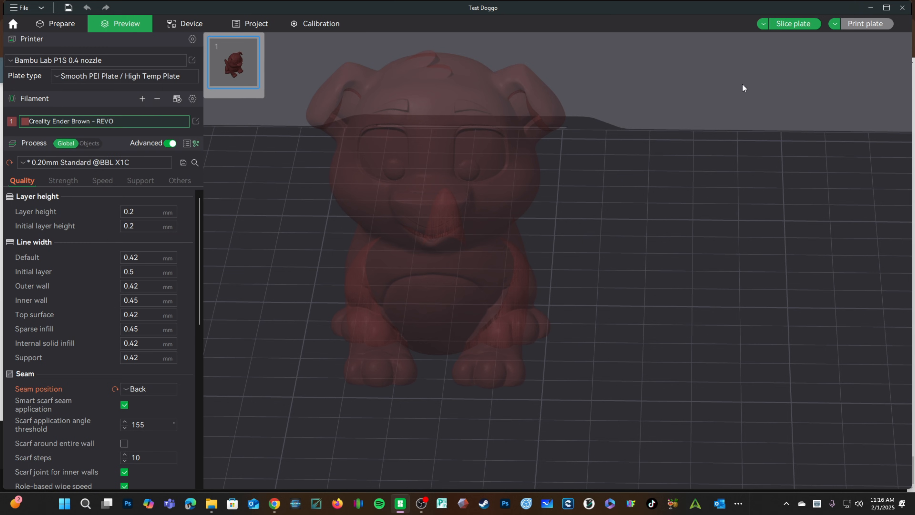
click(793, 23)
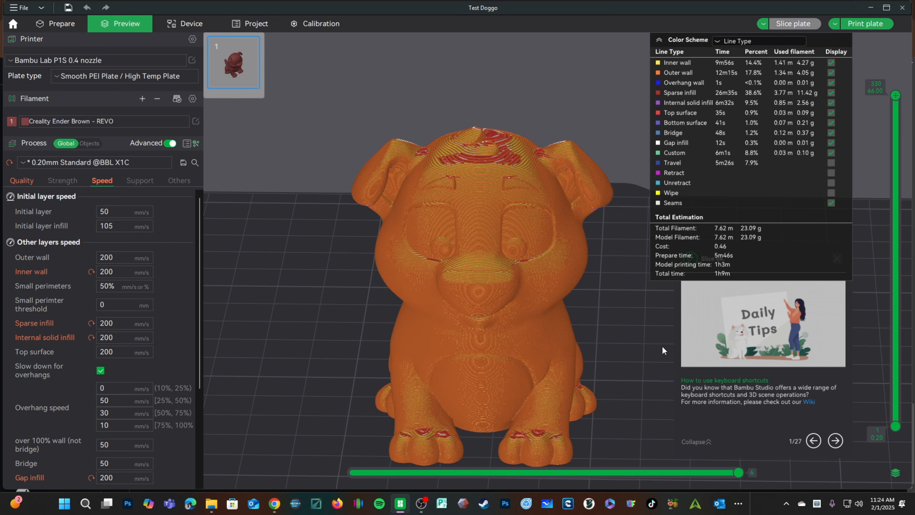
mouse_move(719, 278)
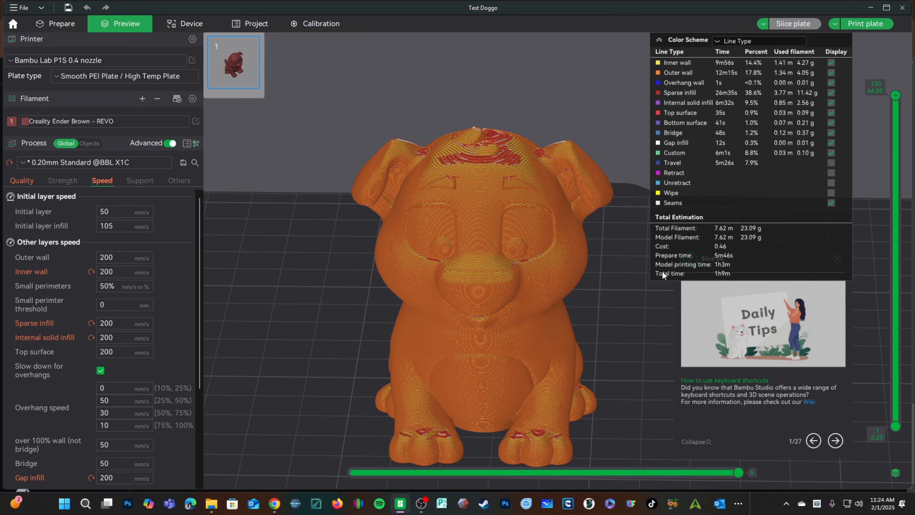
Raise inner wall and infill speeds to 250 mm/s and outer wall, top surface and gap infill to 225
click(119, 272)
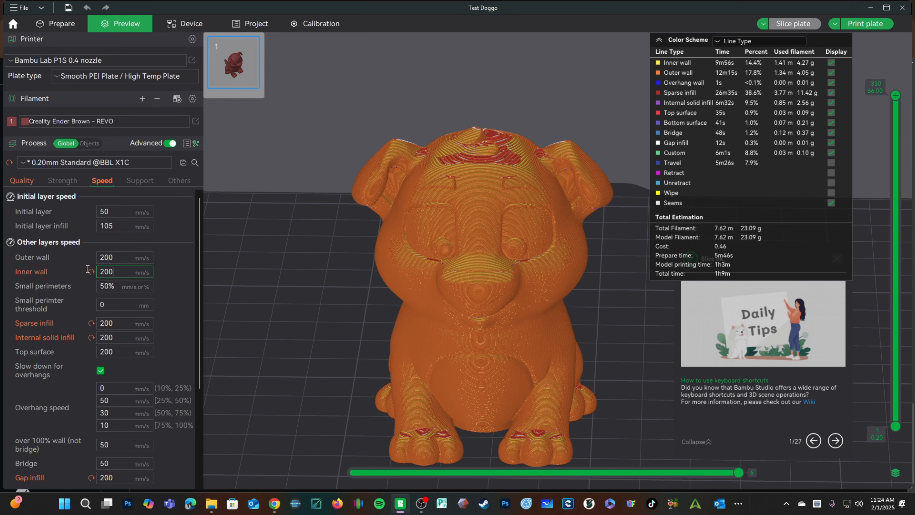
text(25)
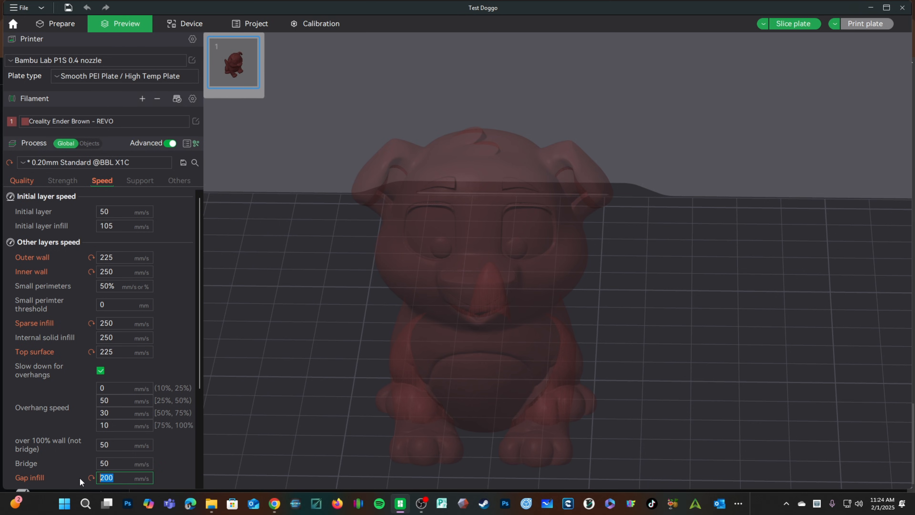
text(225)
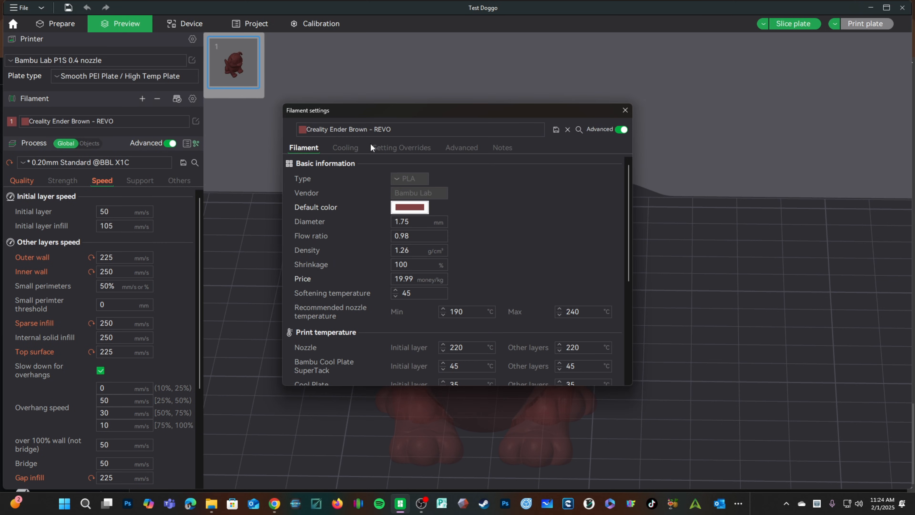
Set the REVO filament's fan threshold layer time to 6 s and min print speed to 30 mm/s, save and close
click(345, 147)
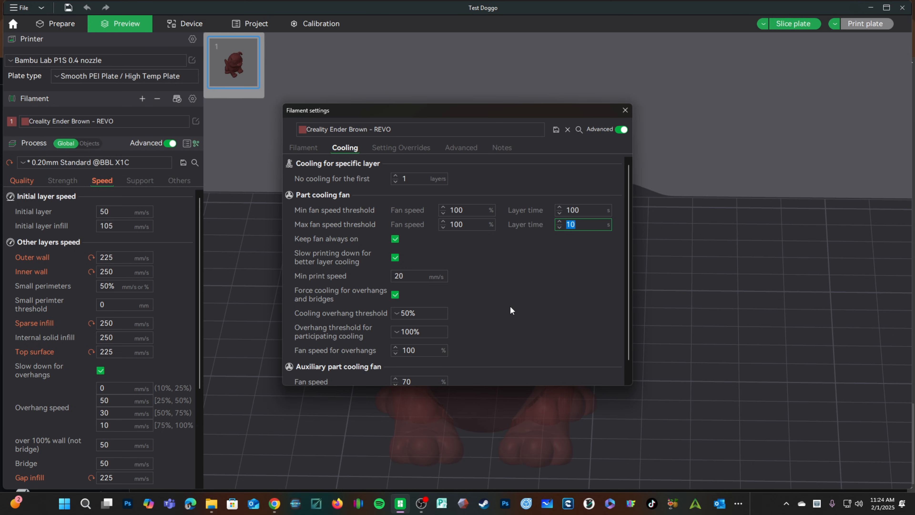
text(6)
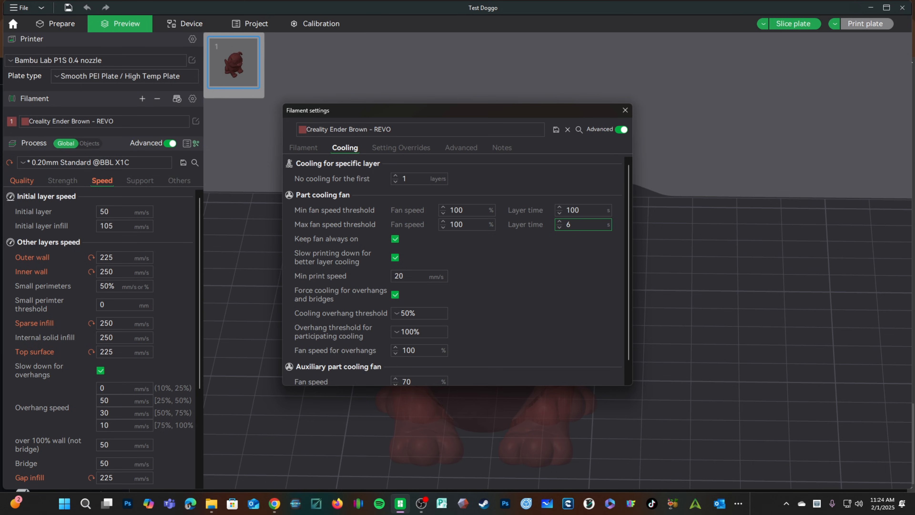
click(418, 275)
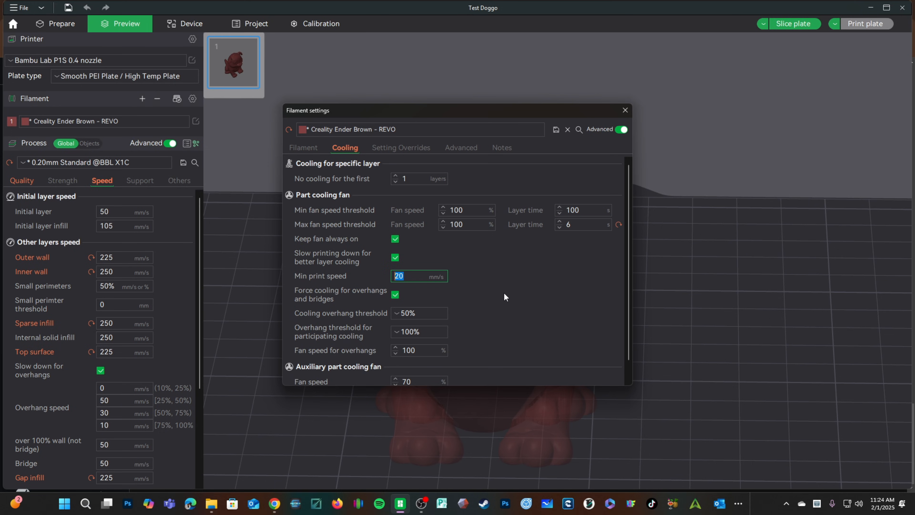
text(30)
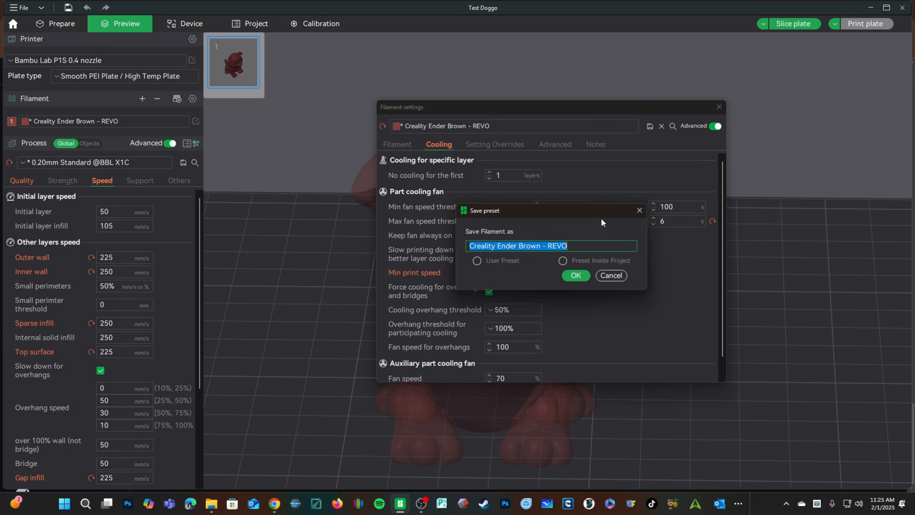
click(575, 275)
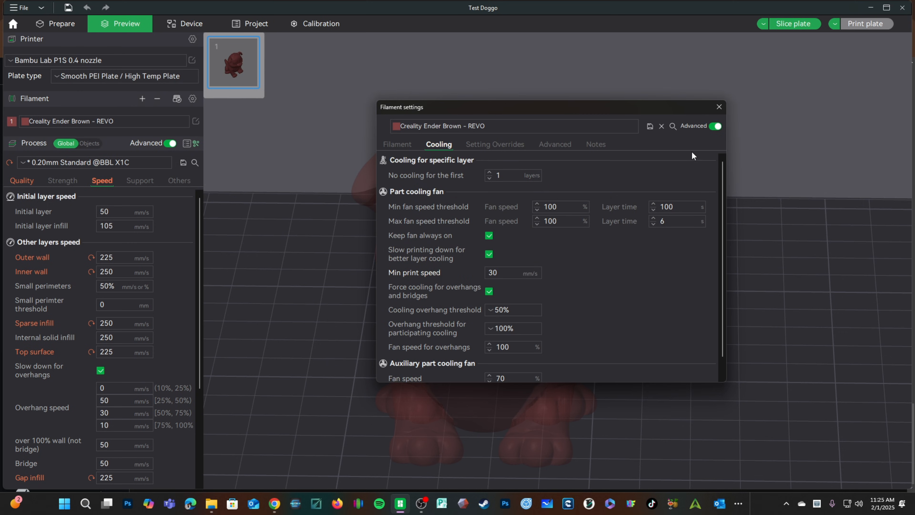
click(793, 23)
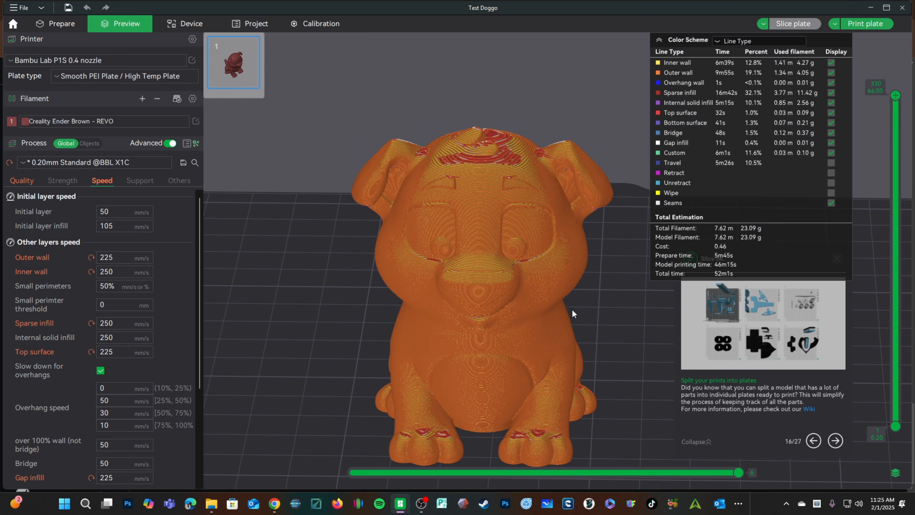
mouse_move(618, 354)
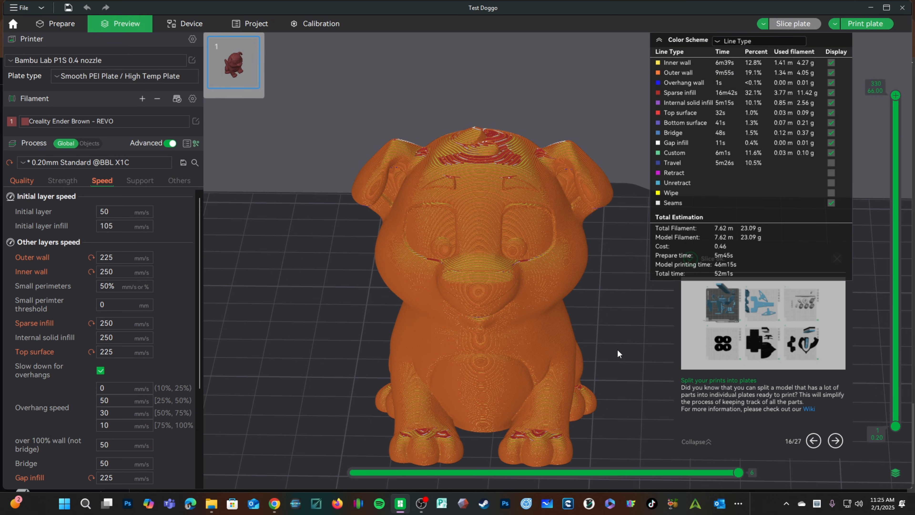
mouse_move(117, 138)
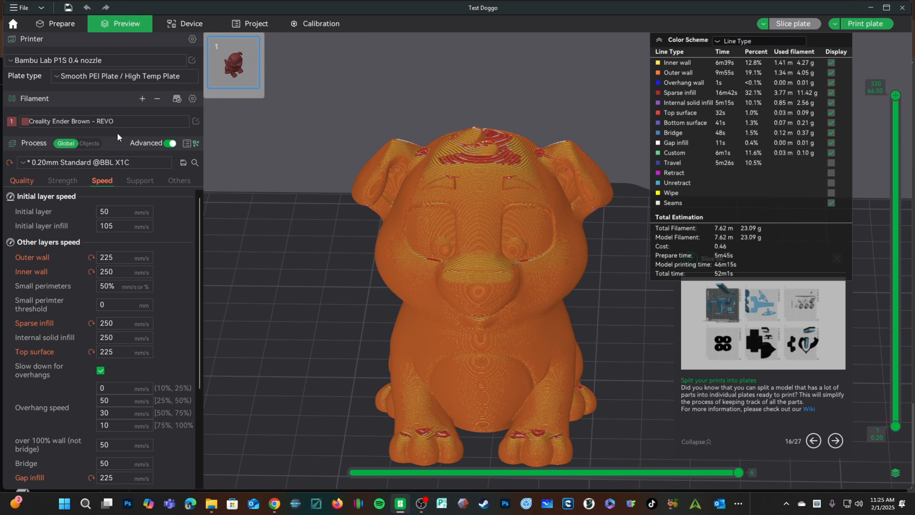
Reopen the Creality Ender Brown - REVO filament settings showing 1.75 mm, 0.98 flow, 220 °C
click(196, 122)
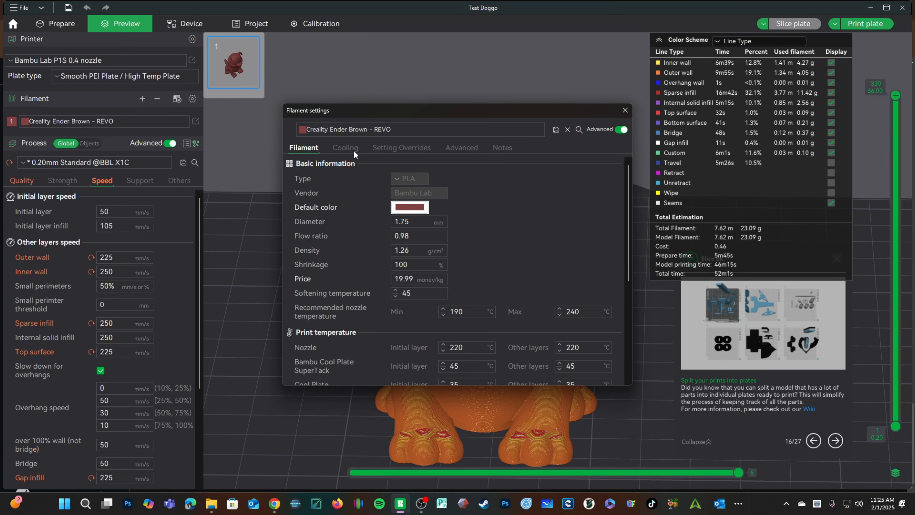
Disable 'Slow printing down for better layer cooling' on the Cooling page and save the REVO filament
click(345, 148)
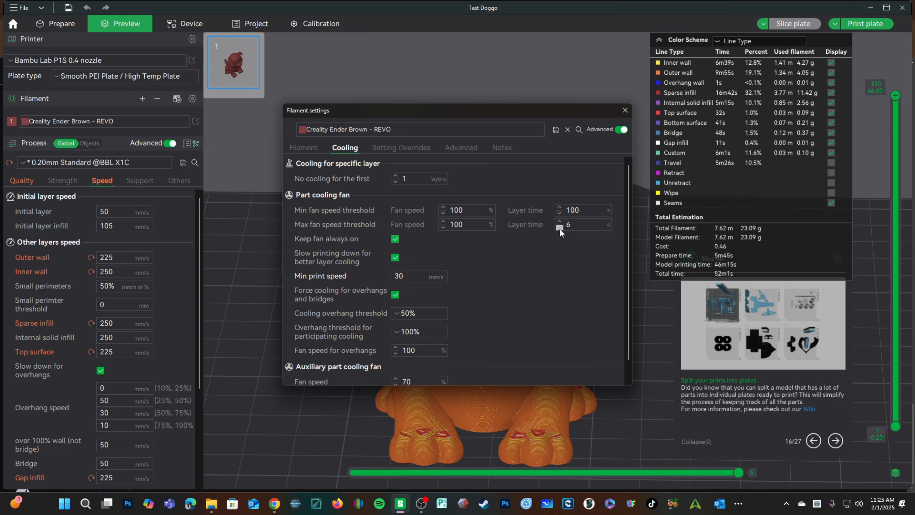
mouse_move(334, 281)
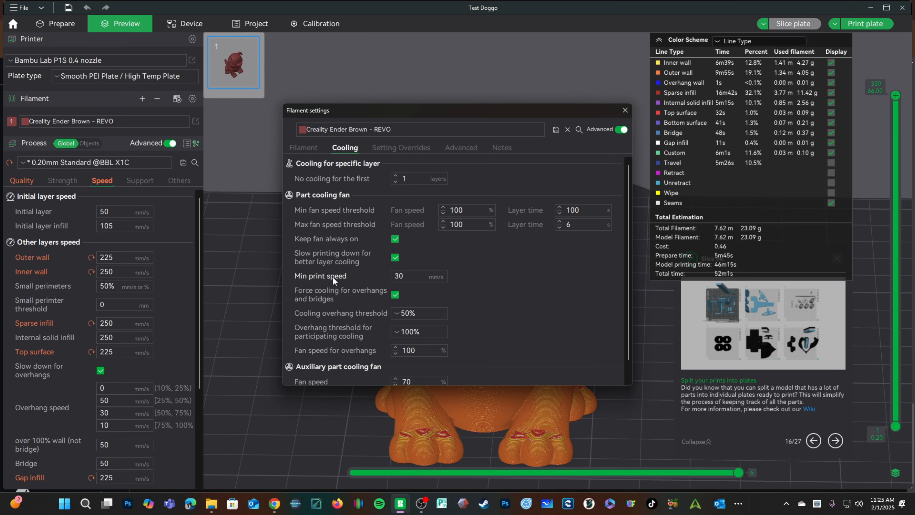
mouse_move(333, 257)
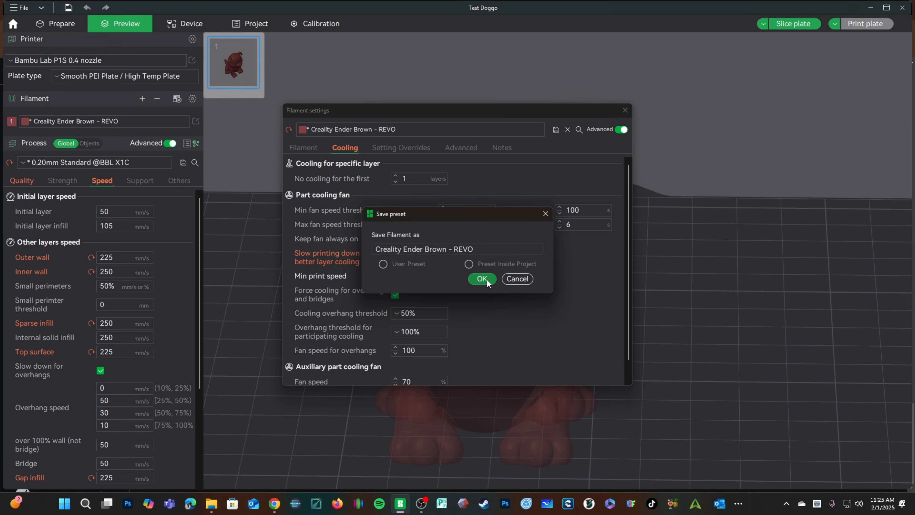
click(481, 281)
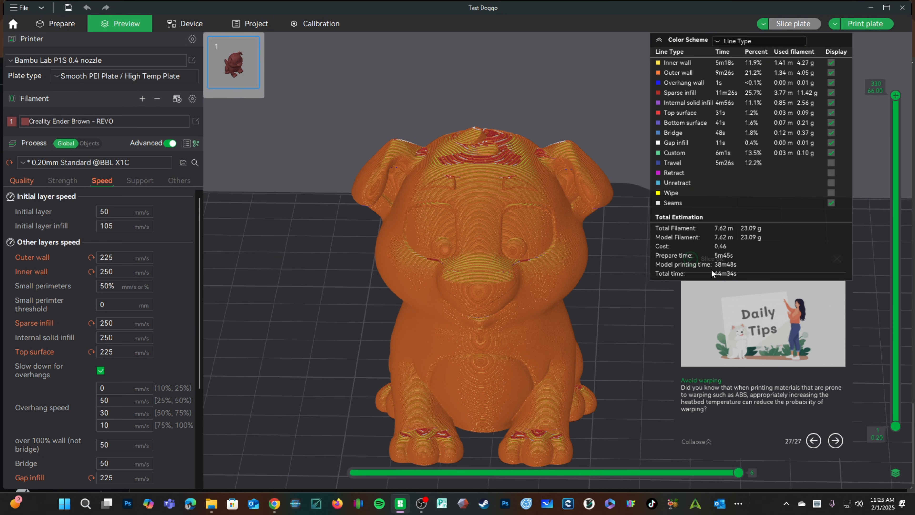
mouse_move(582, 322)
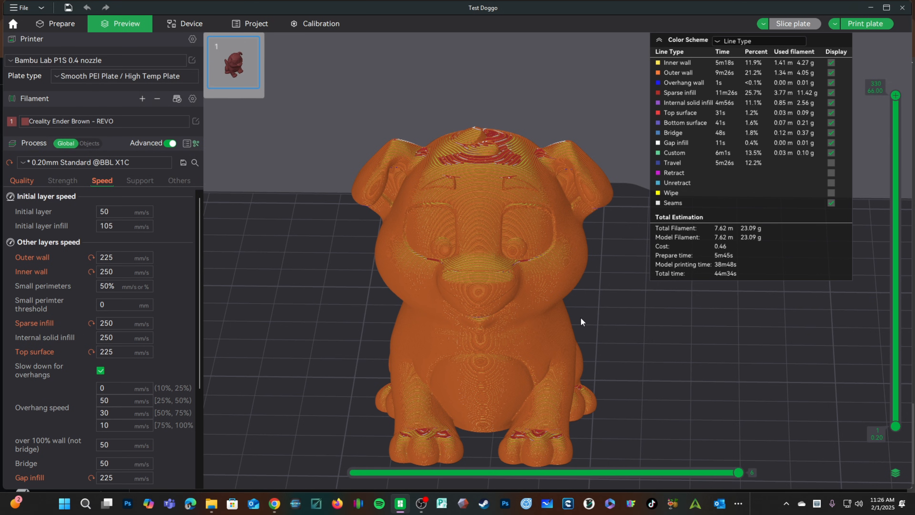
Set layer-time threshold 5 s, re-enable cooling slow-down at 40 mm/s minimum, save the REVO filament and close
click(196, 121)
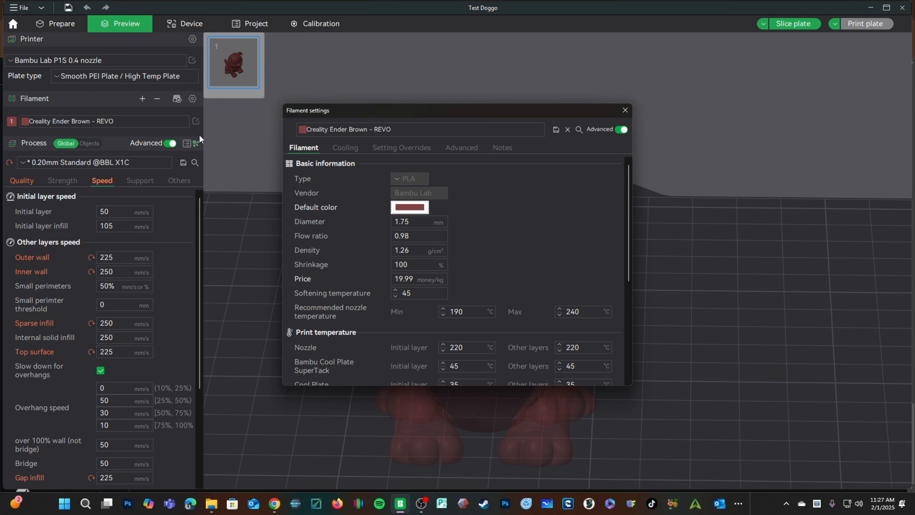
click(345, 147)
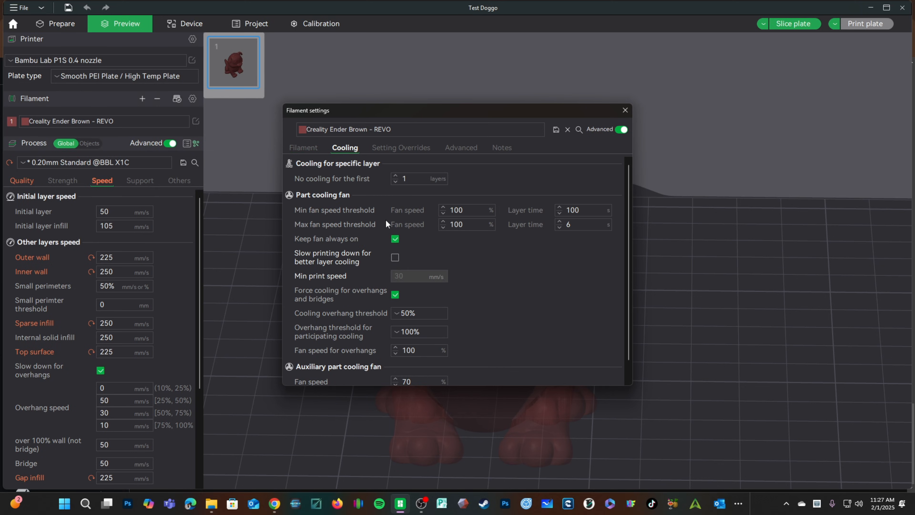
text(5)
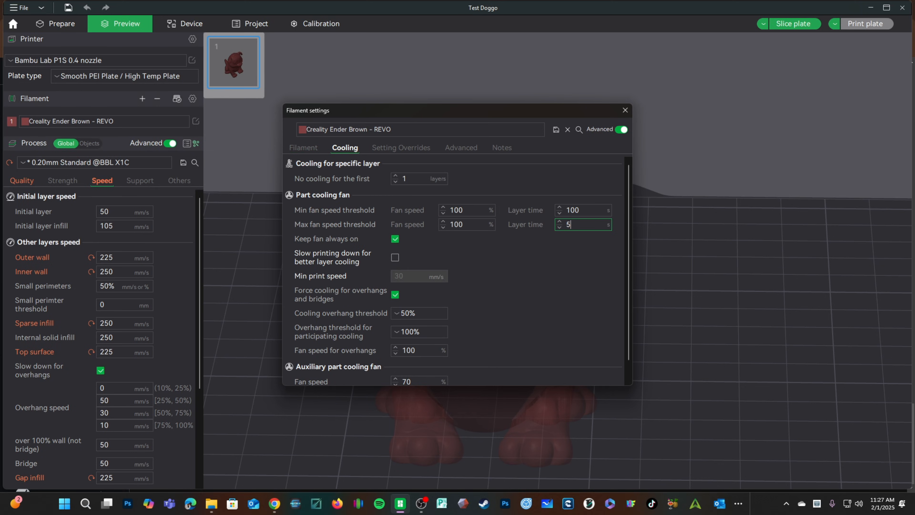
mouse_move(328, 268)
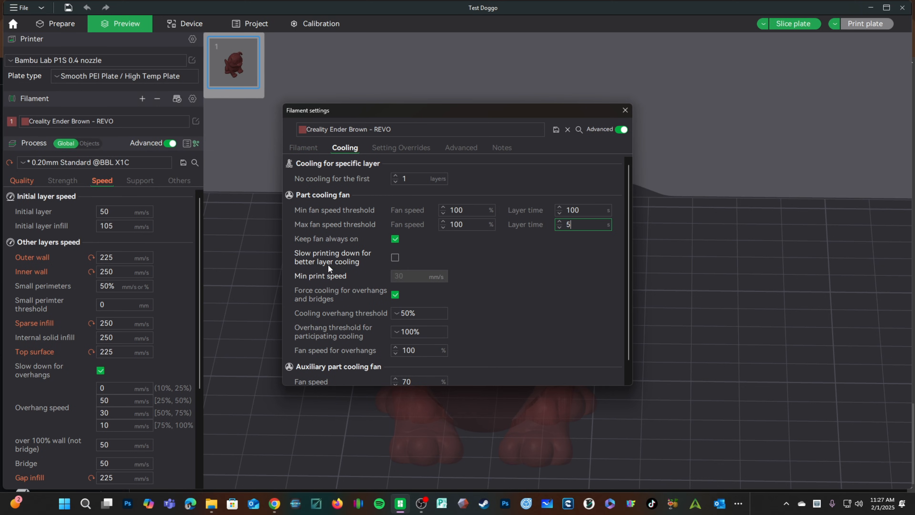
click(395, 258)
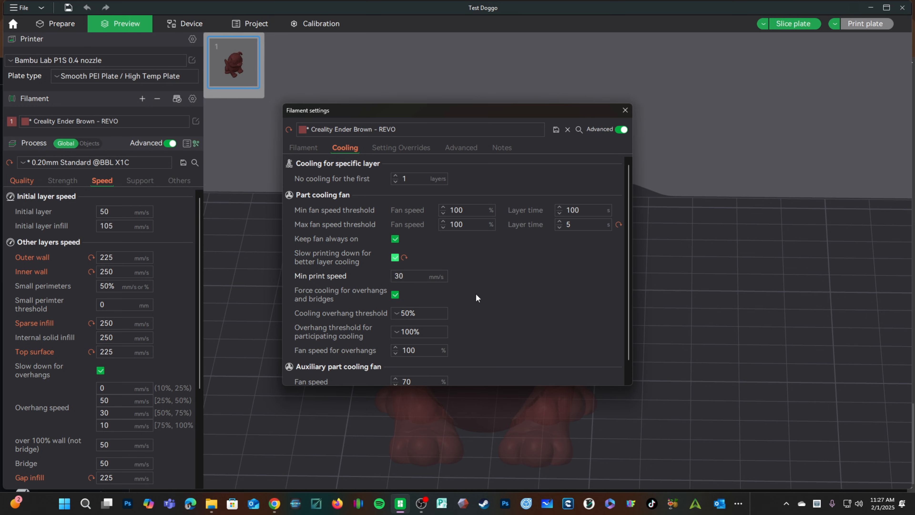
text(4)
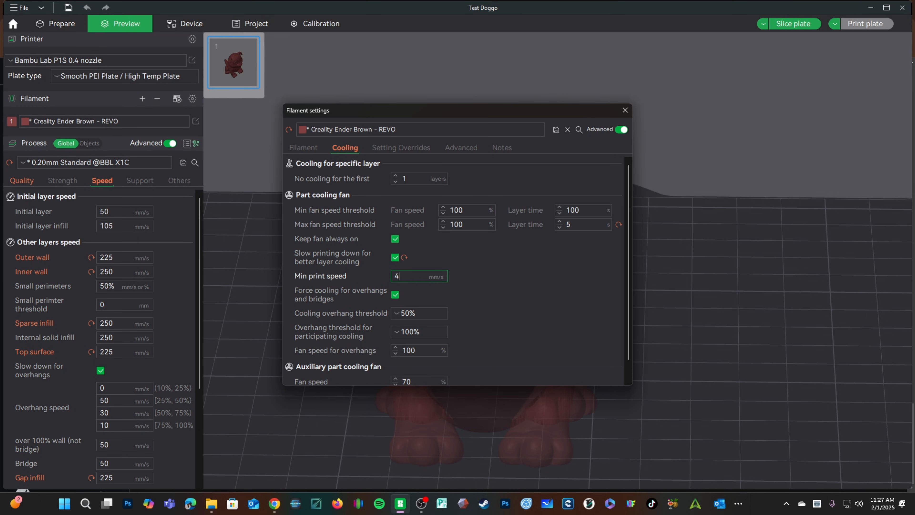
click(554, 130)
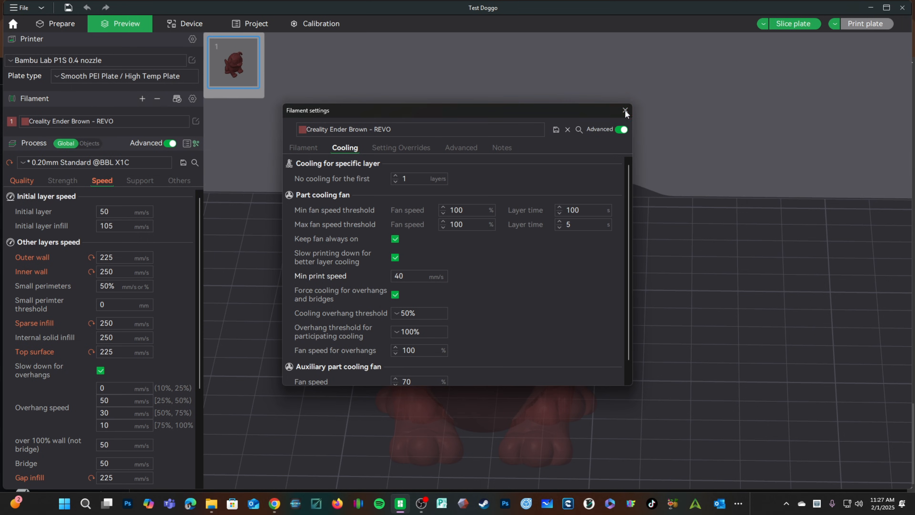
click(625, 111)
text(230)
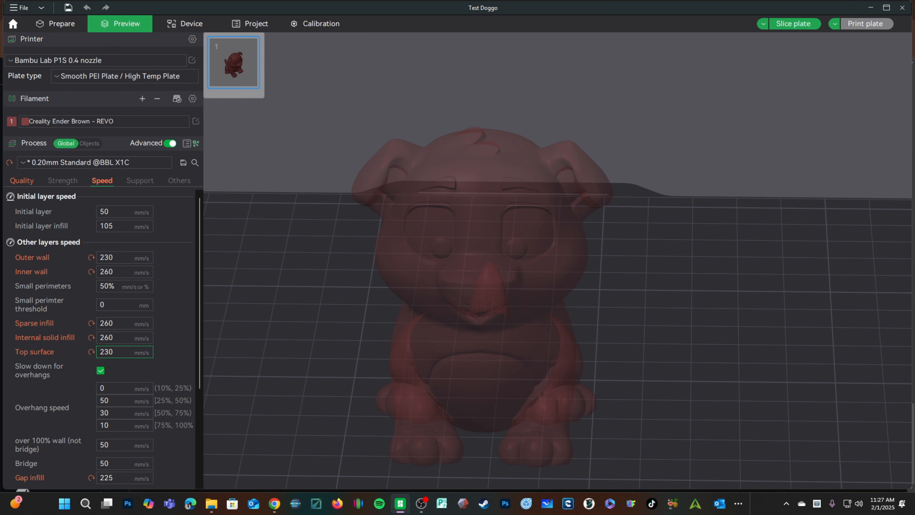
Set gap infill speed to 230 mm/s and re-slice the Doggo, estimating 48m45s total
scroll(down, 3)
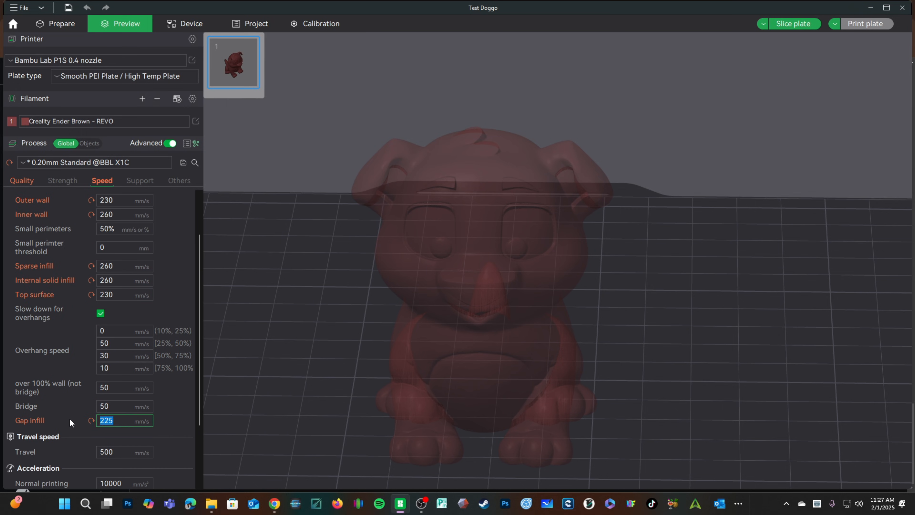
text(230)
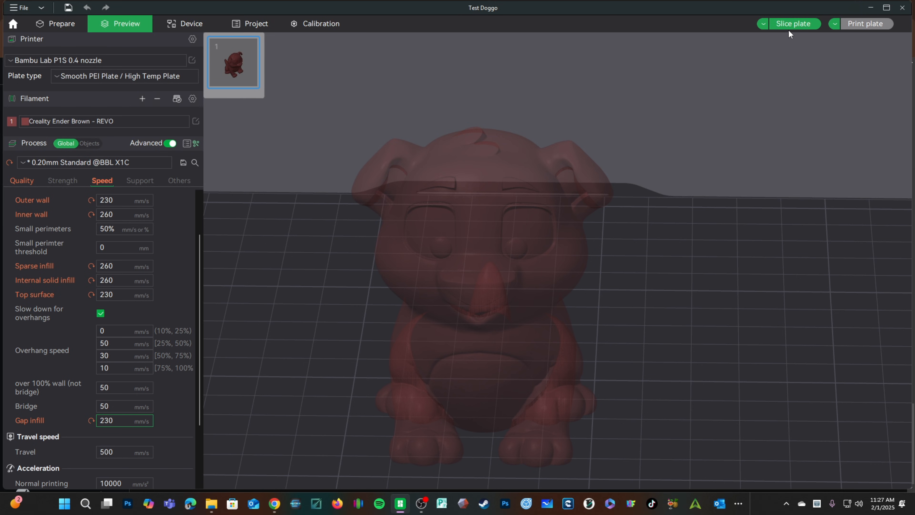
click(793, 24)
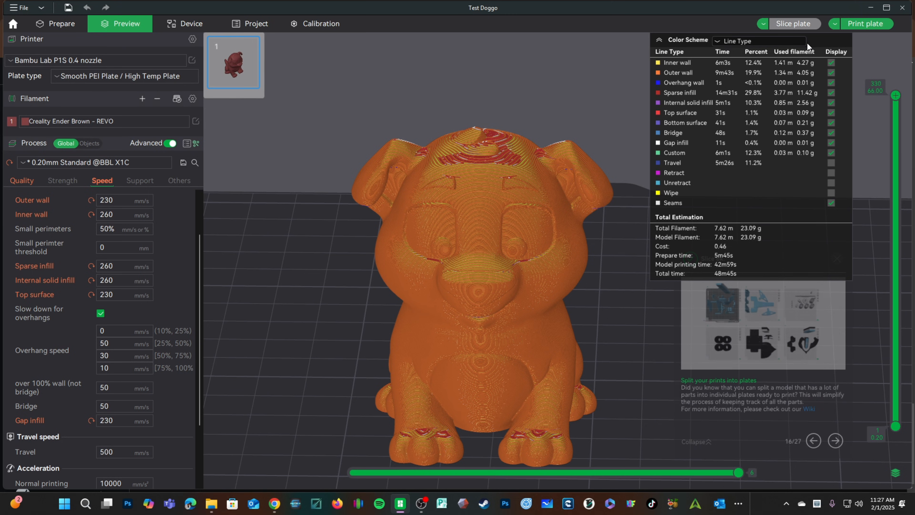
click(758, 41)
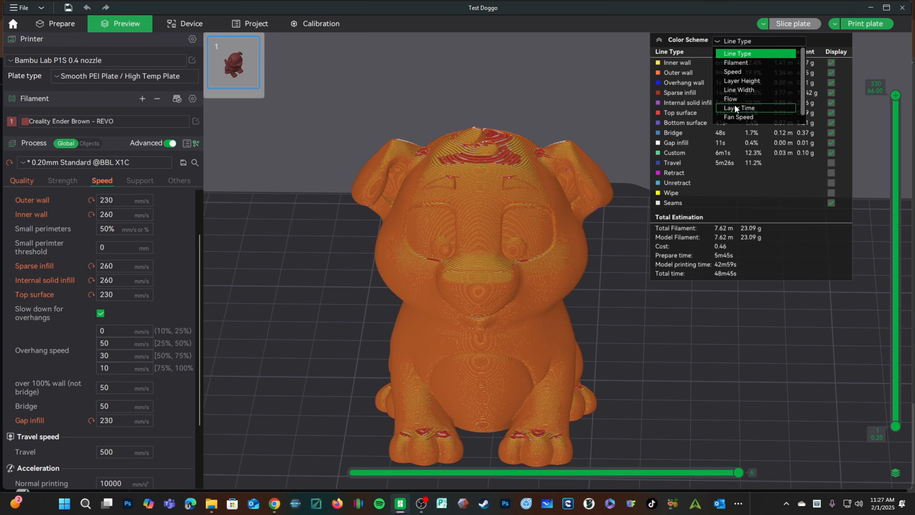
click(740, 108)
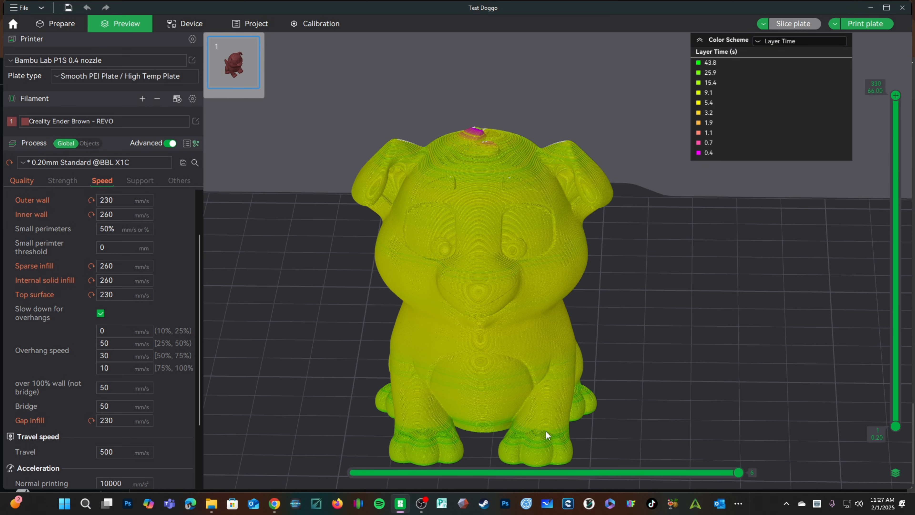
mouse_move(612, 221)
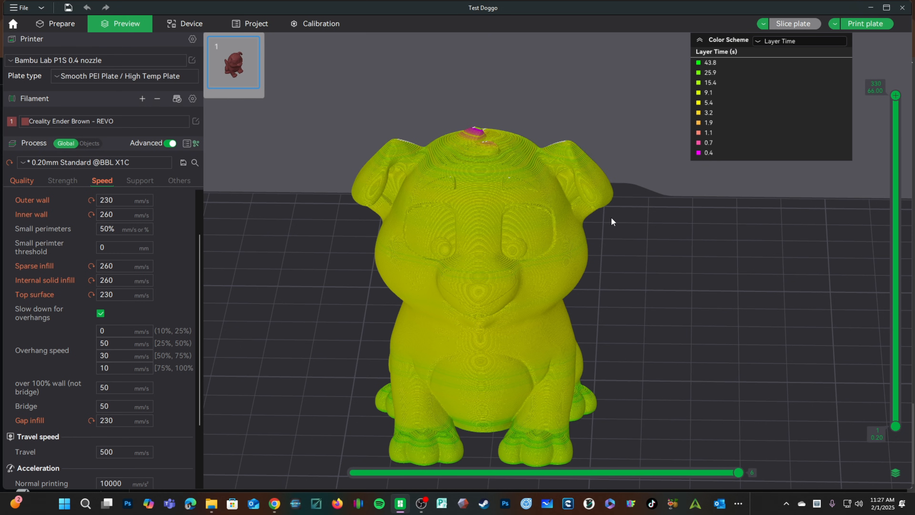
mouse_move(687, 384)
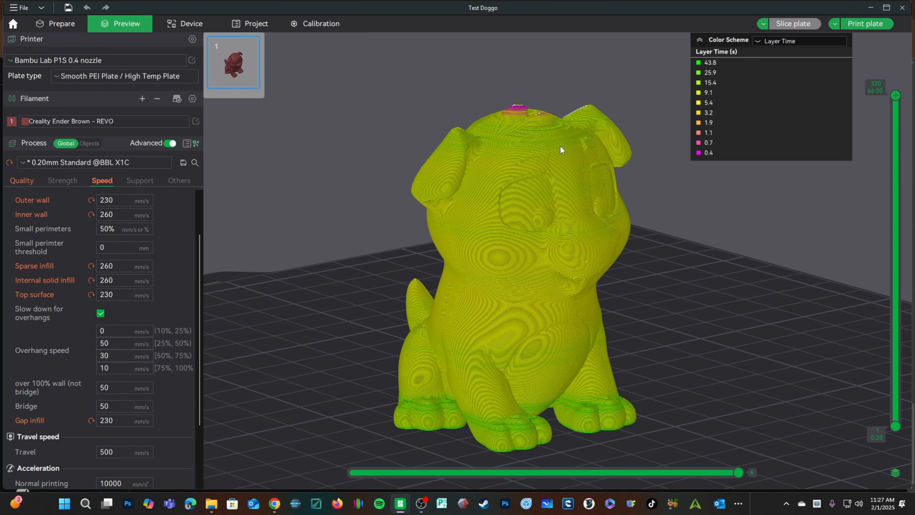
mouse_move(548, 208)
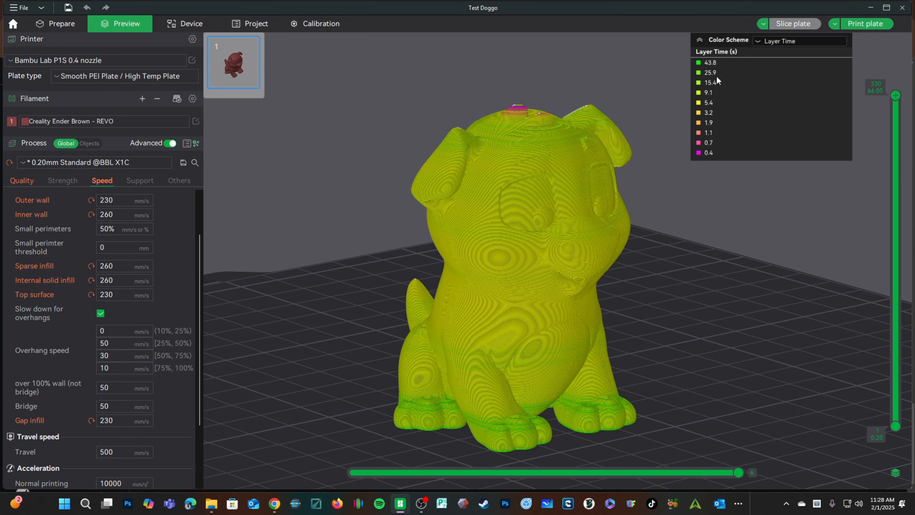
mouse_move(713, 81)
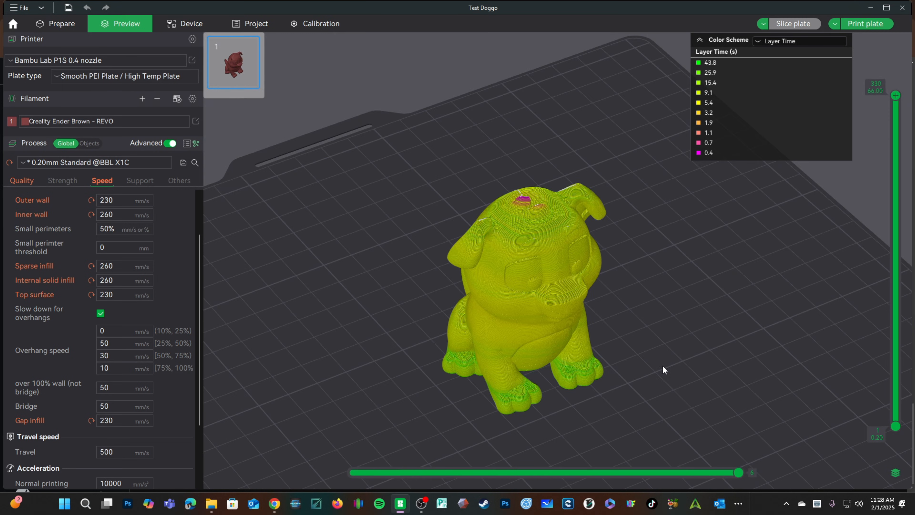
mouse_move(668, 405)
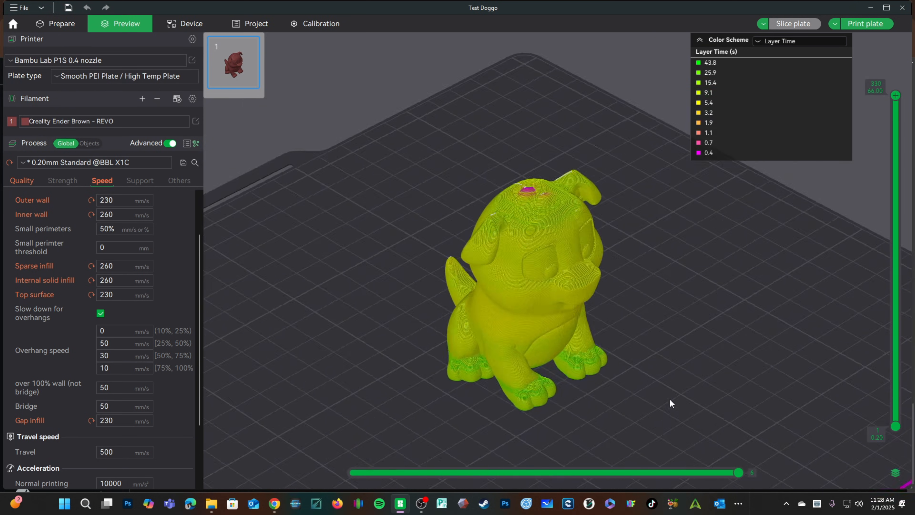
drag(671, 403, 625, 398)
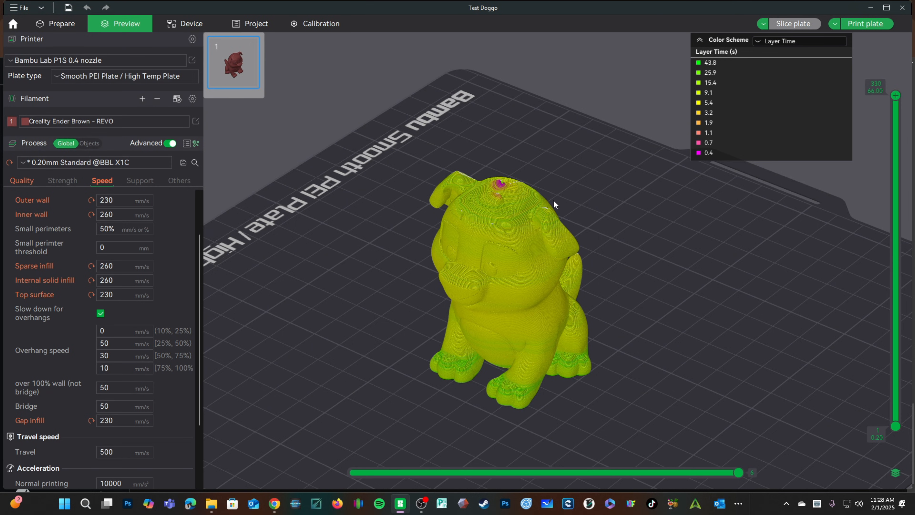
mouse_move(519, 187)
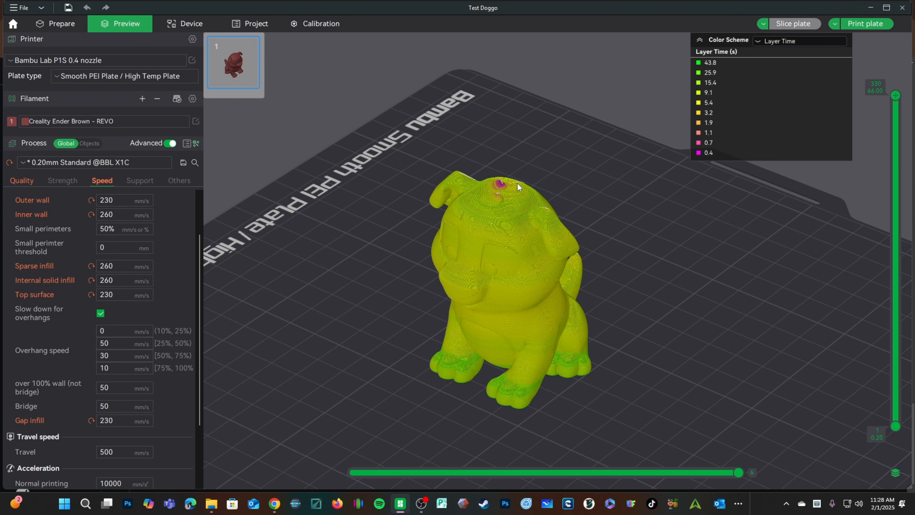
mouse_move(492, 202)
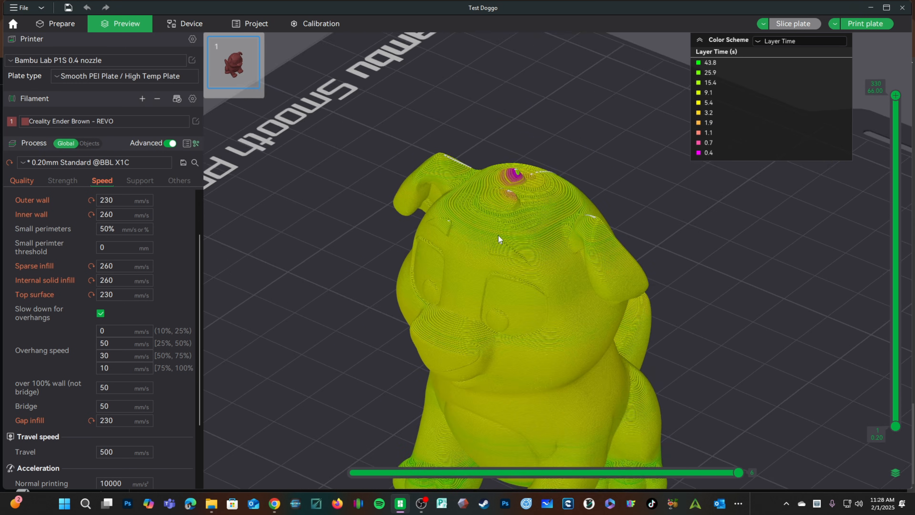
scroll(up, 3)
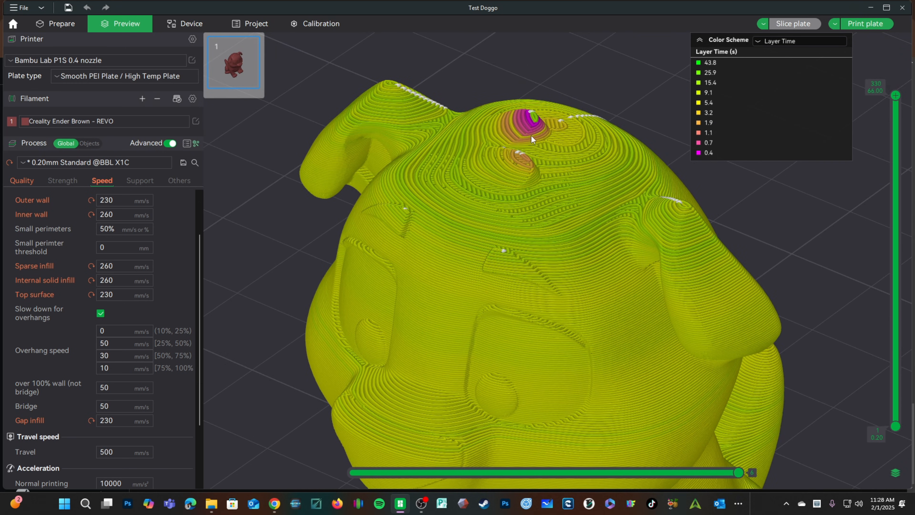
mouse_move(533, 129)
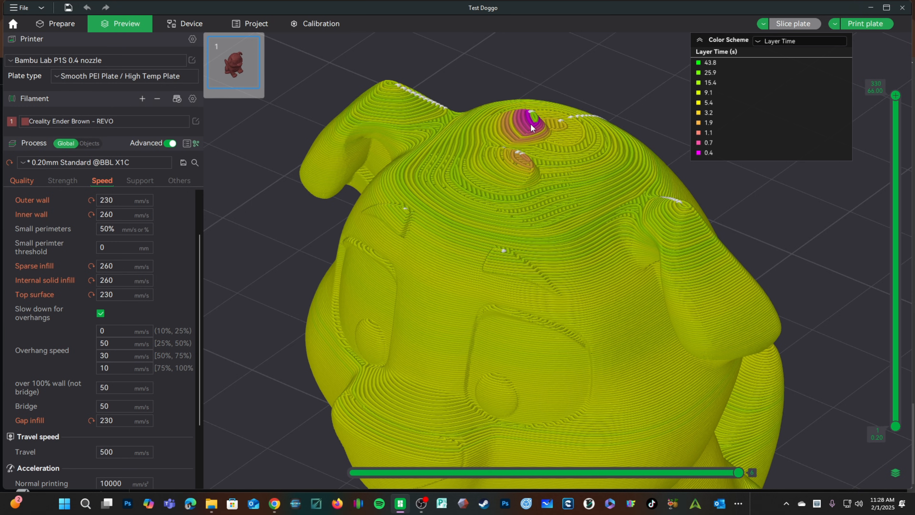
mouse_move(524, 139)
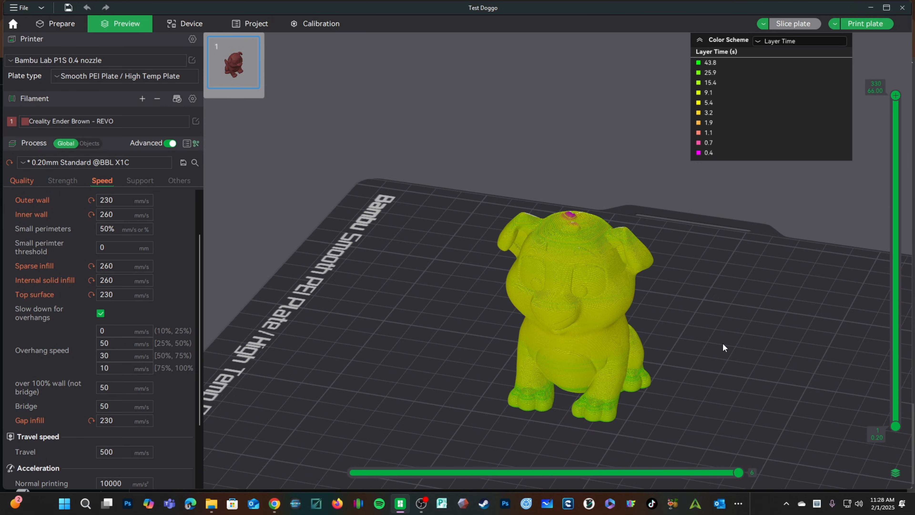
mouse_move(721, 351)
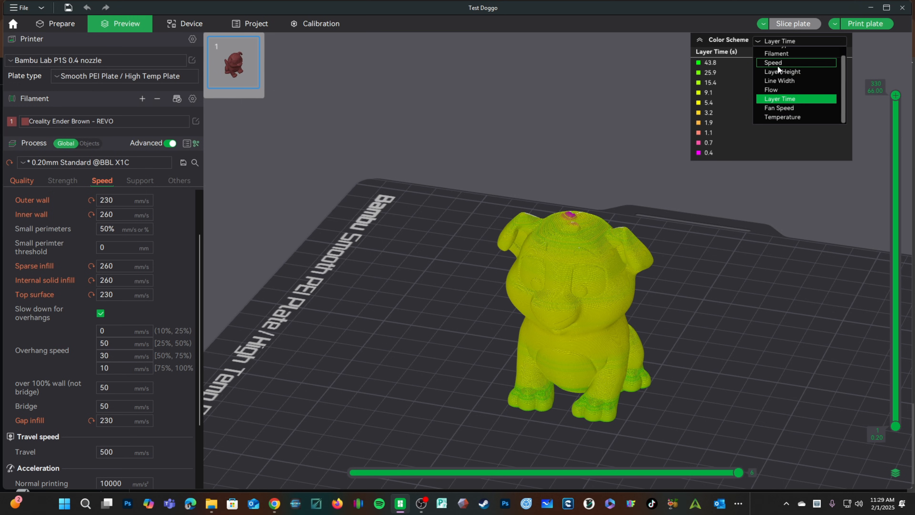
Set the preview Color Scheme to Speed and view the dog from above
click(773, 63)
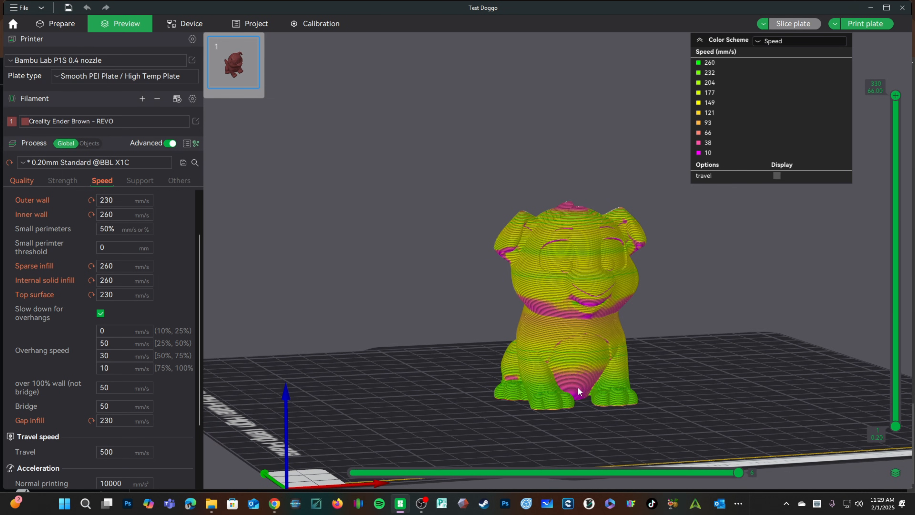
drag(578, 391, 537, 285)
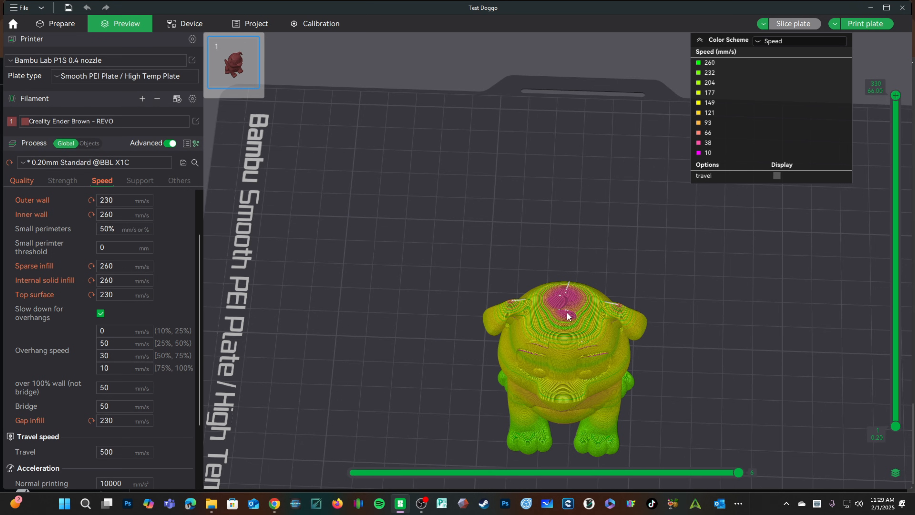
click(62, 23)
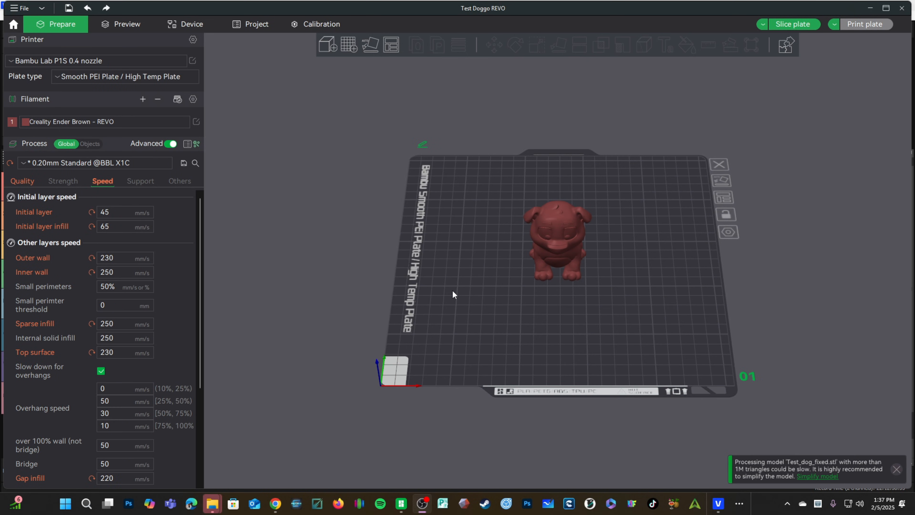
mouse_move(63, 203)
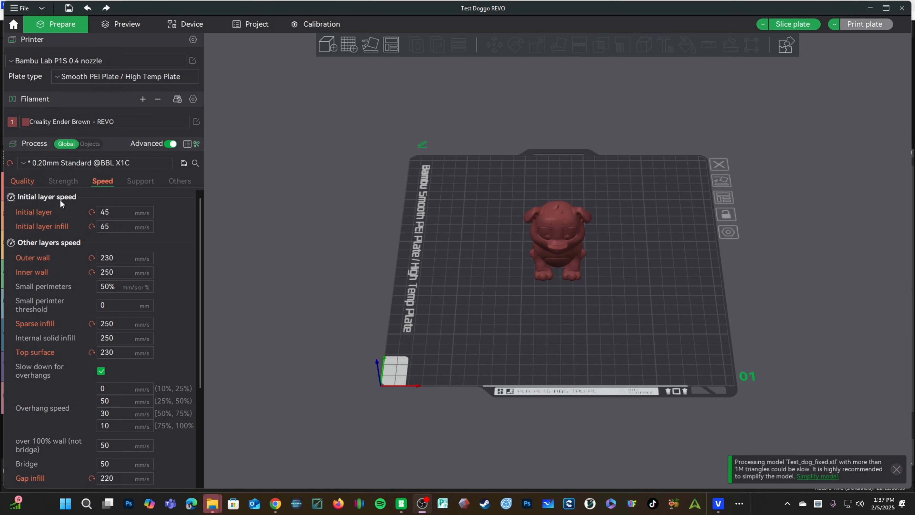
mouse_move(369, 256)
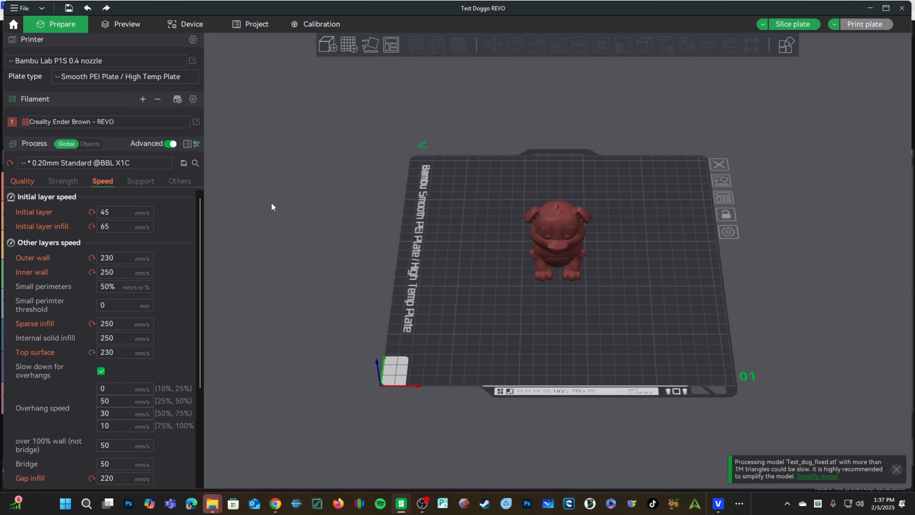
mouse_move(293, 211)
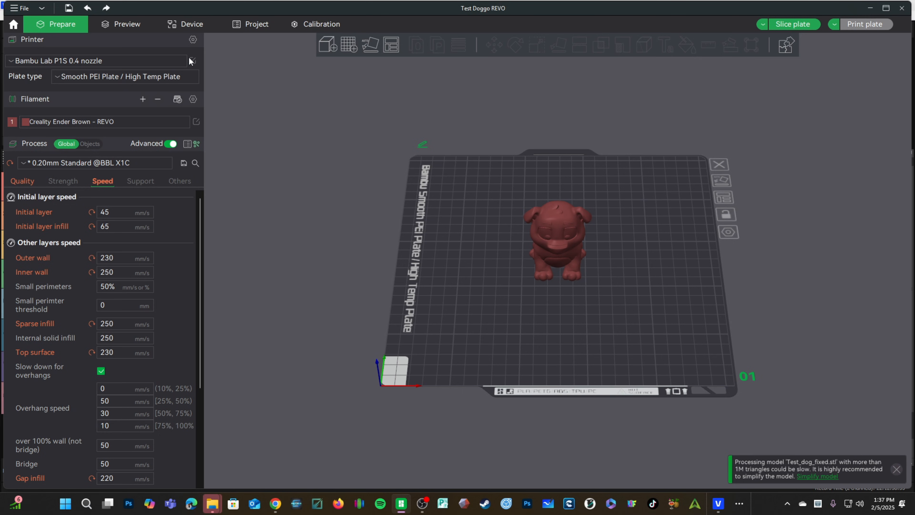
mouse_move(85, 50)
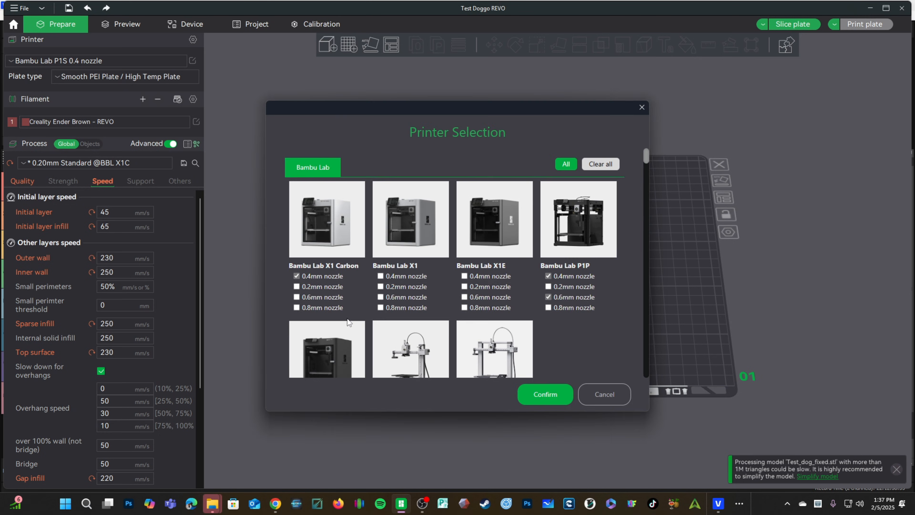
mouse_move(418, 256)
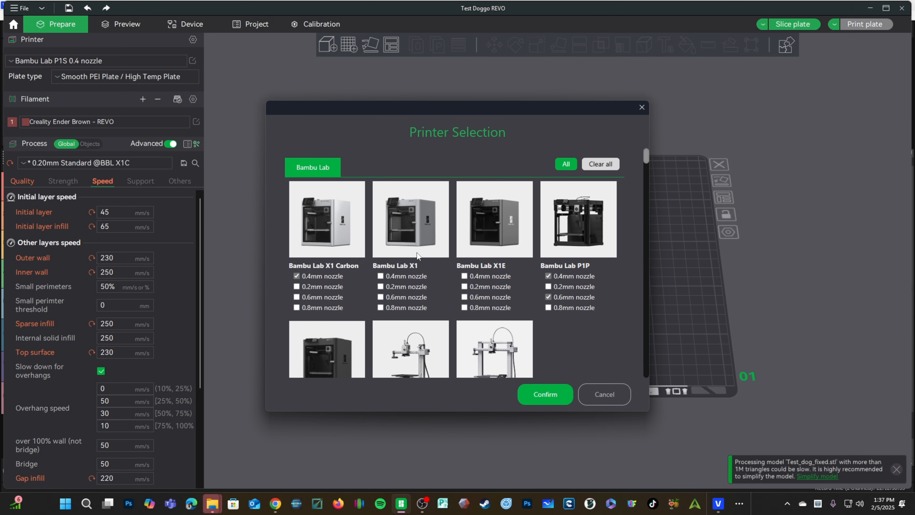
Tick Bambu Lab P1S 0.6mm nozzle in Printer Selection and confirm
scroll(down, 3)
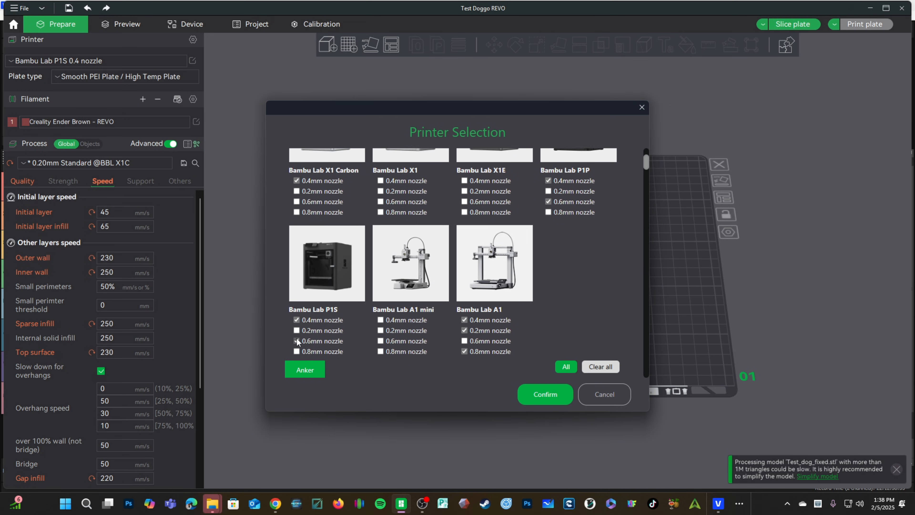
click(296, 341)
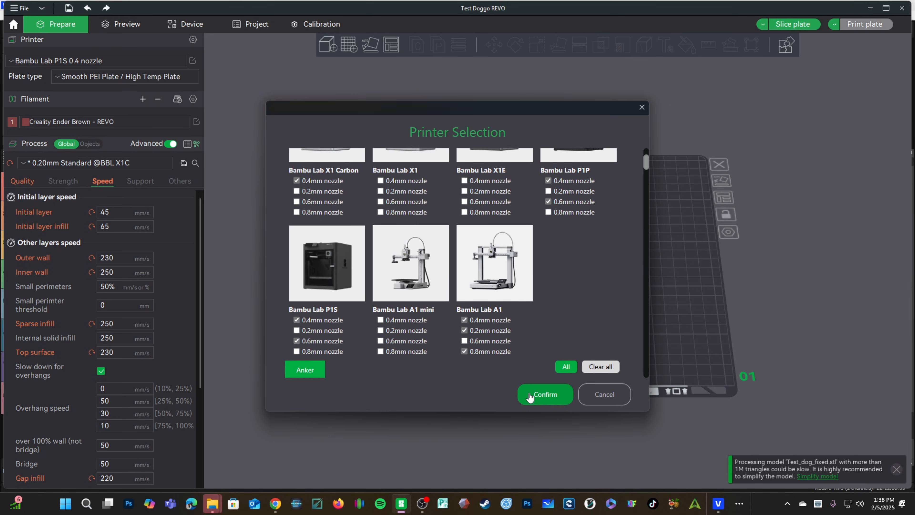
click(544, 394)
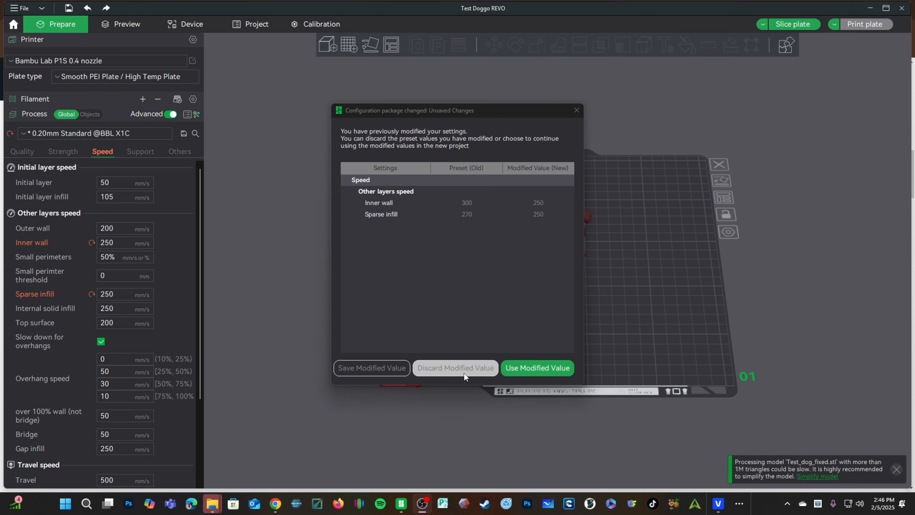
mouse_move(463, 375)
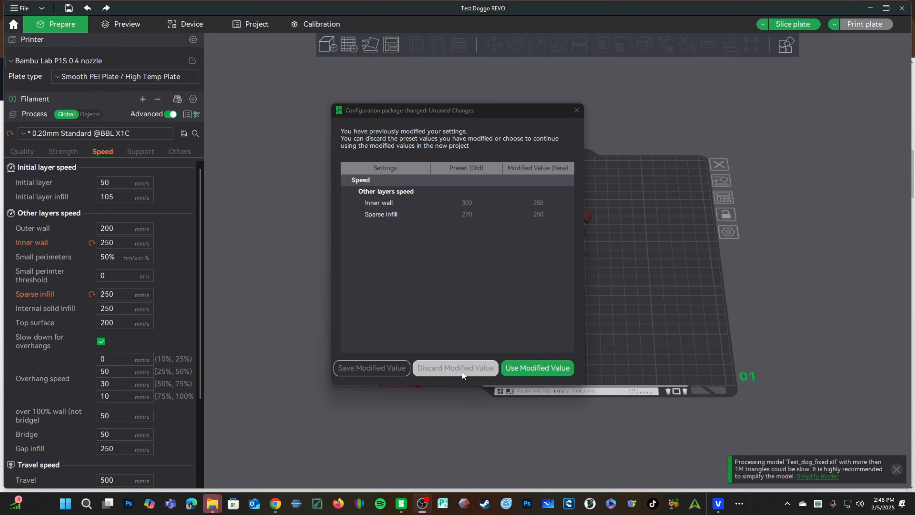
Discard the modified speed values and review the P1S 0.6 nozzle settings
click(454, 367)
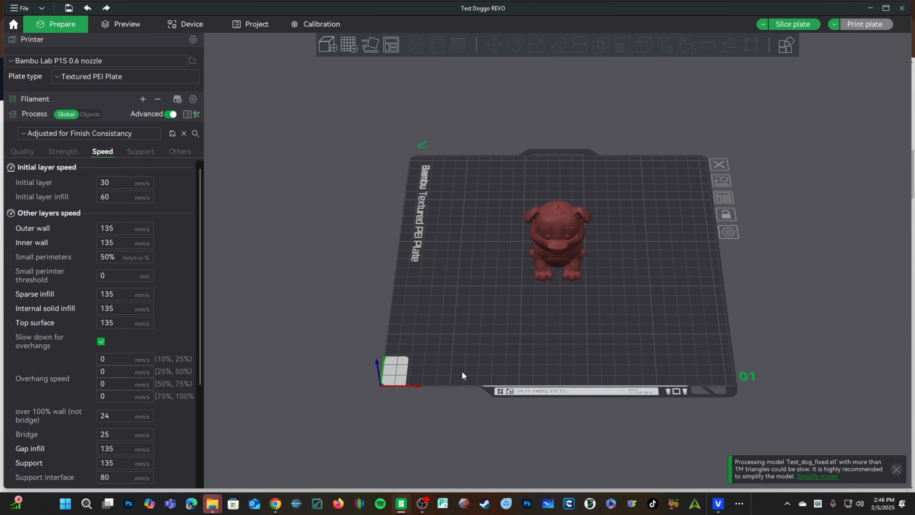
mouse_move(103, 210)
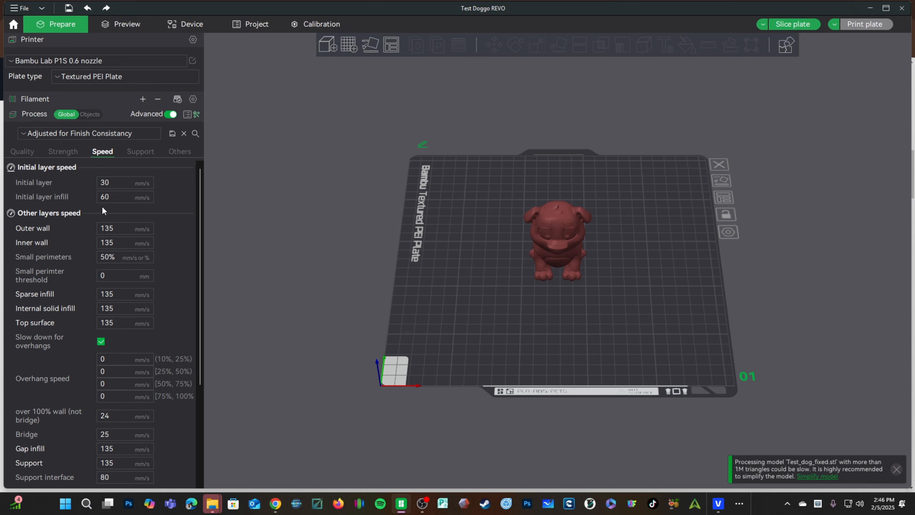
mouse_move(33, 80)
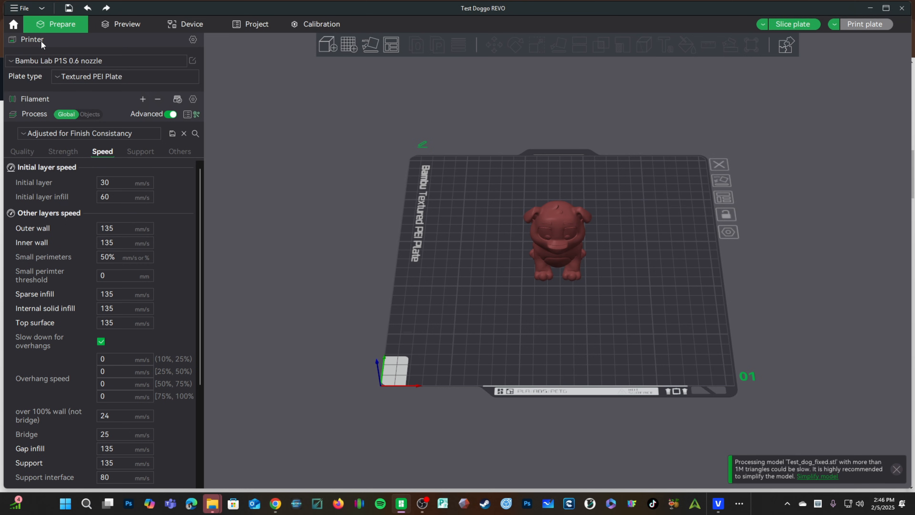
click(97, 60)
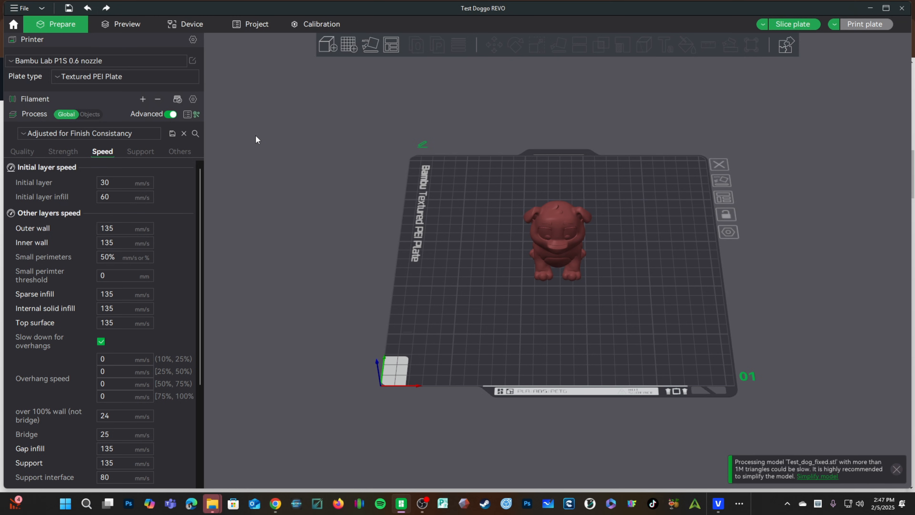
mouse_move(244, 170)
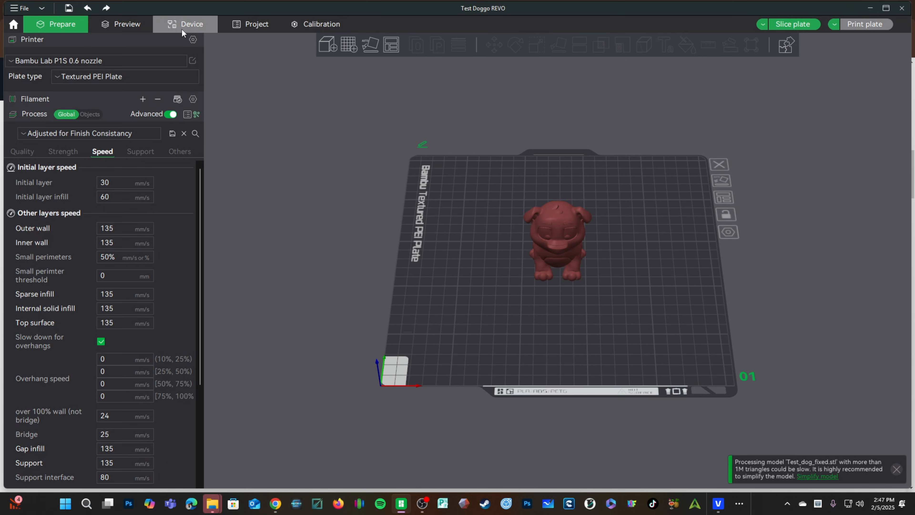
Show the Device page for the currently connected printer Angel
click(191, 24)
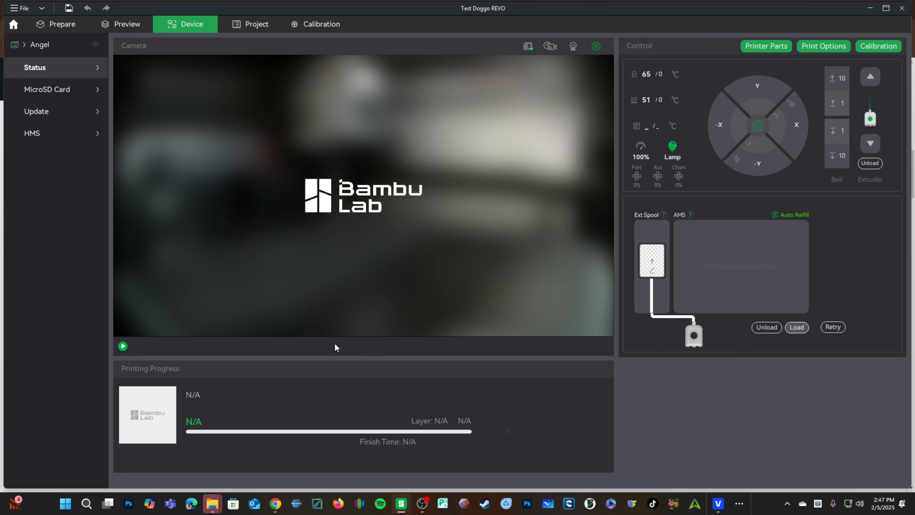
click(39, 45)
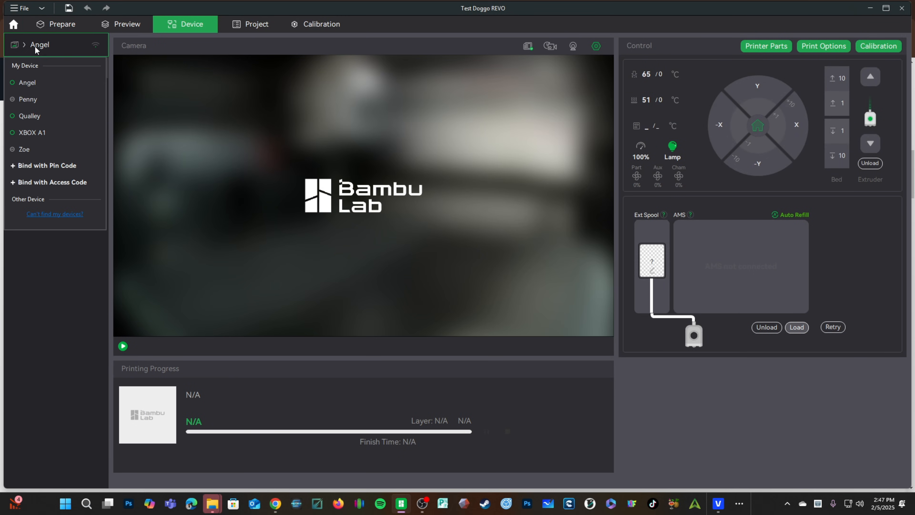
mouse_move(37, 85)
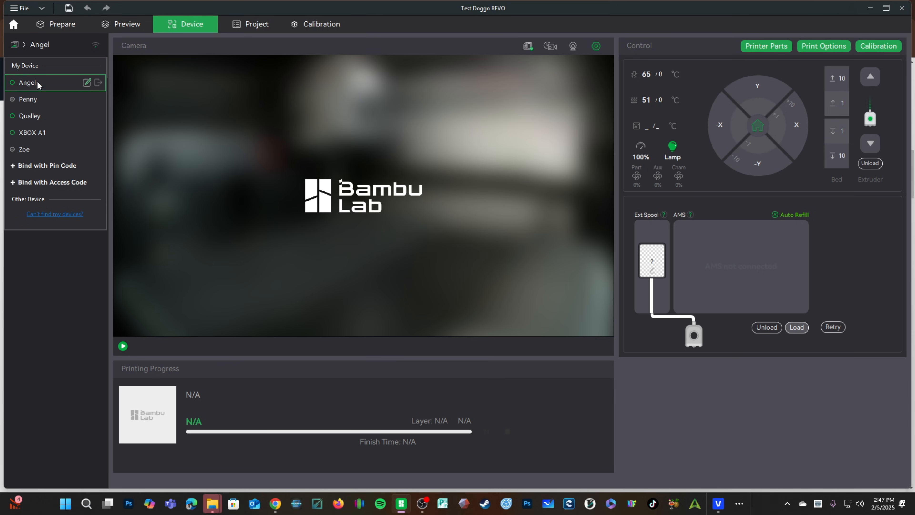
mouse_move(42, 83)
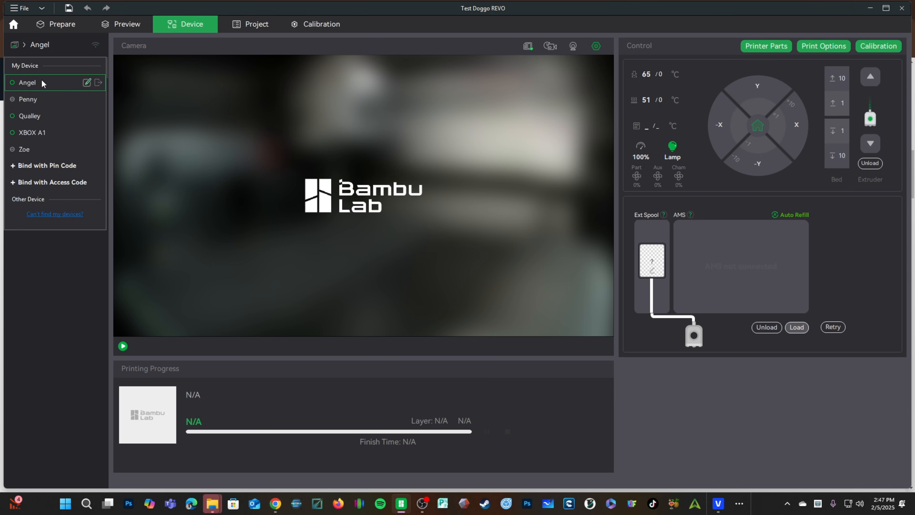
click(39, 44)
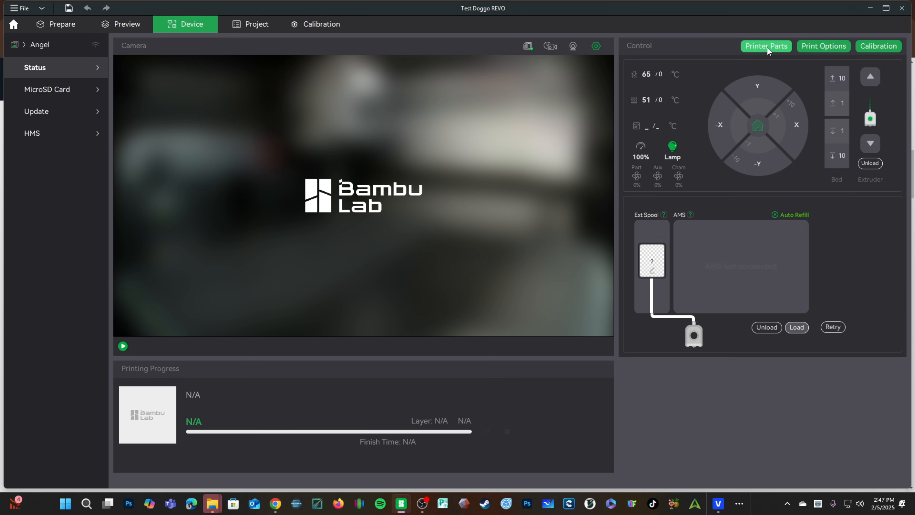
In Printer Parts, set the nozzle to Hardened Steel with 0.6 diameter
click(766, 46)
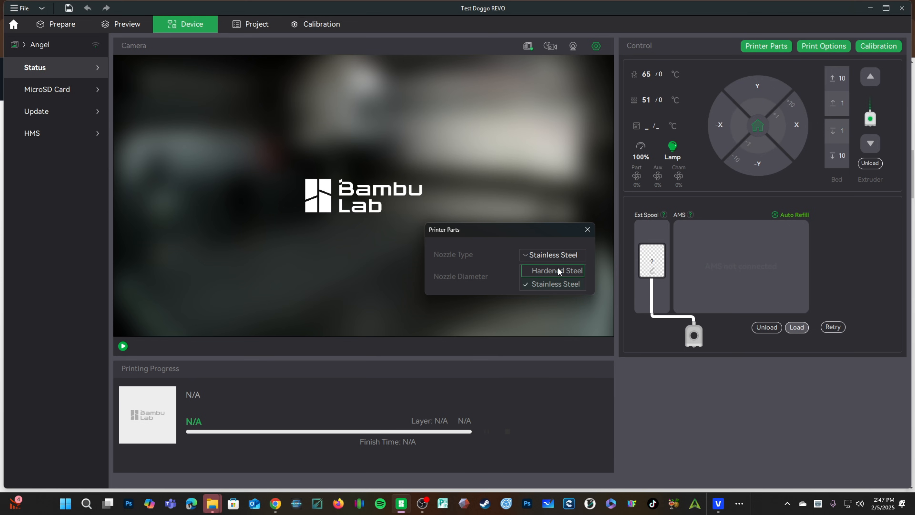
click(552, 271)
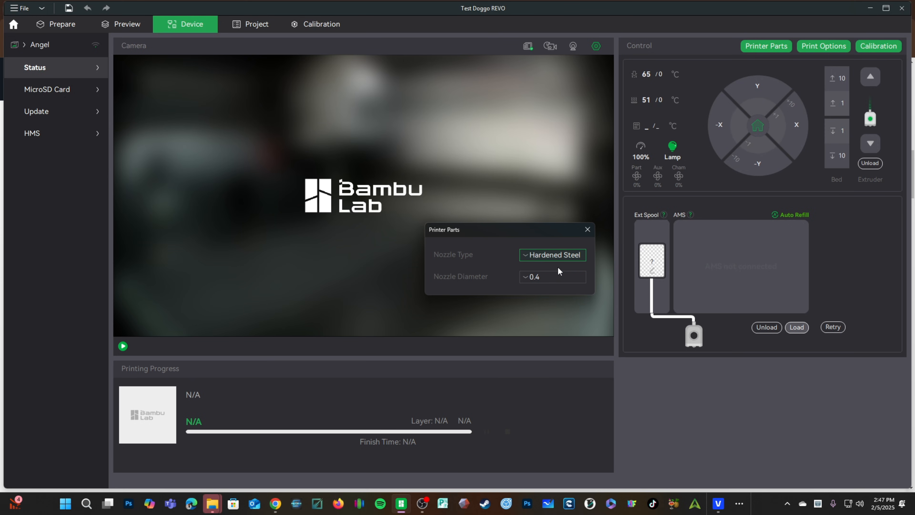
click(551, 276)
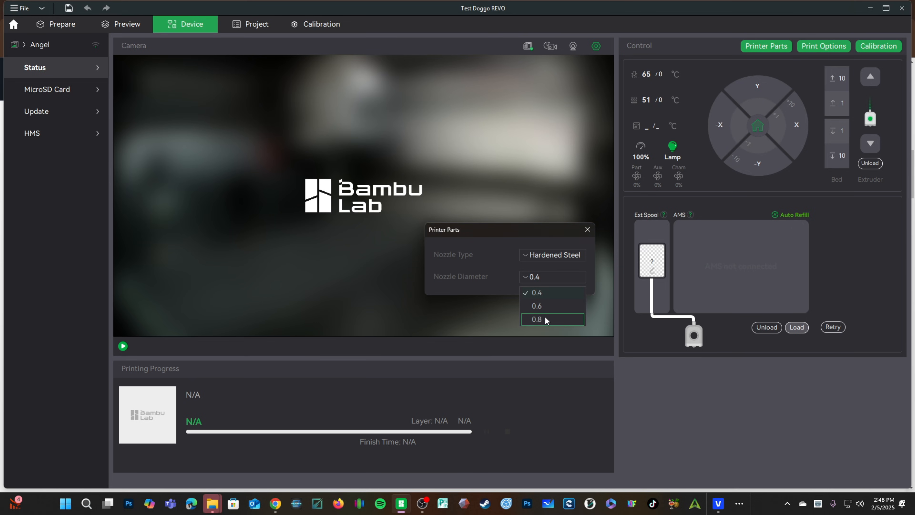
mouse_move(543, 307)
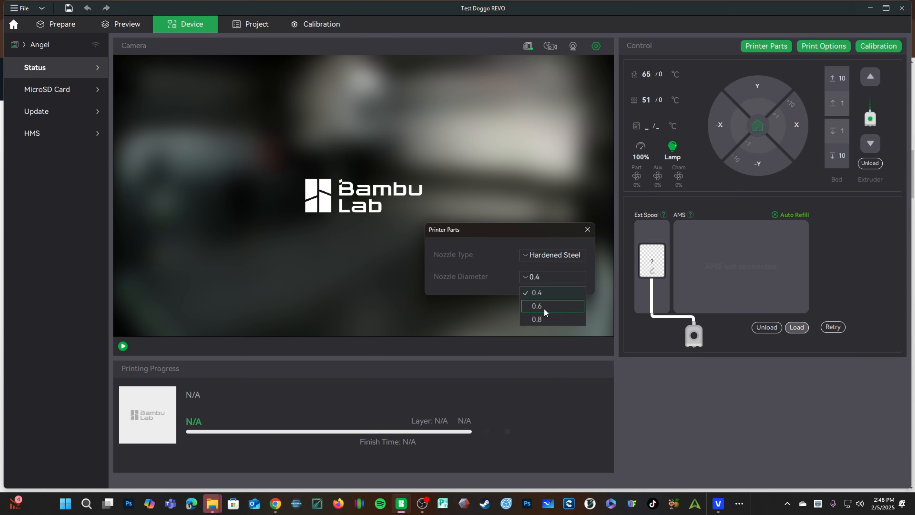
click(535, 305)
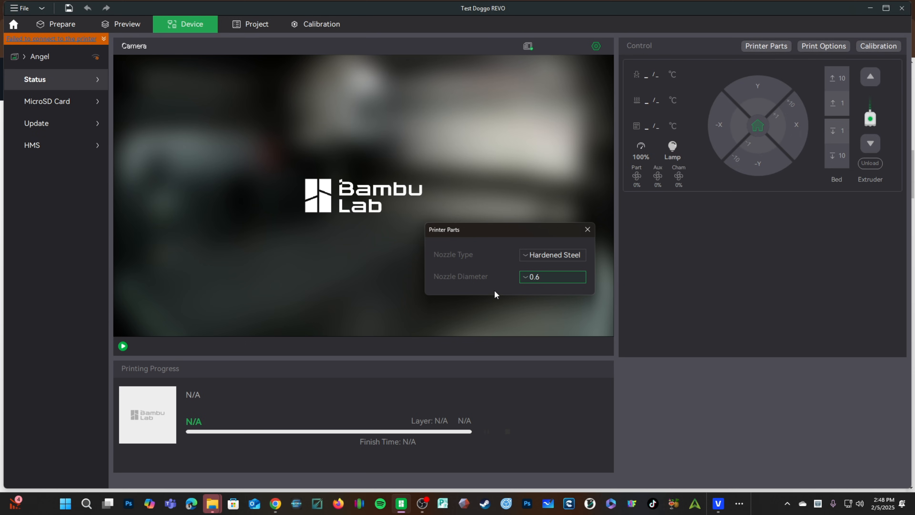
Try Stainless Steel, then settle on Hardened Steel with the 0.8 nozzle diameter
click(551, 255)
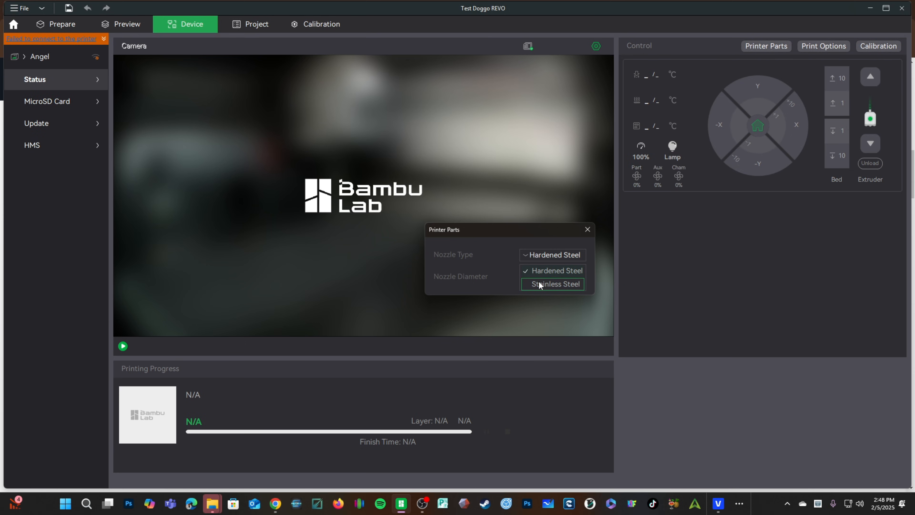
click(552, 283)
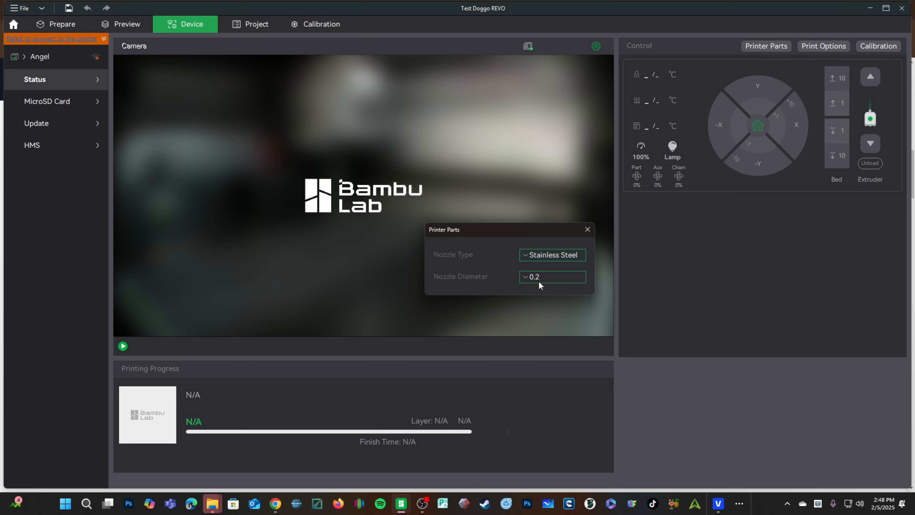
click(552, 276)
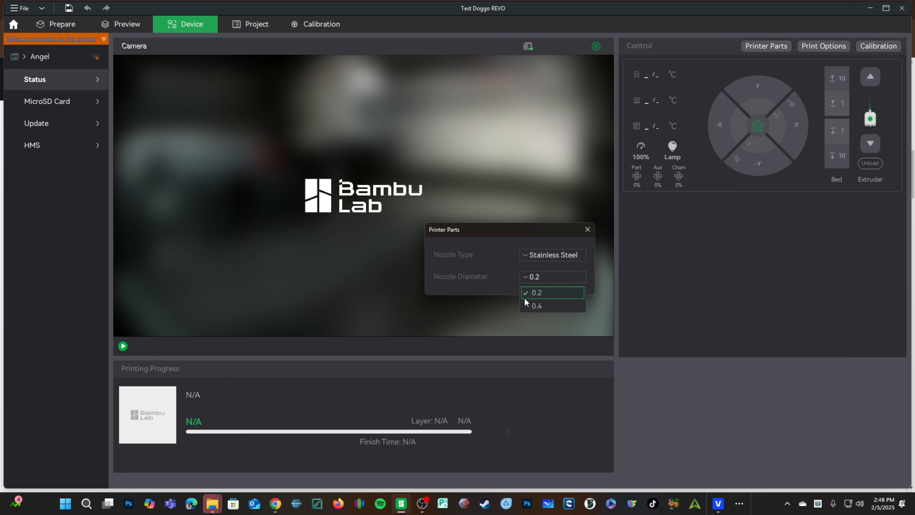
mouse_move(526, 302)
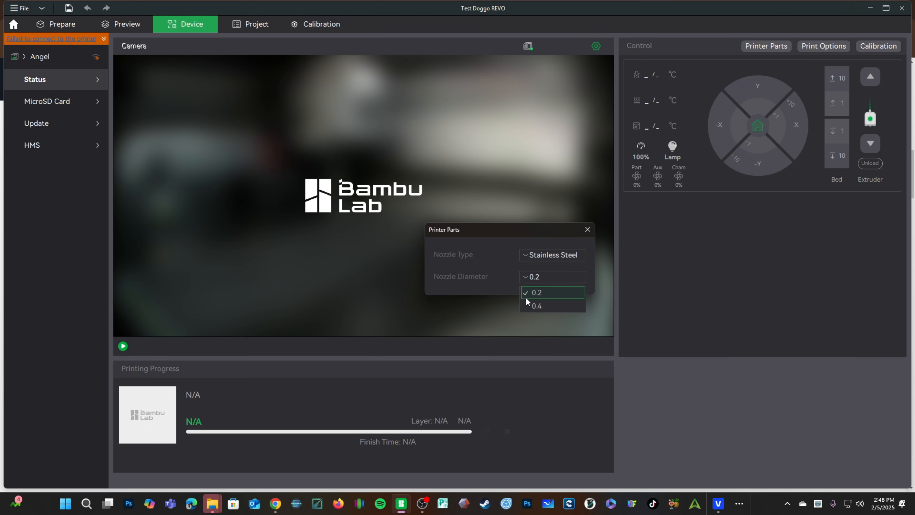
mouse_move(531, 294)
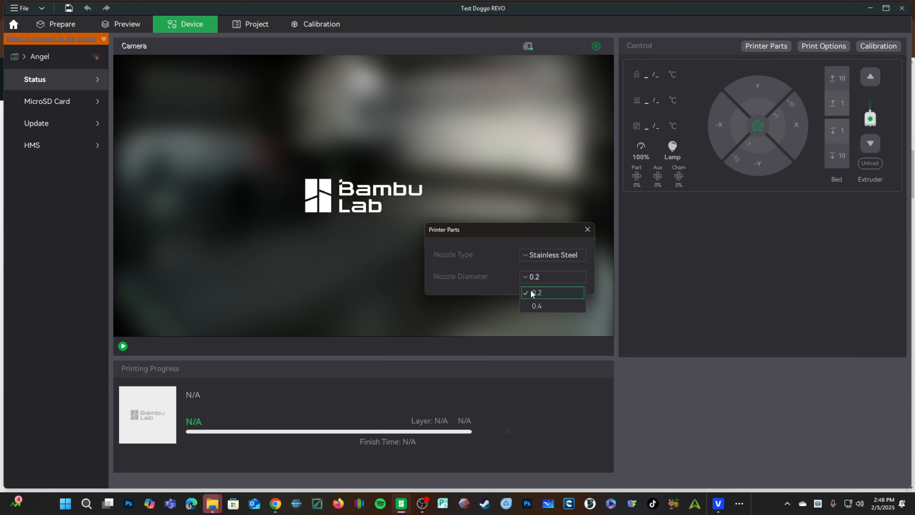
click(552, 255)
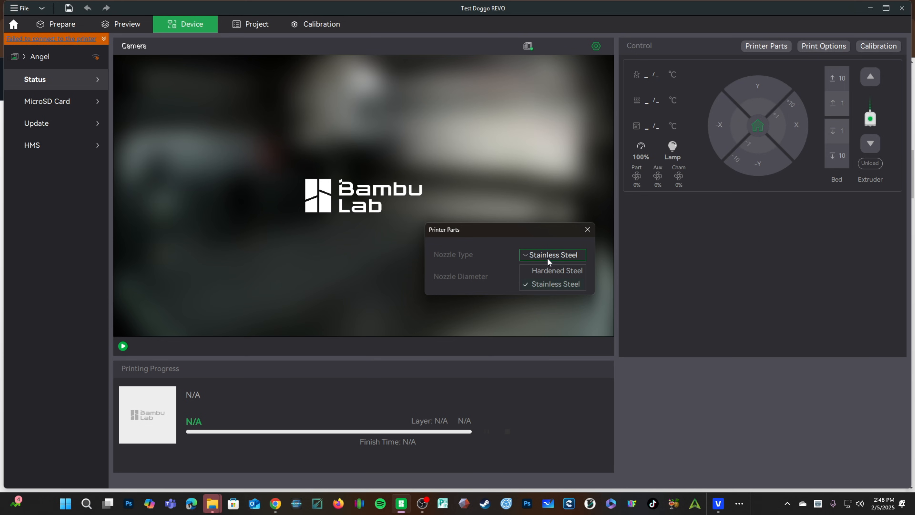
mouse_move(544, 275)
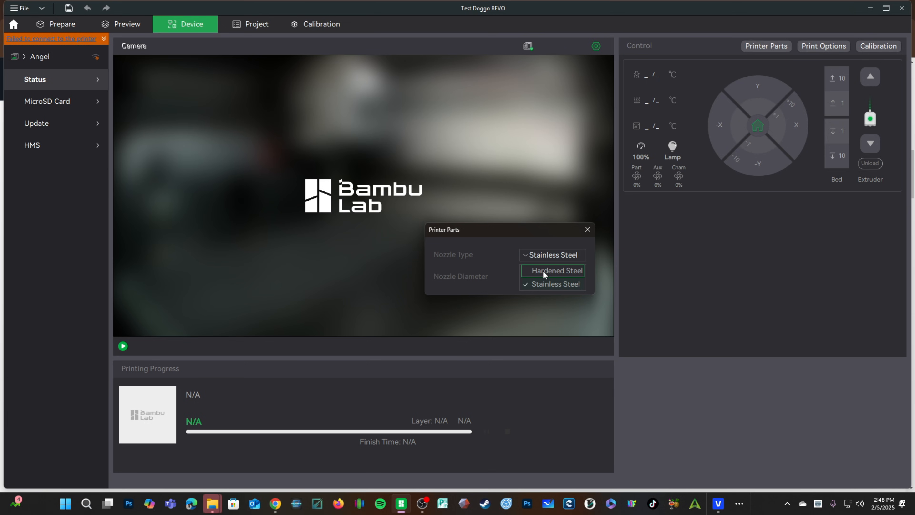
click(555, 270)
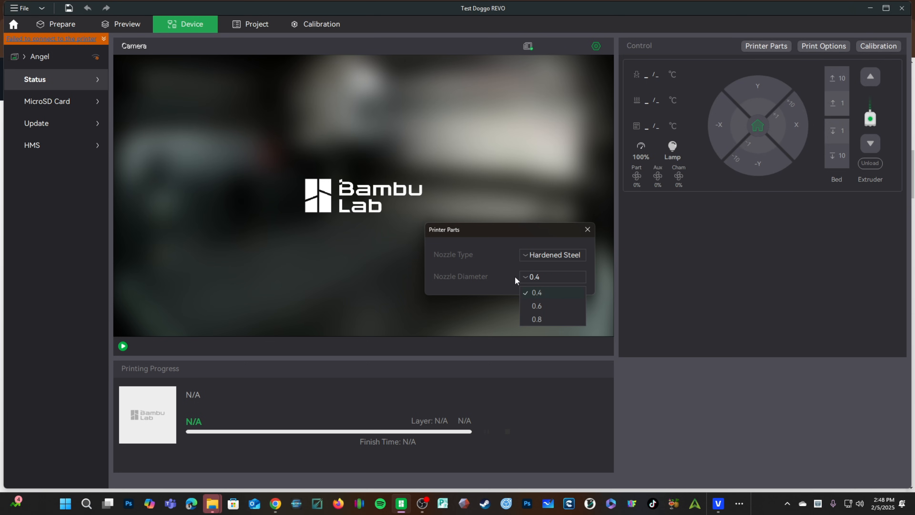
mouse_move(552, 319)
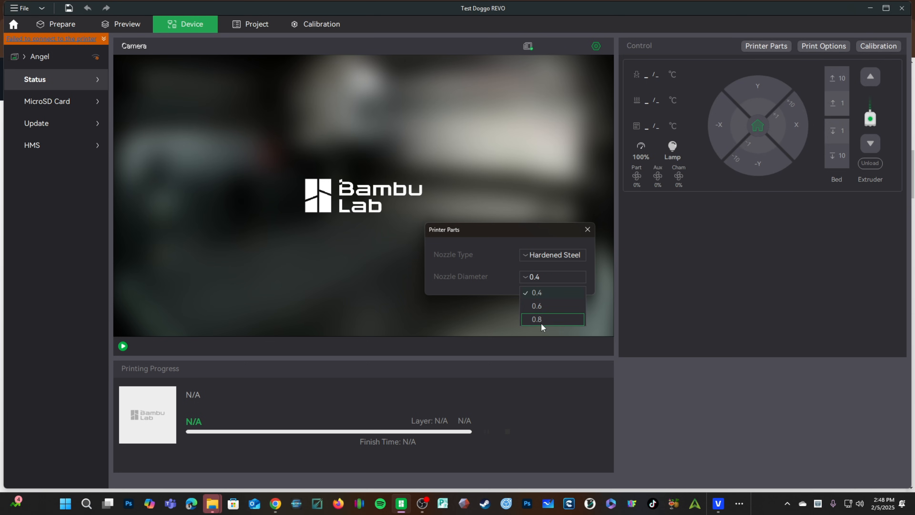
click(536, 306)
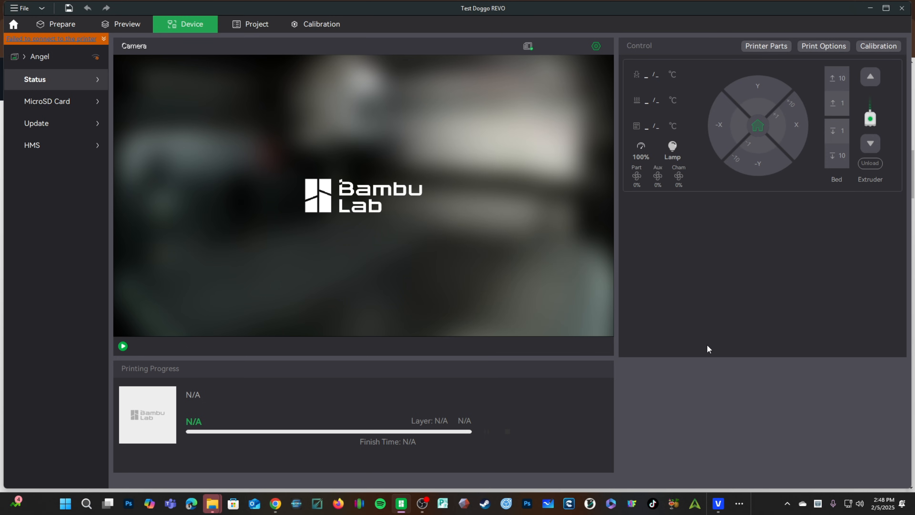
click(56, 24)
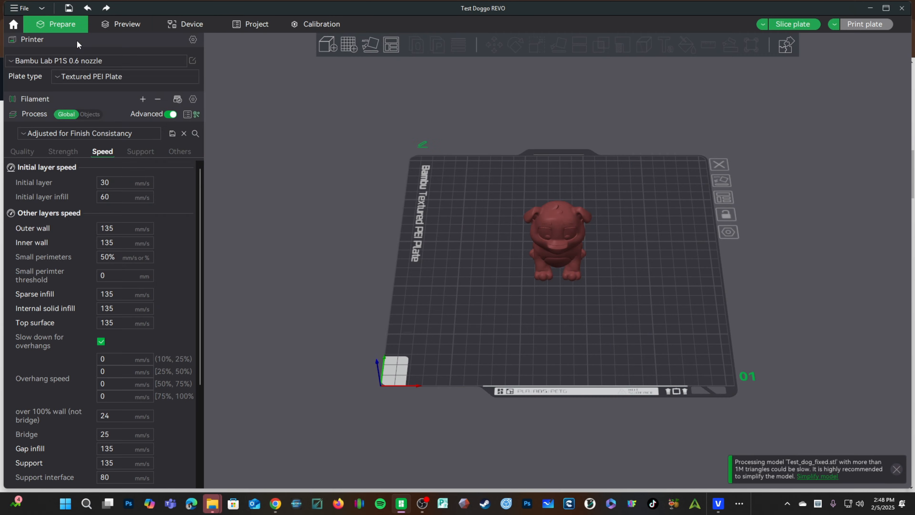
click(88, 133)
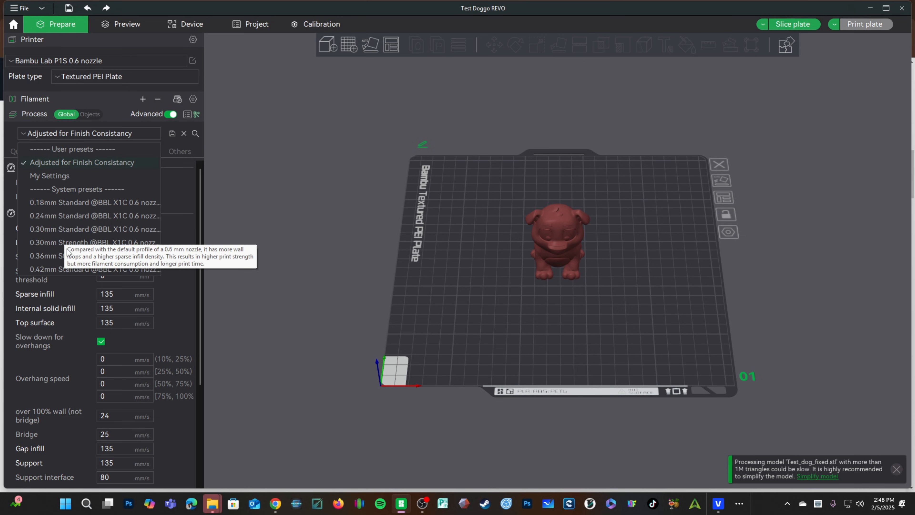
mouse_move(94, 203)
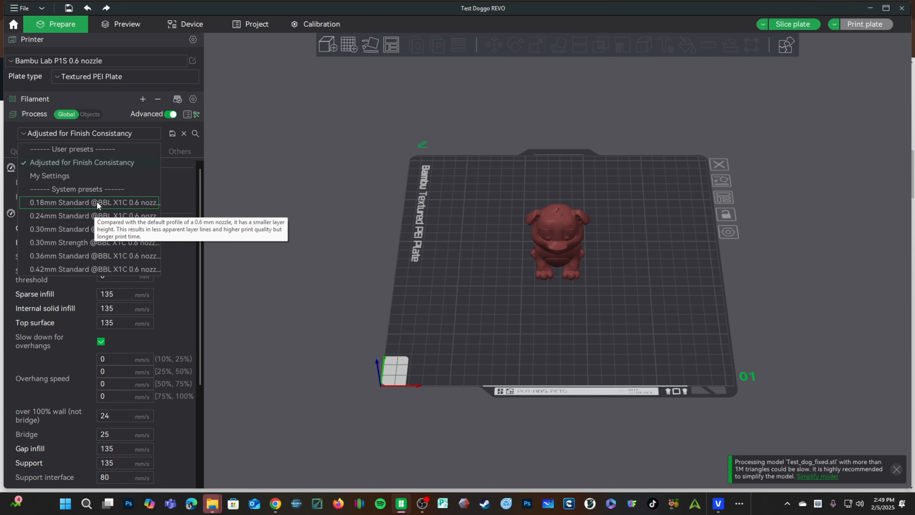
mouse_move(68, 221)
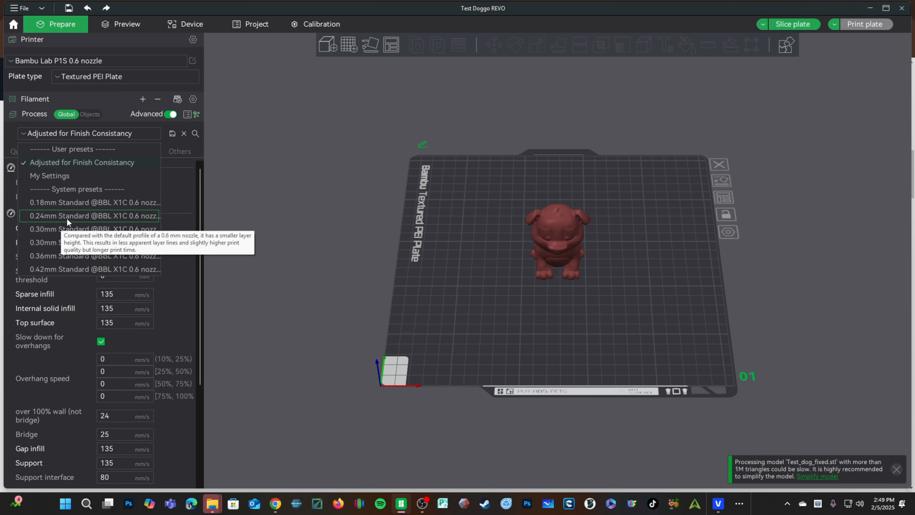
click(91, 215)
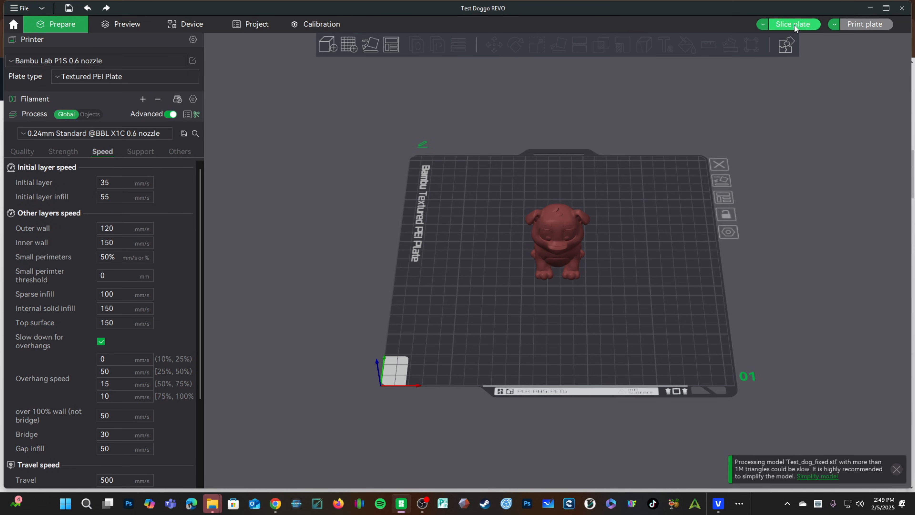
Slice the dog, then switch to the 0.30mm Standard preset for a 31m36s estimate
click(793, 24)
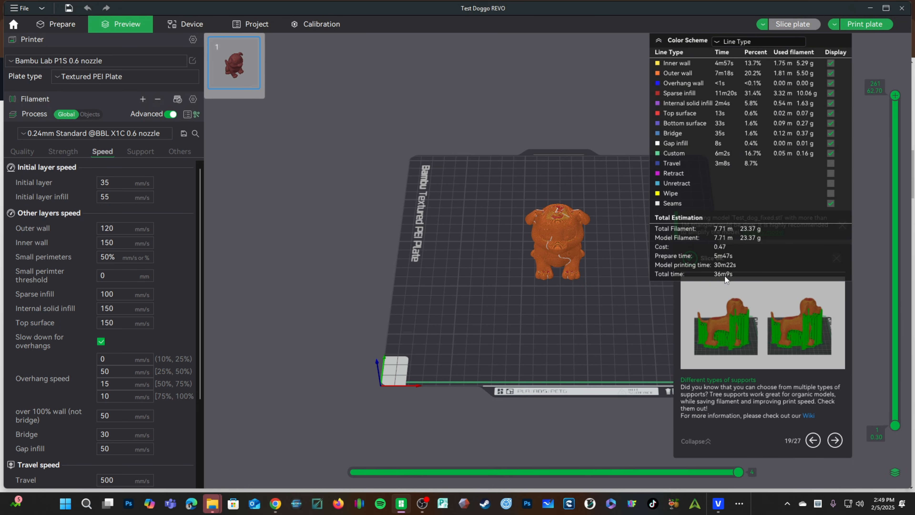
mouse_move(130, 185)
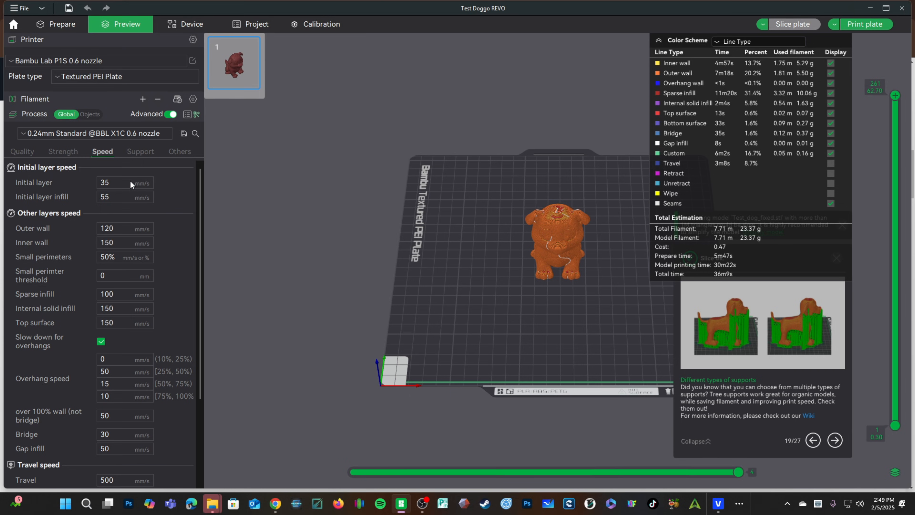
click(93, 133)
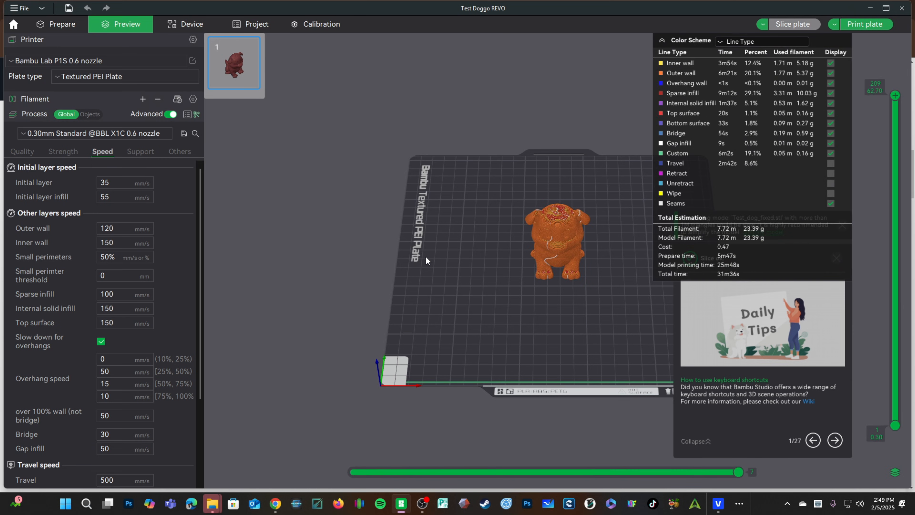
mouse_move(726, 279)
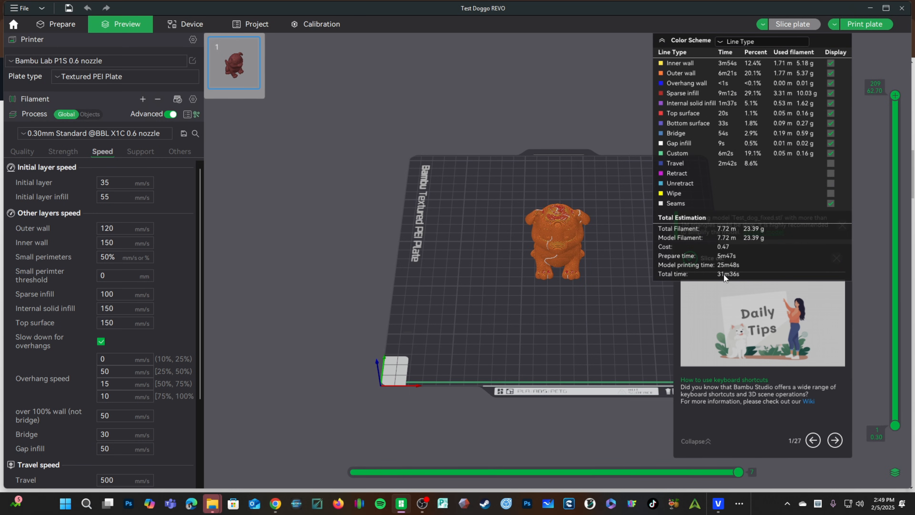
click(95, 133)
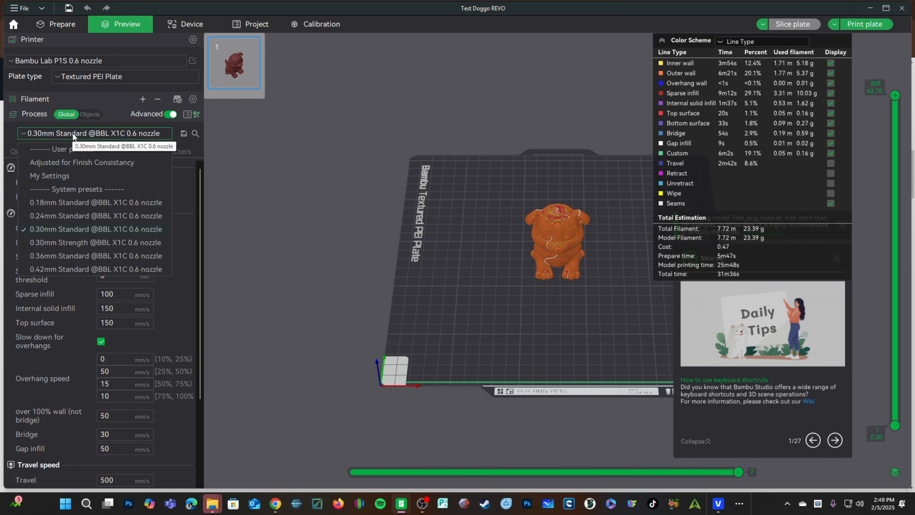
mouse_move(95, 268)
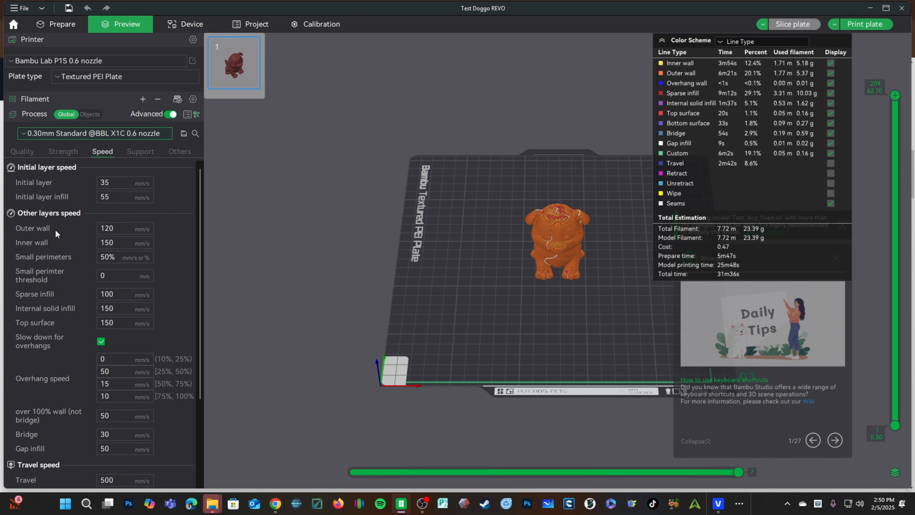
Return to the Prepare page showing Creality Ender Brown - REVO filament
click(62, 24)
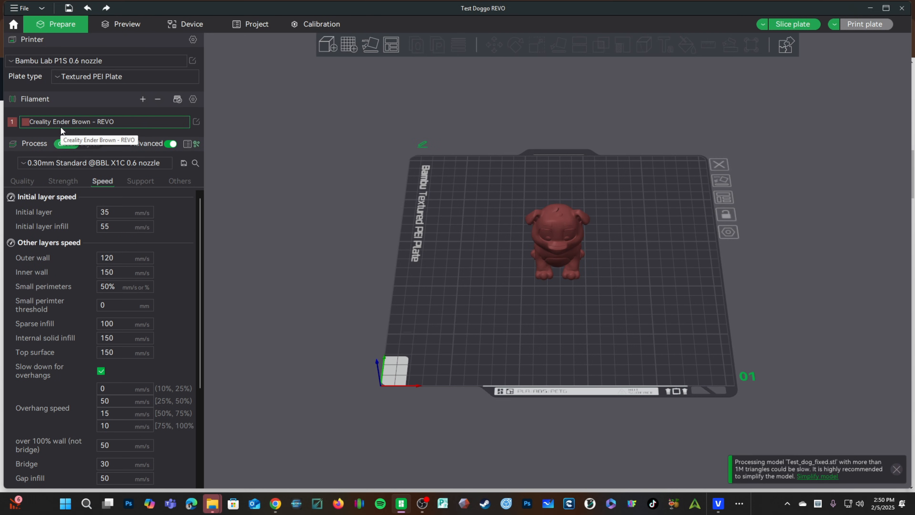
mouse_move(271, 144)
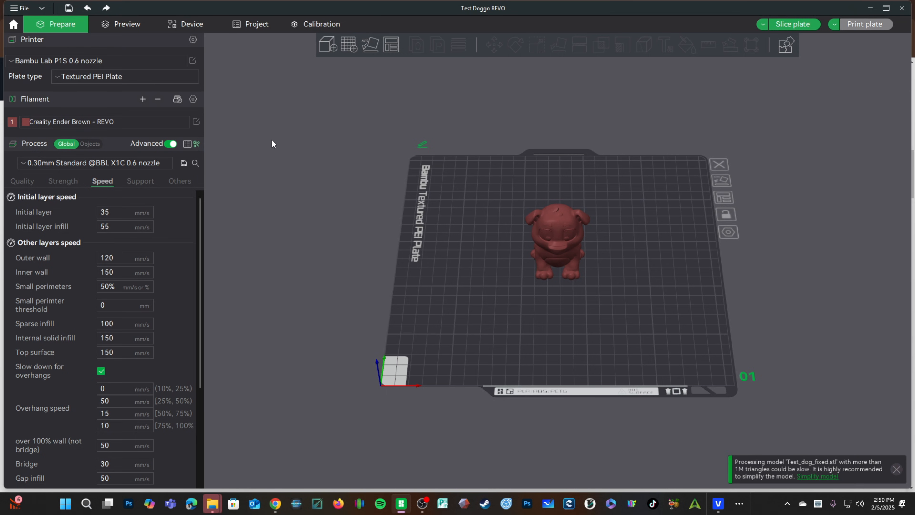
mouse_move(276, 140)
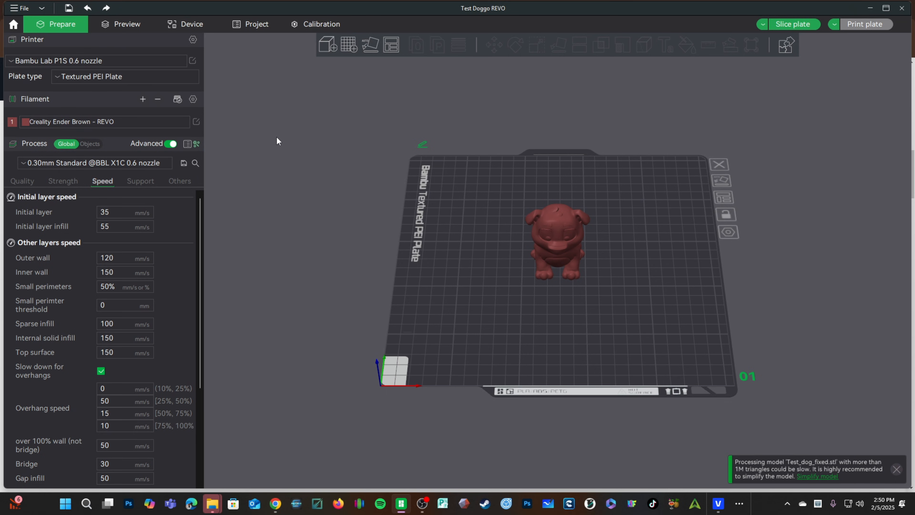
mouse_move(51, 161)
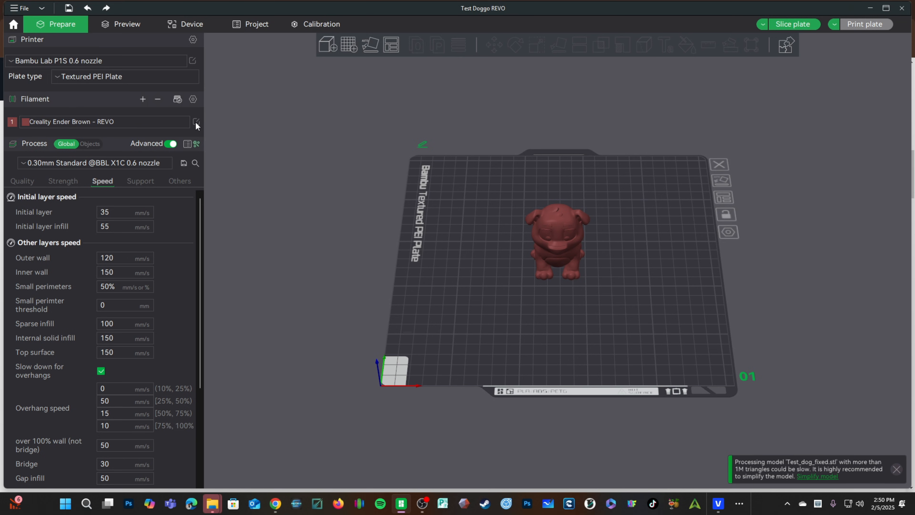
Set the REVO filament's nozzle temperature to 225 °C for initial and other layers
click(196, 123)
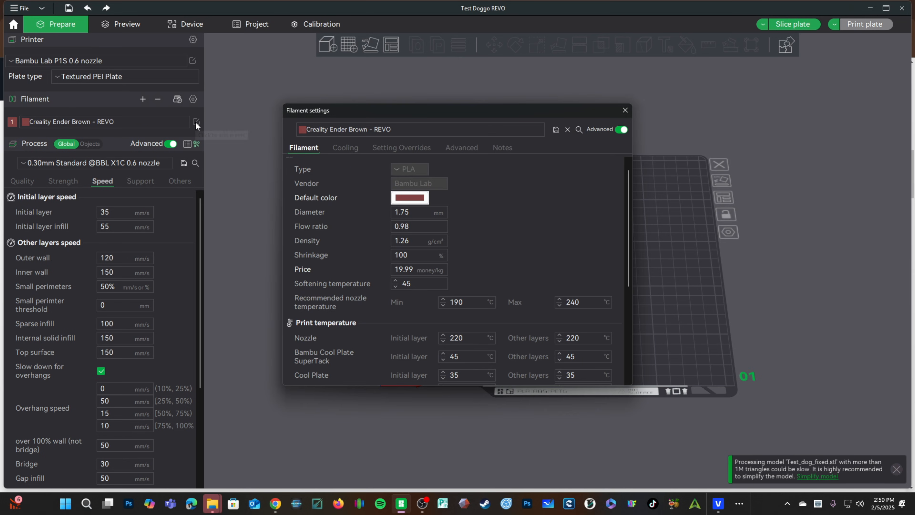
mouse_move(536, 233)
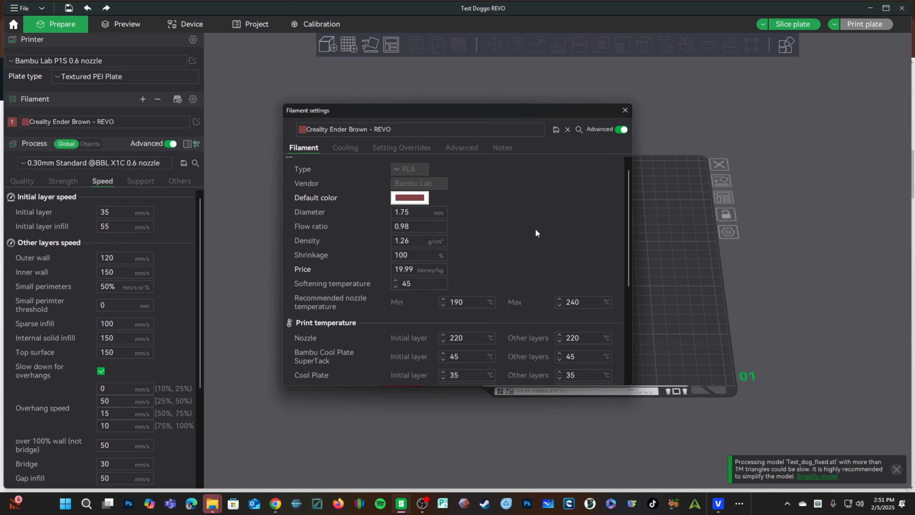
mouse_move(465, 349)
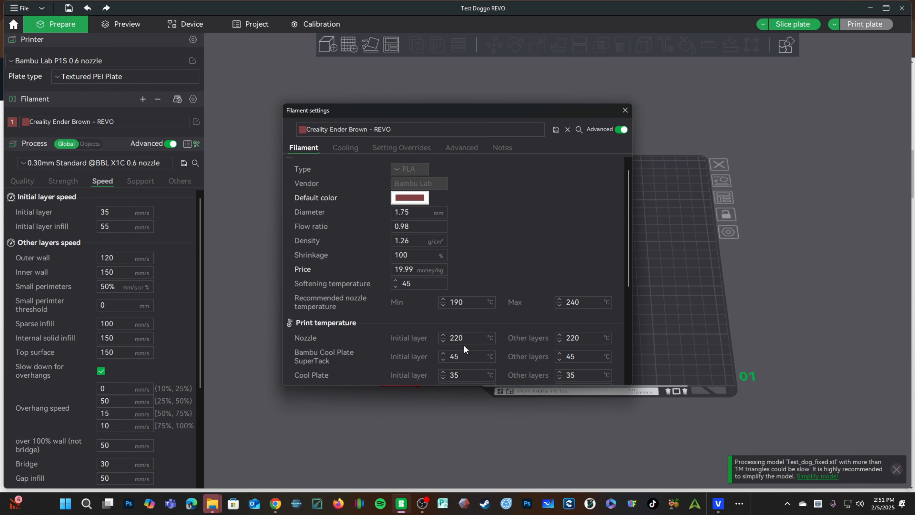
click(457, 337)
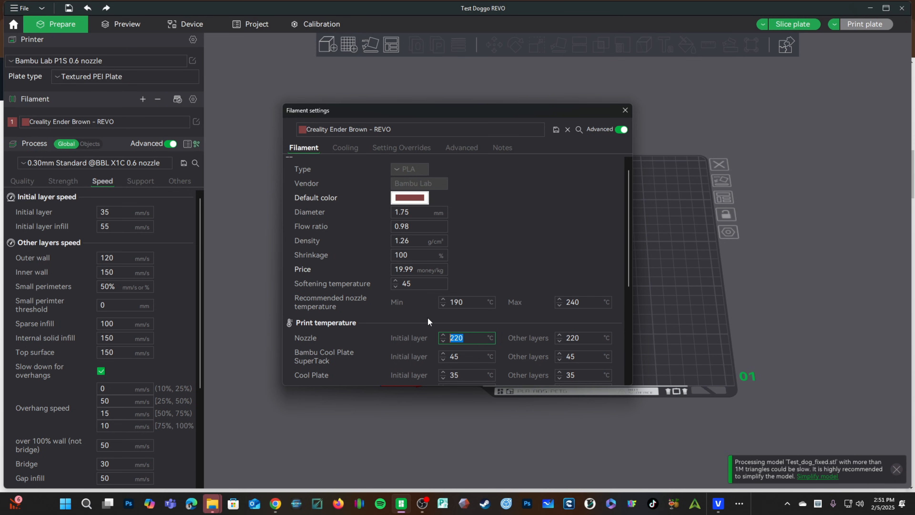
text(225)
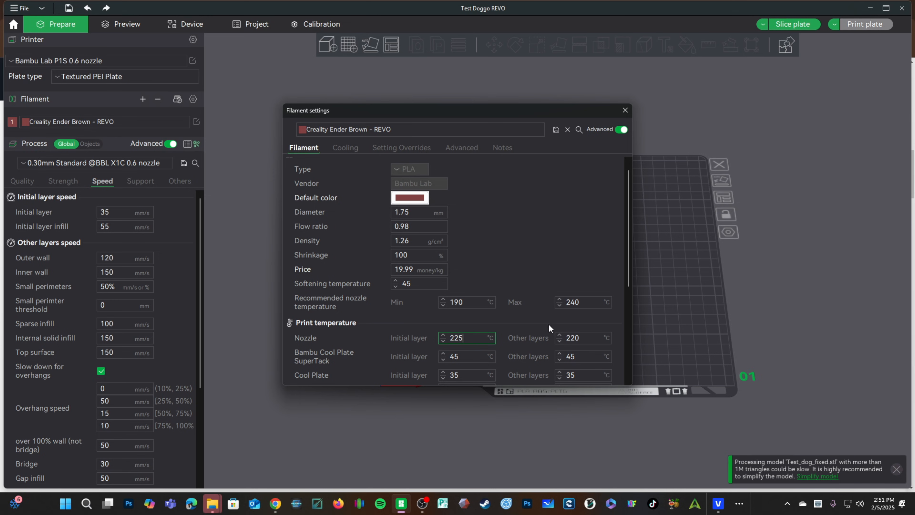
text(225)
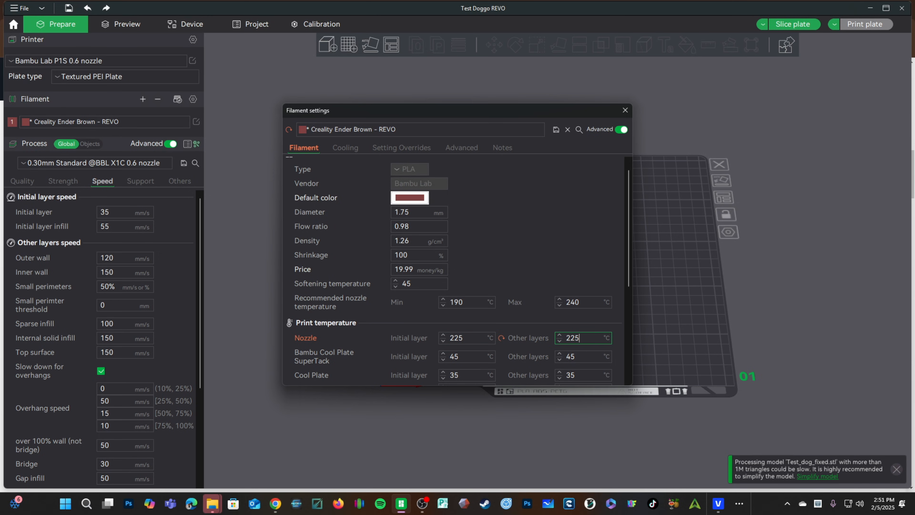
Lower the filament's max volumetric speed from 35 to 26 mm³/s
scroll(down, 3)
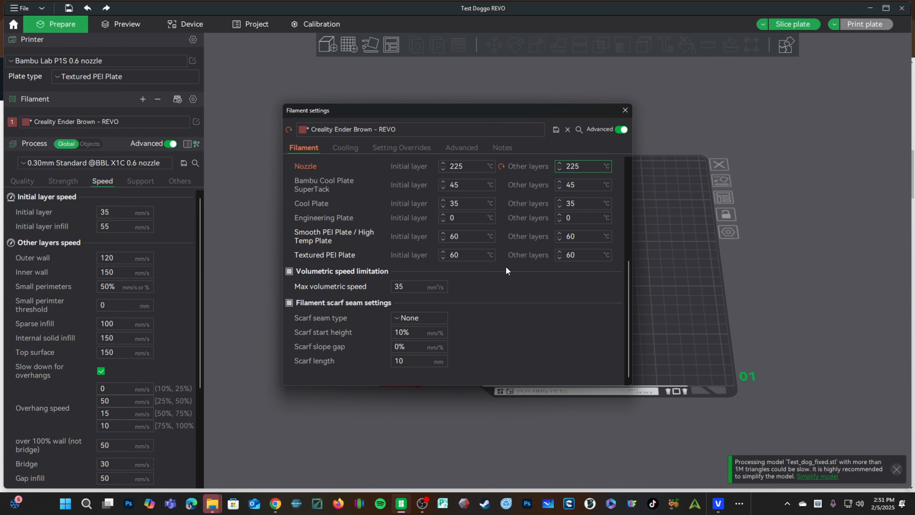
click(409, 286)
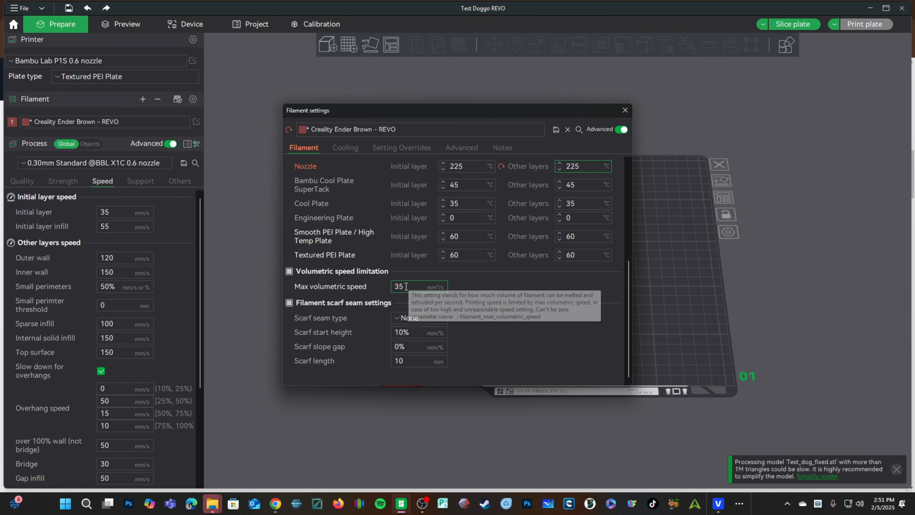
text(28)
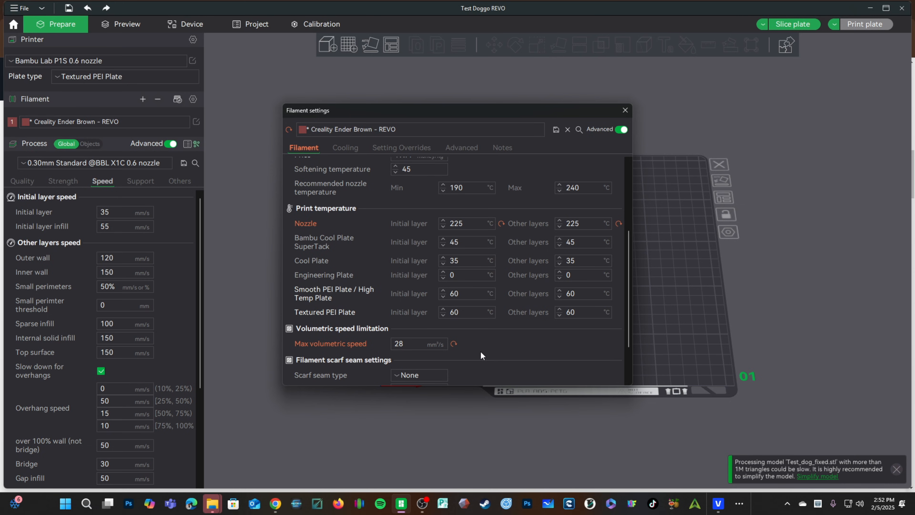
mouse_move(344, 338)
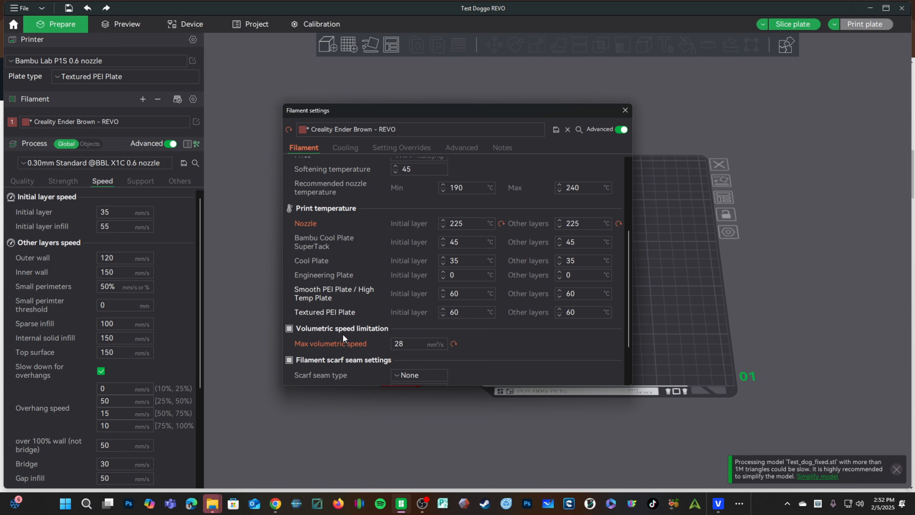
mouse_move(488, 349)
text(26)
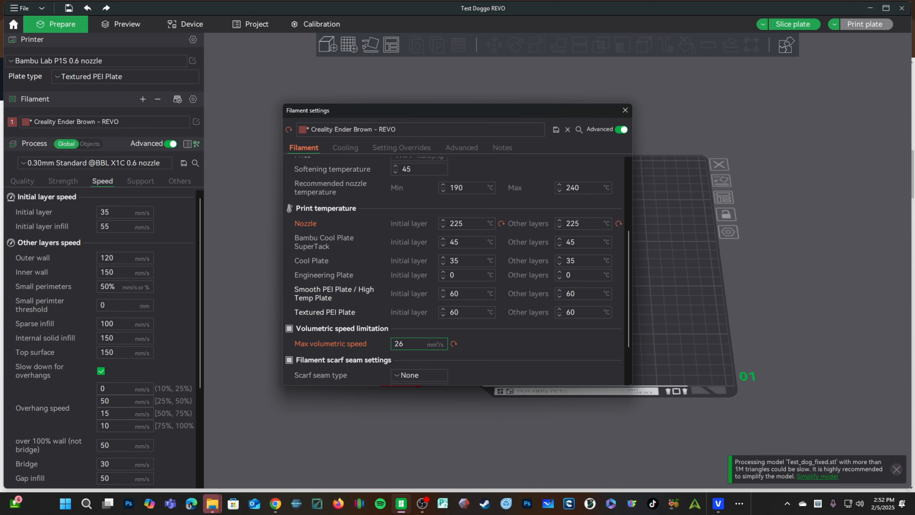
mouse_move(468, 210)
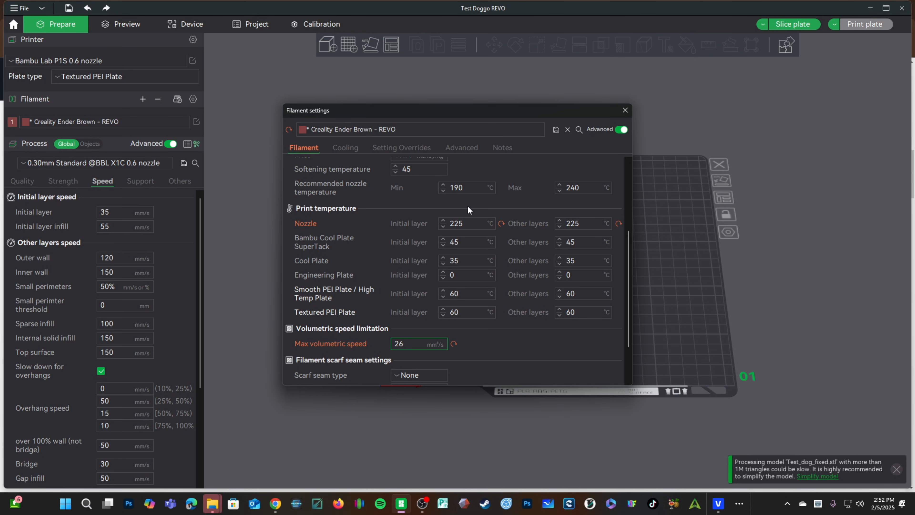
click(419, 343)
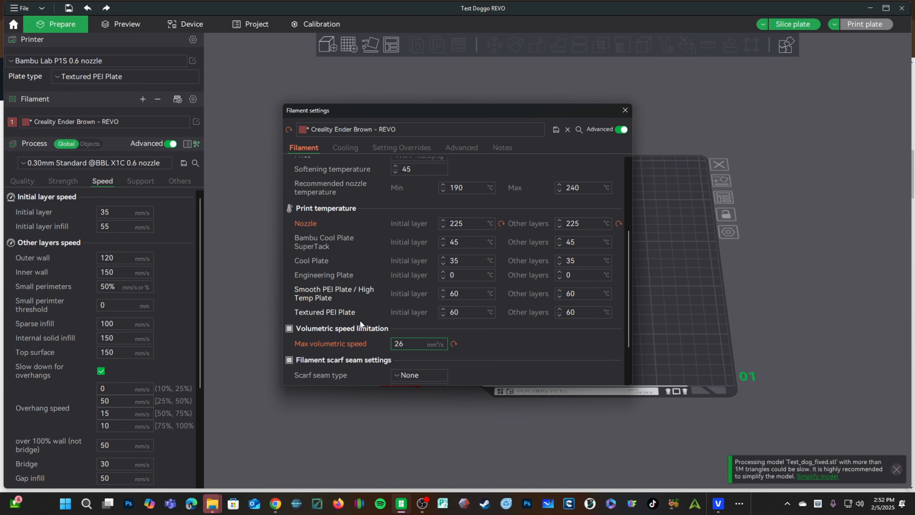
mouse_move(112, 395)
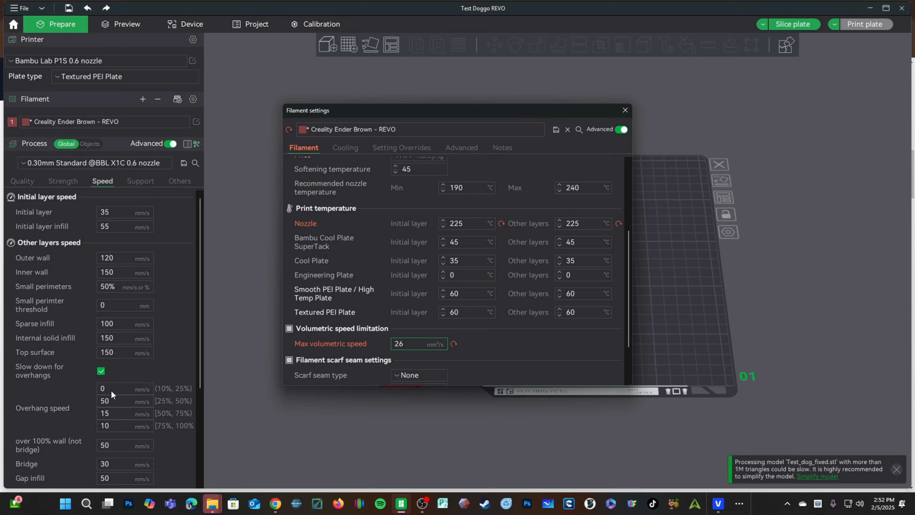
scroll(down, 3)
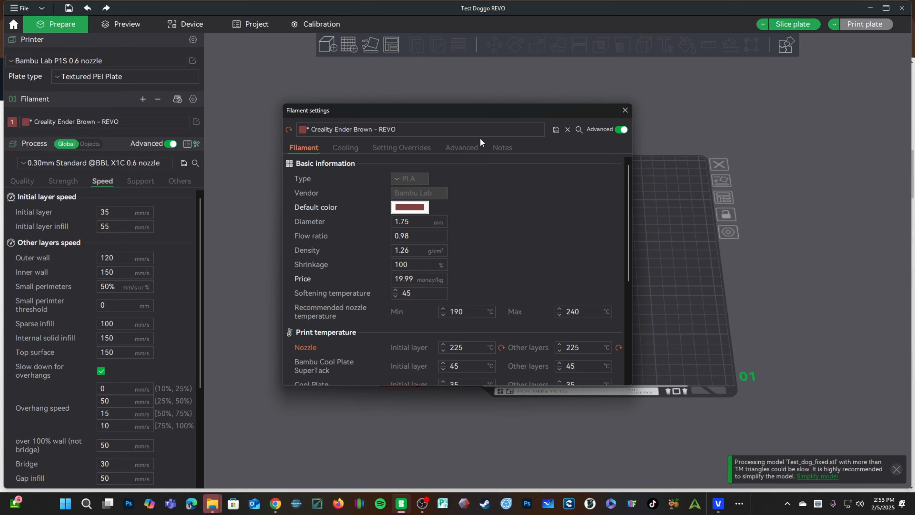
Save the filament as user preset 'Creality Ender Brown - REVO Duronozzle 0.6 Ruby'
click(555, 129)
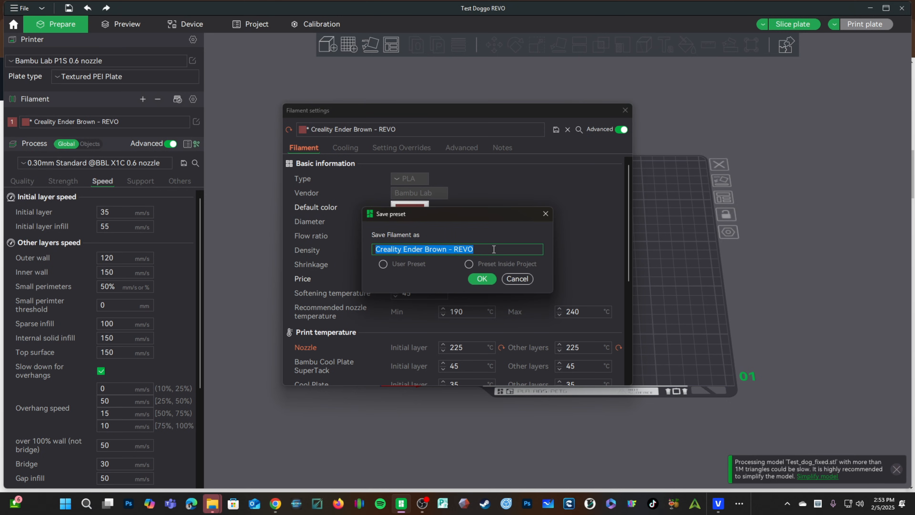
click(494, 250)
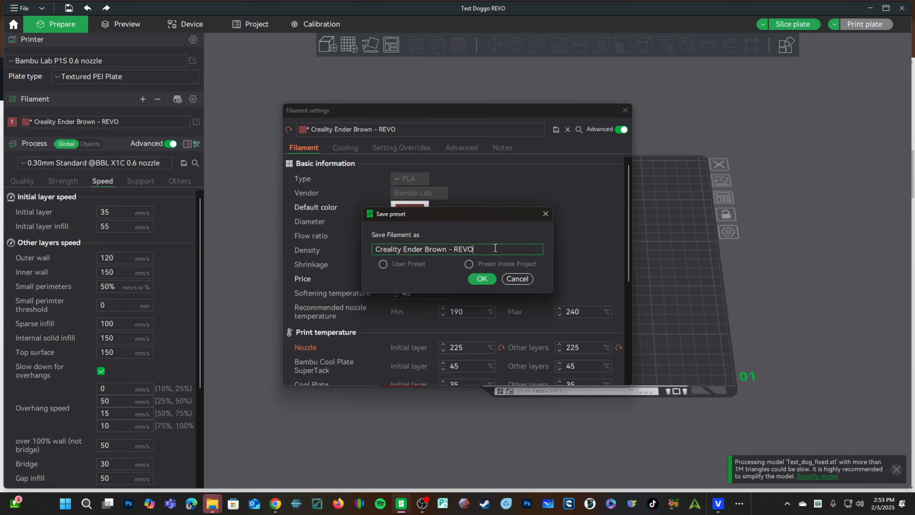
text(Dur)
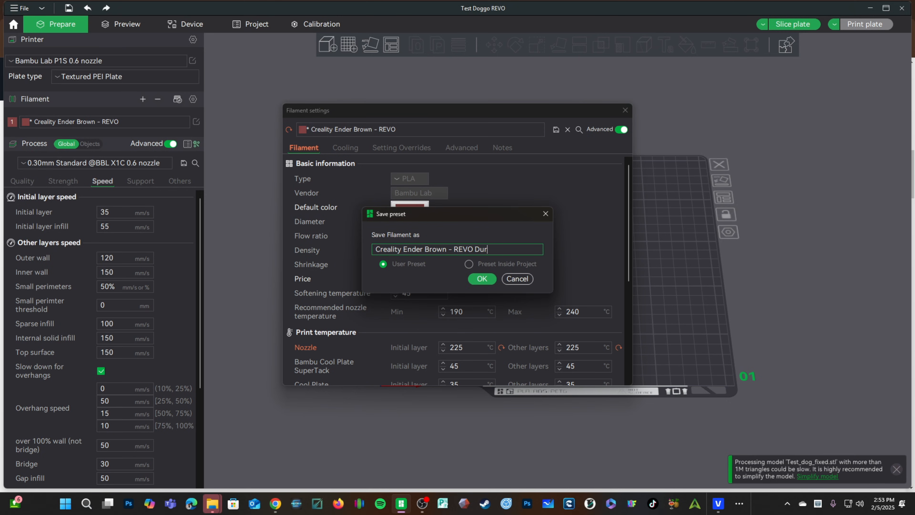
text(nozzle)
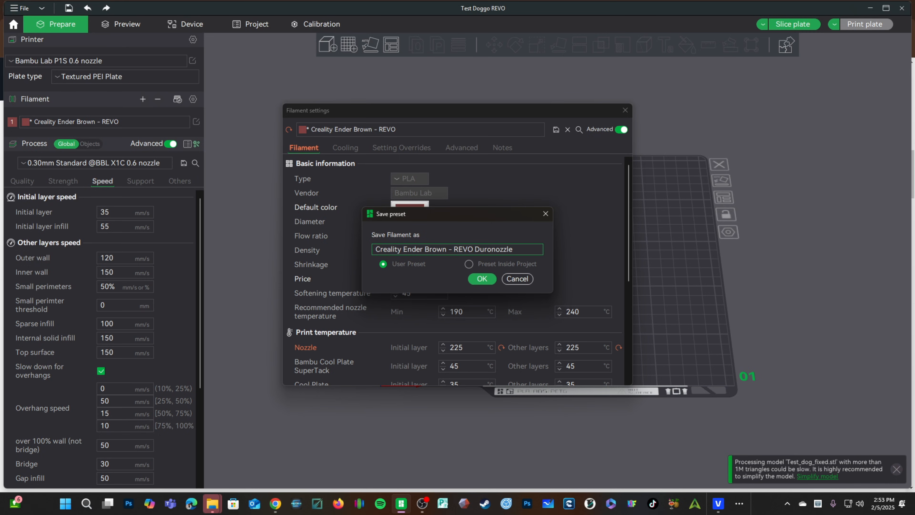
text(0.6)
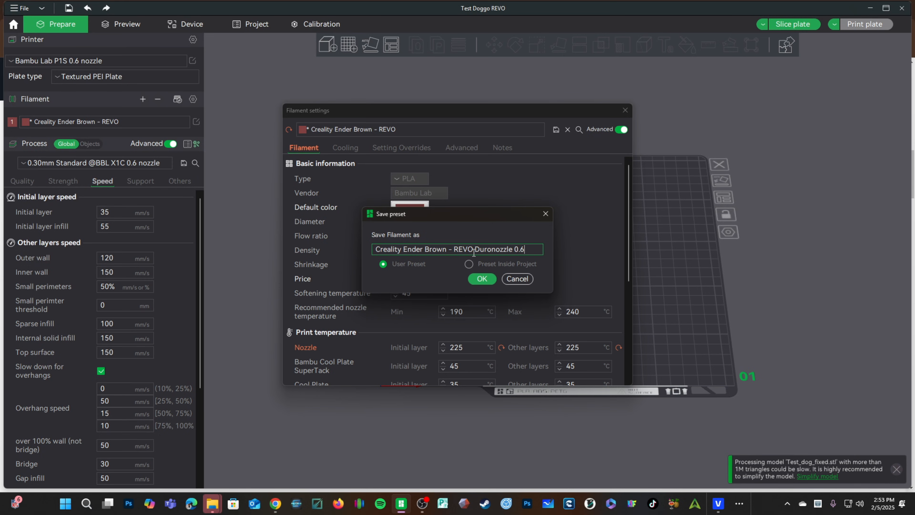
double_click(494, 250)
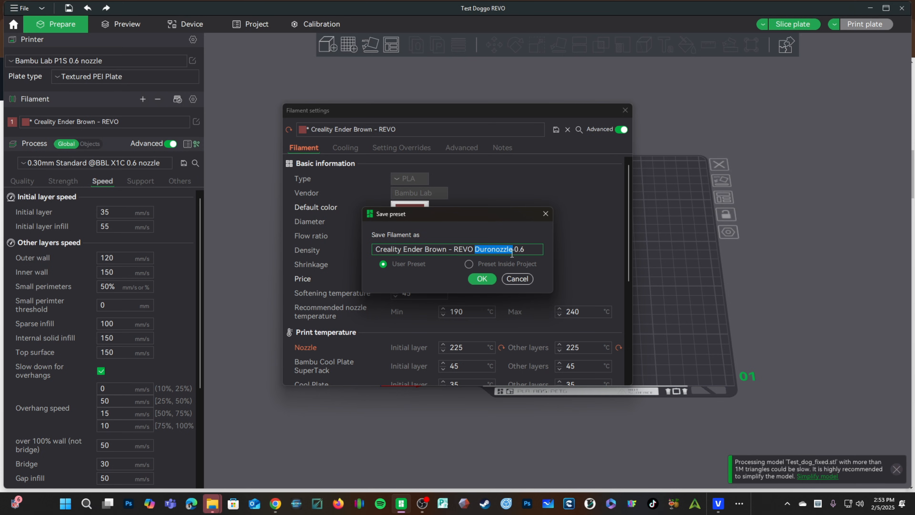
text(Ruby)
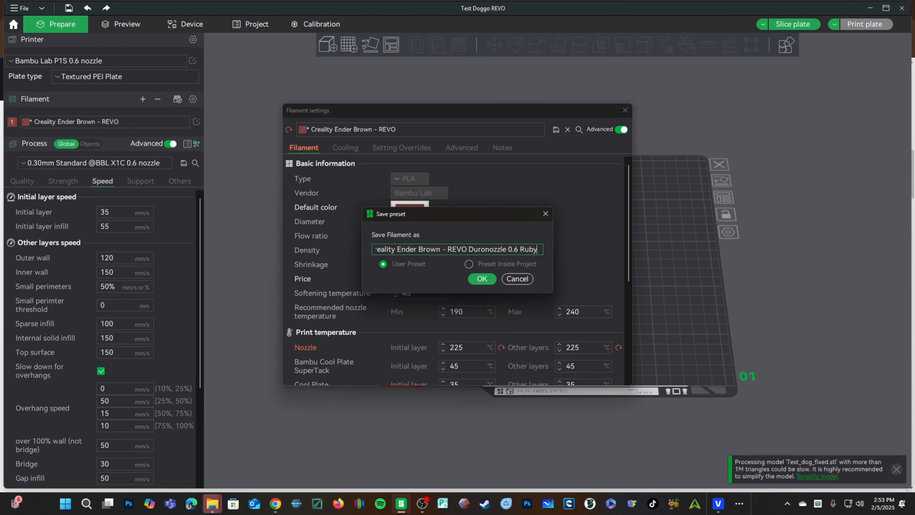
click(481, 278)
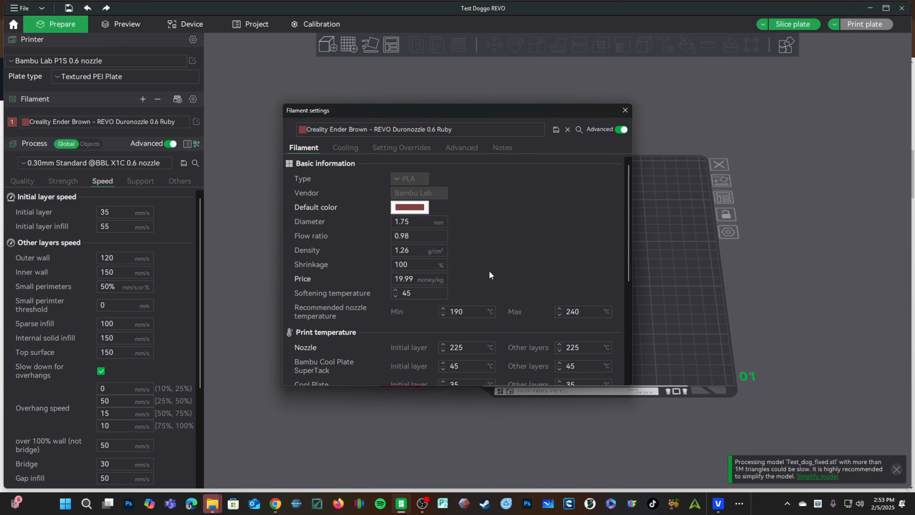
mouse_move(417, 315)
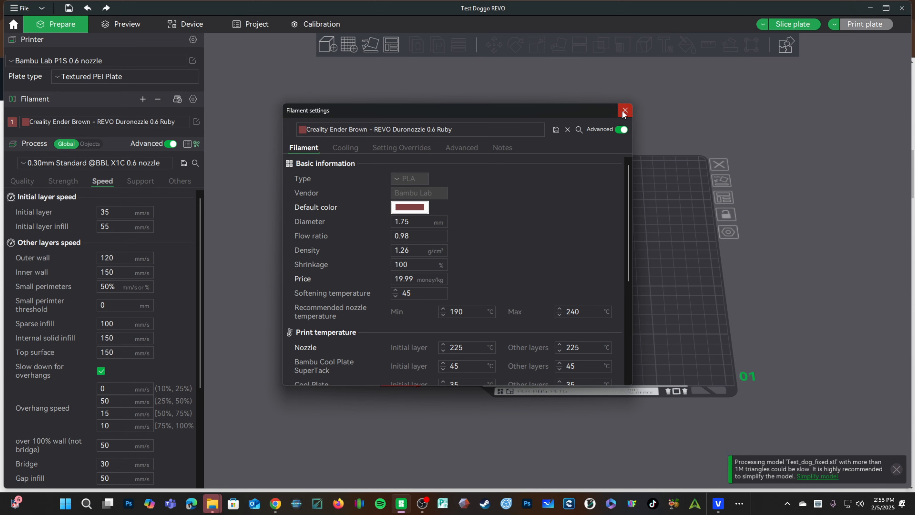
Dismiss the filament settings window and return to the unsliced doggo with the Ruby preset
click(624, 110)
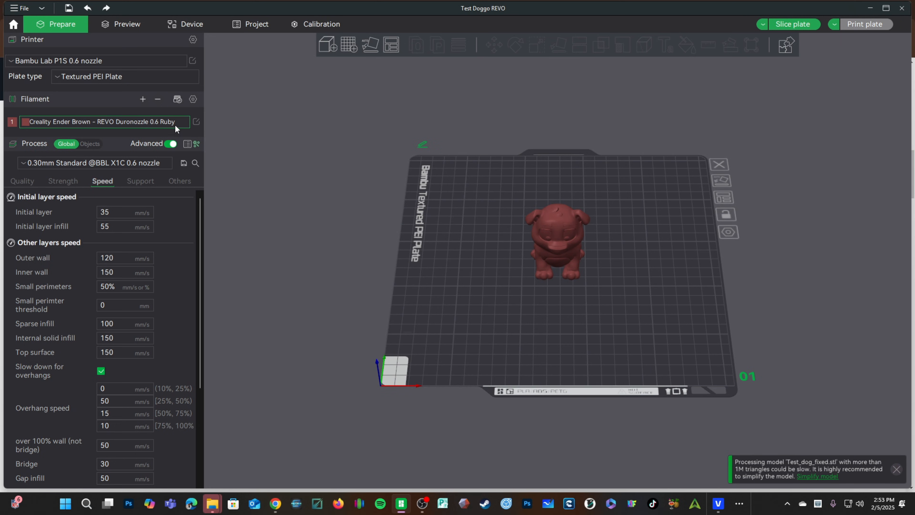
click(125, 351)
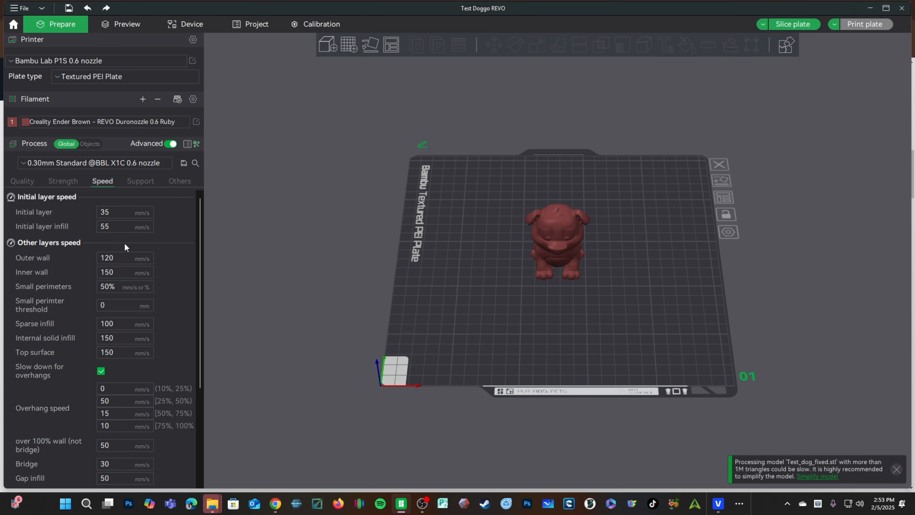
mouse_move(80, 298)
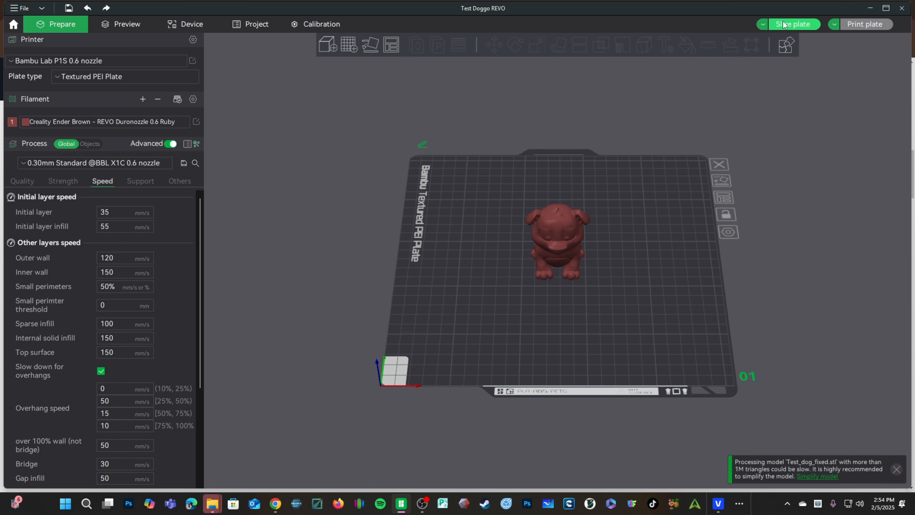
Slice the plate with seam position Back, estimating 31m51s and 23.39 g of filament
click(794, 23)
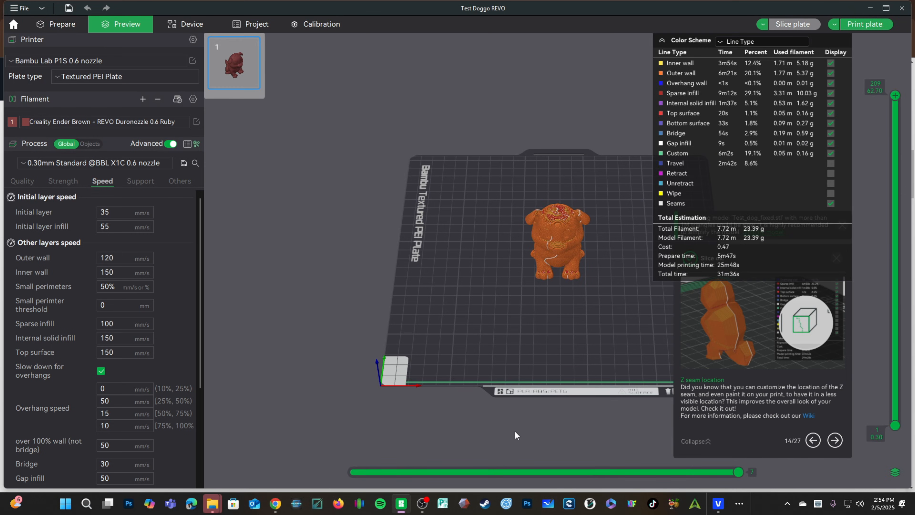
mouse_move(613, 239)
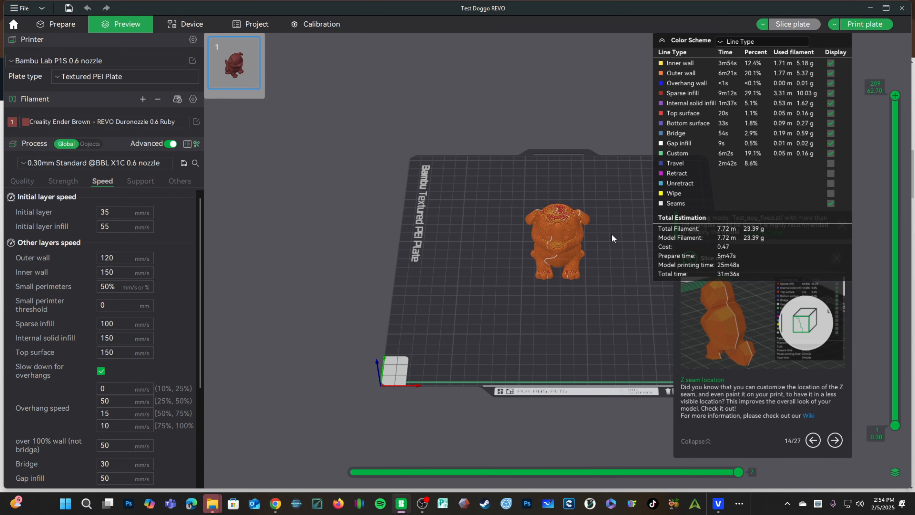
click(22, 181)
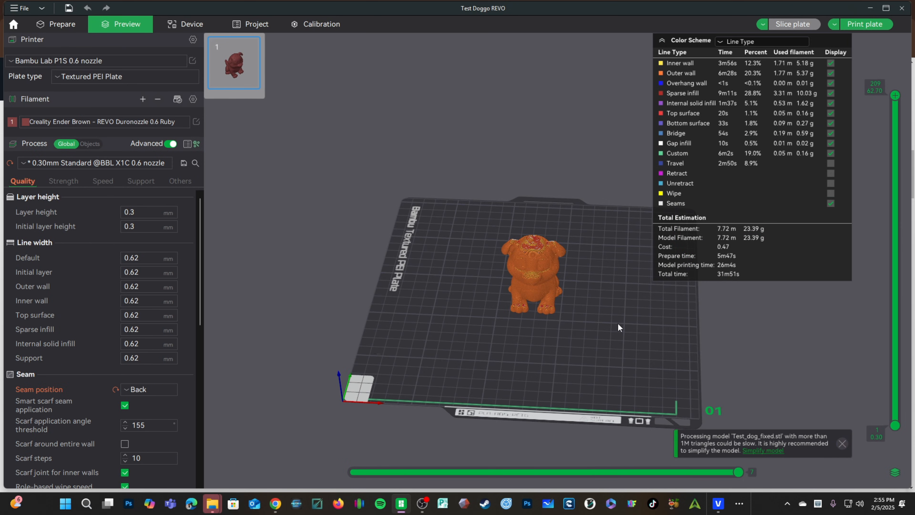
mouse_move(679, 380)
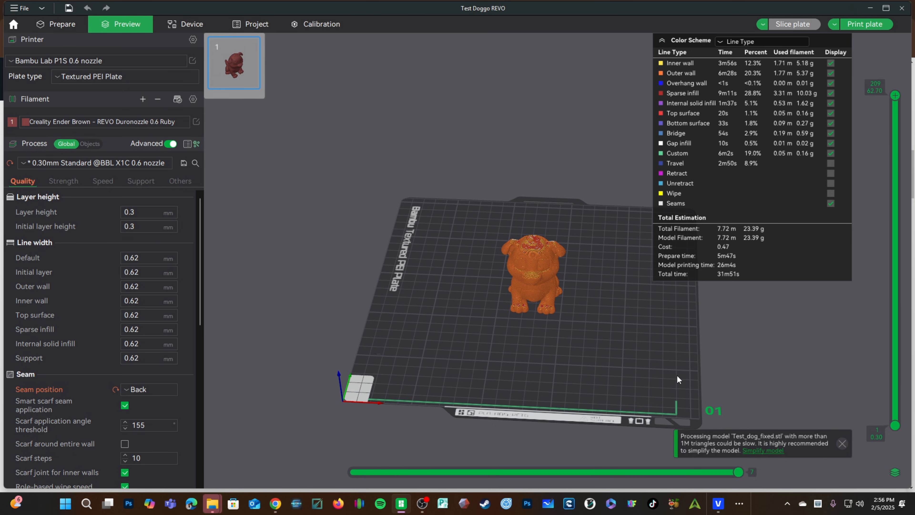
Send the sliced doggo job to the P1S after checking the PLA filament slot
click(866, 24)
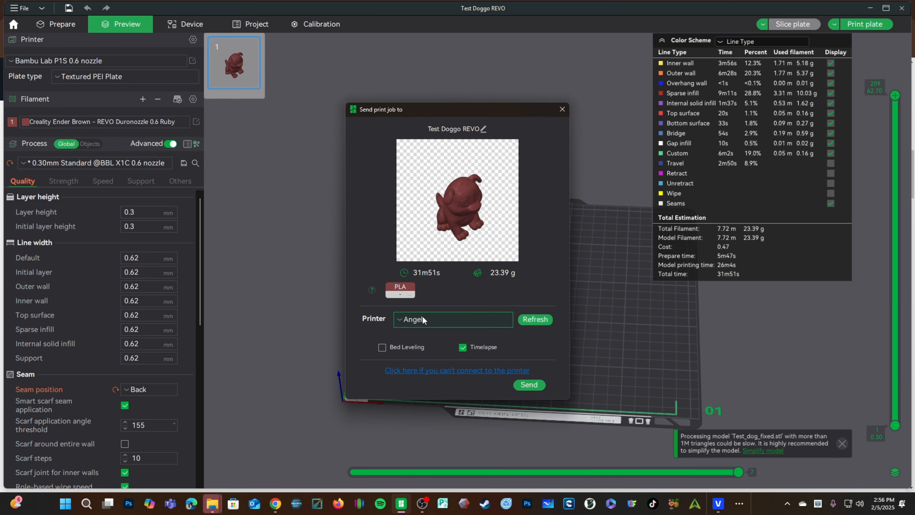
mouse_move(429, 336)
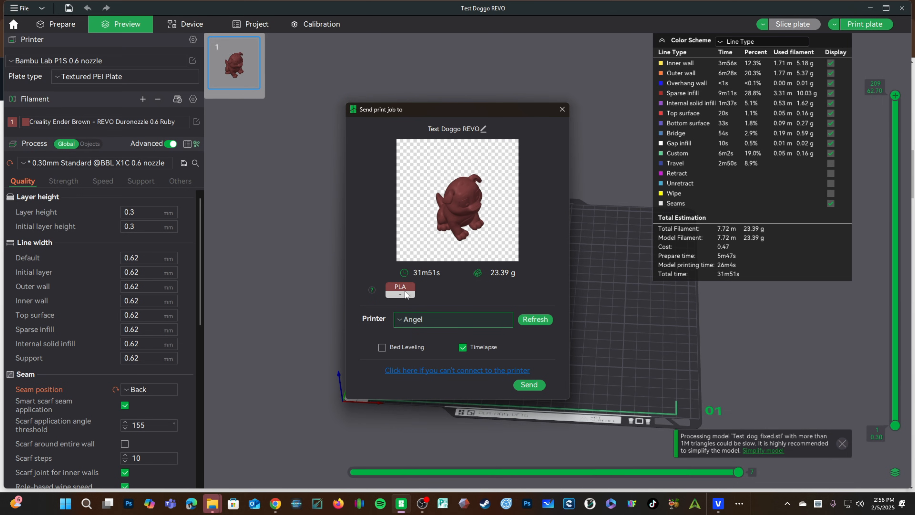
click(62, 24)
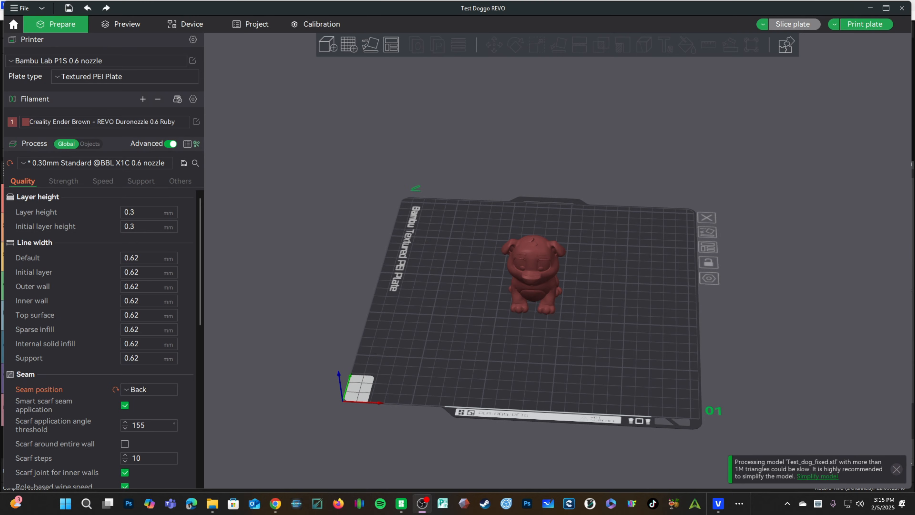